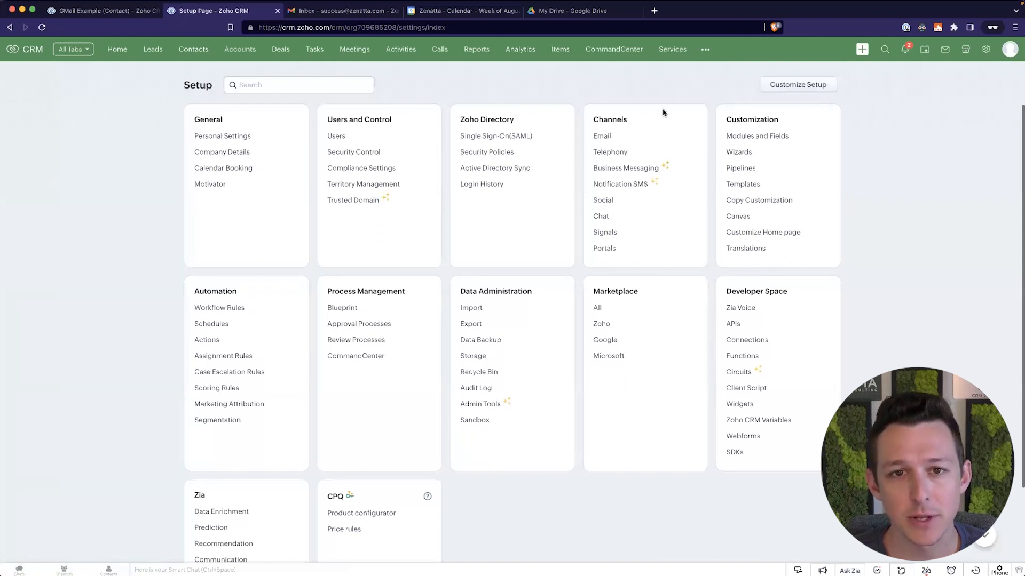
{"action": "mouse_move", "coordinate": [675, 122]}
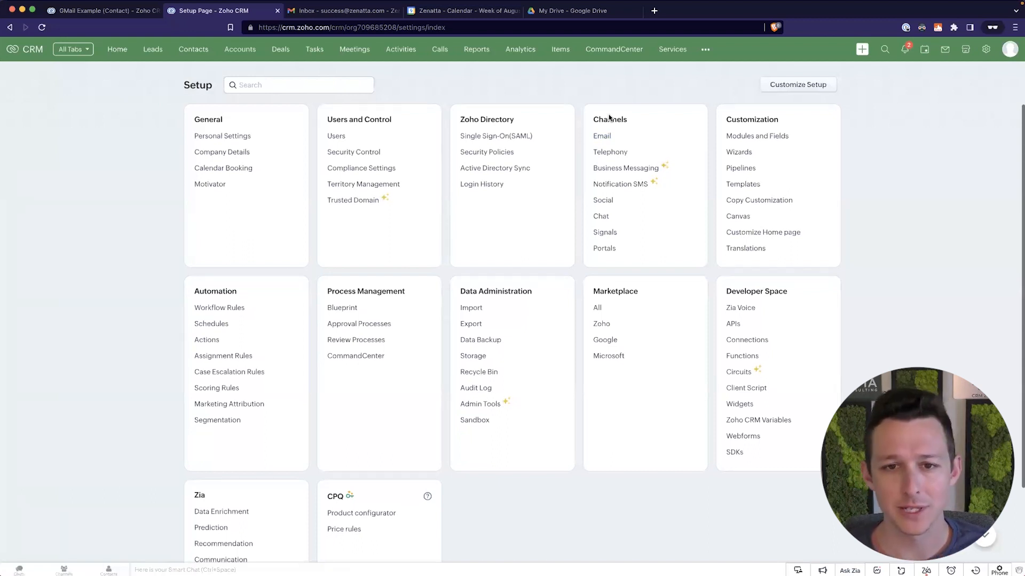
{"action": "mouse_move", "coordinate": [997, 84]}
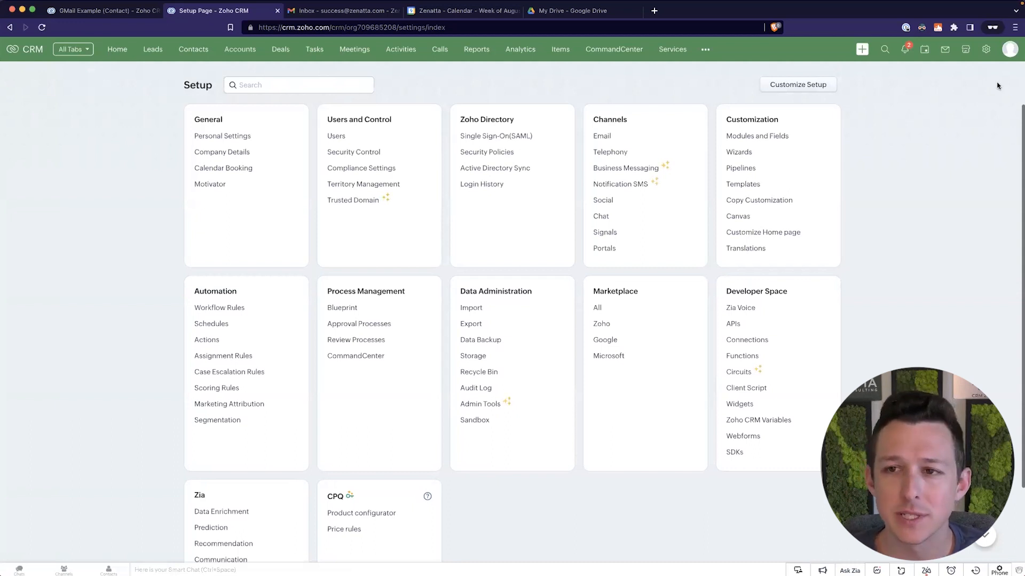
{"action": "mouse_move", "coordinate": [986, 52]}
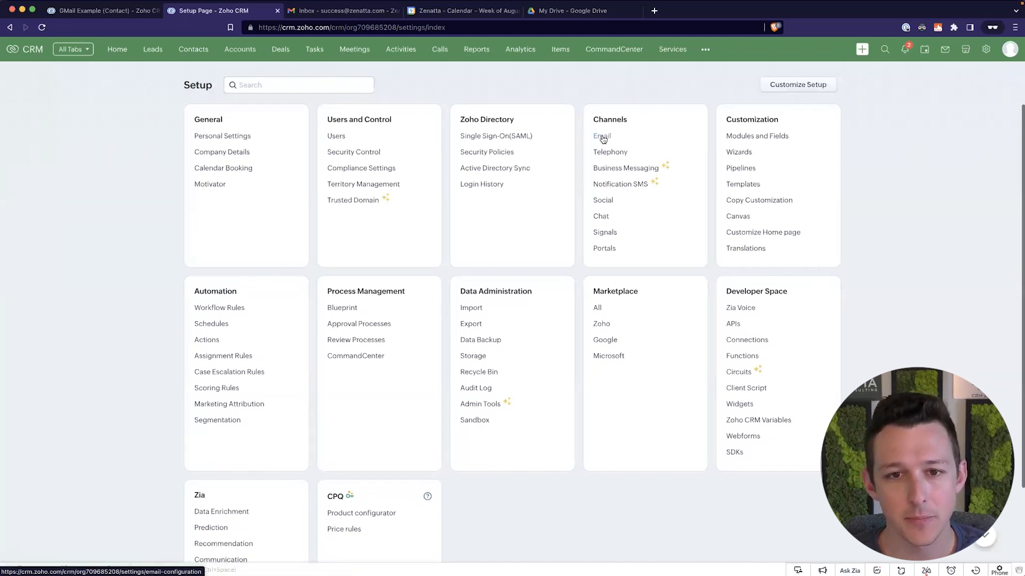
- Reach the Configure Email page under Channels > Email, with no inbox connected yet
{"action": "left_click", "coordinate": [601, 136]}
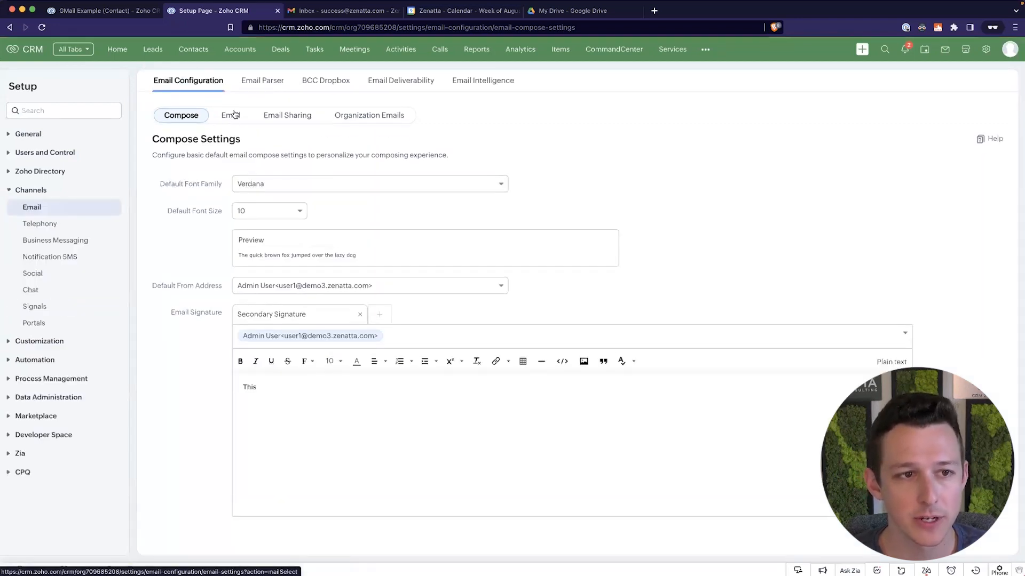
{"action": "left_click", "coordinate": [230, 115]}
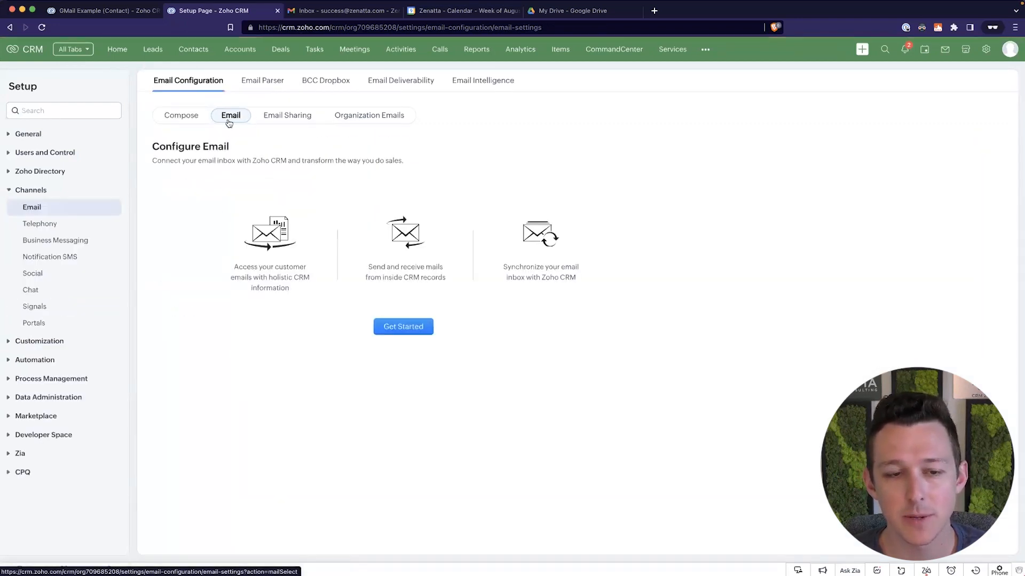
{"action": "left_click_drag", "start_coordinate": [152, 145], "coordinate": [404, 160]}
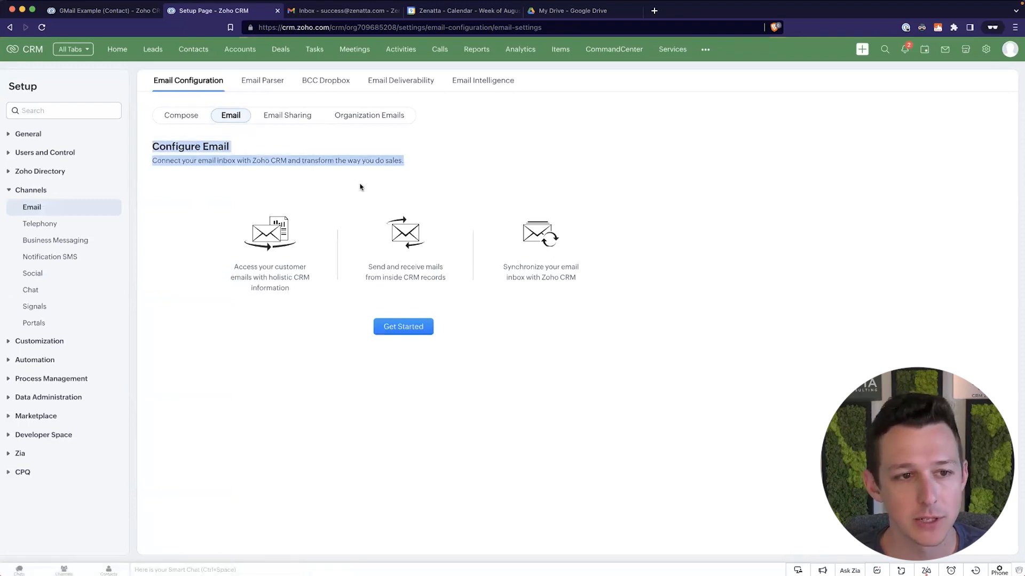
{"action": "left_click", "coordinate": [412, 175]}
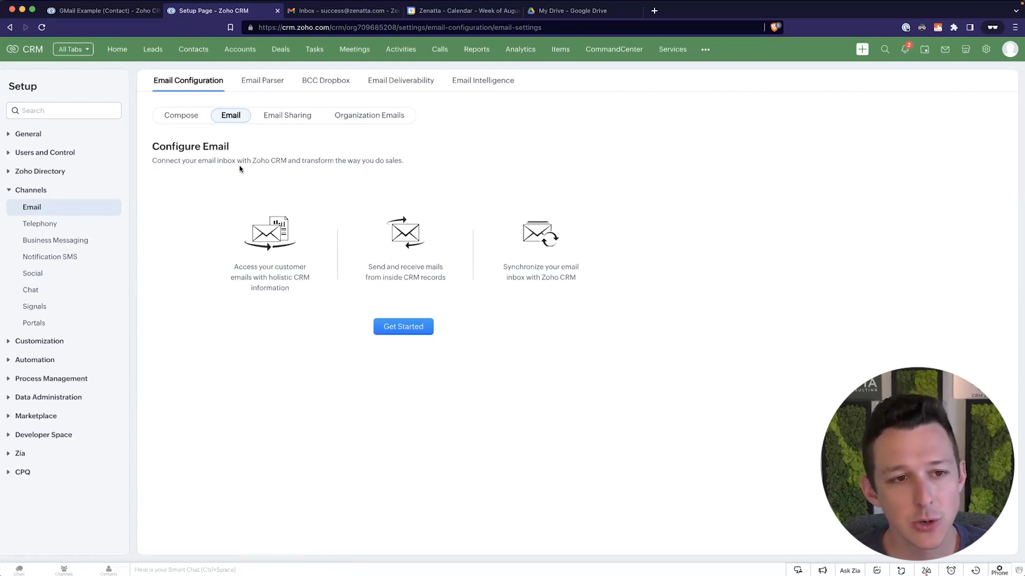
- Get Started on Configure Email to list Zoho Mail, Gmail, Outlook and other services
{"action": "left_click", "coordinate": [404, 327]}
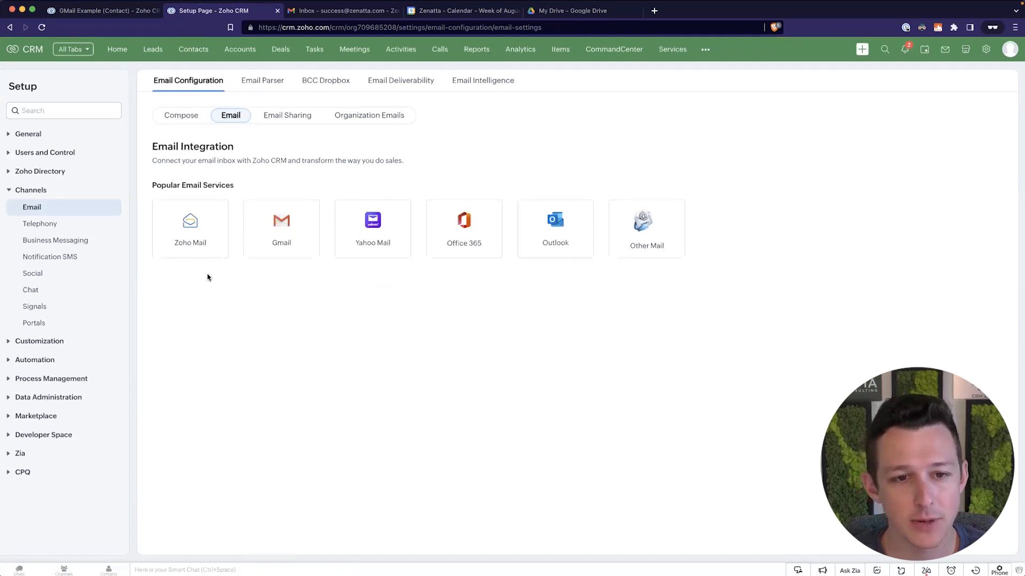
{"action": "mouse_move", "coordinate": [251, 249]}
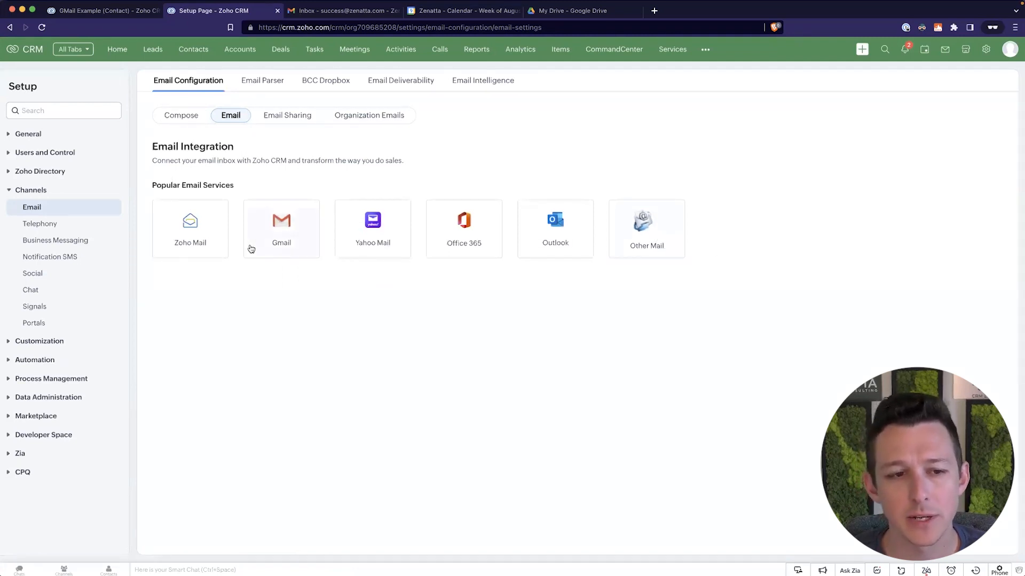
{"action": "mouse_move", "coordinate": [298, 251]}
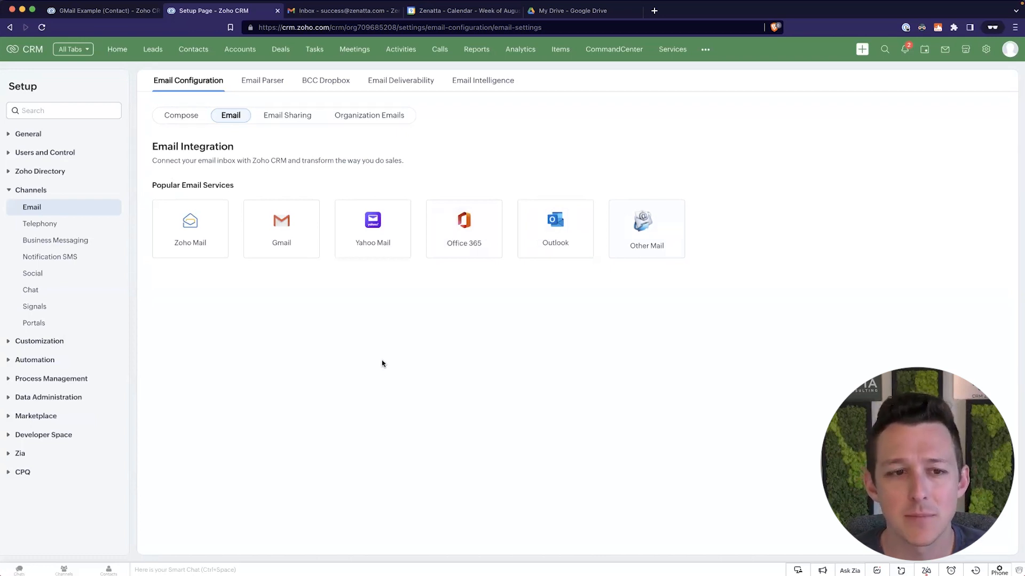
- Choose Gmail and keep IMAP - OAuth Integration as its connection protocol
{"action": "left_click", "coordinate": [281, 228]}
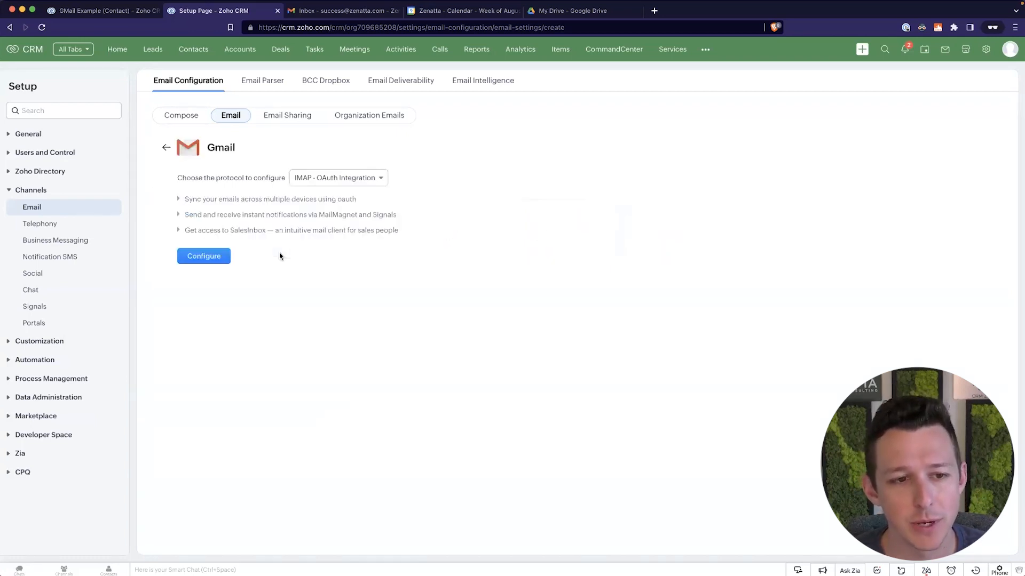
{"action": "left_click", "coordinate": [338, 177]}
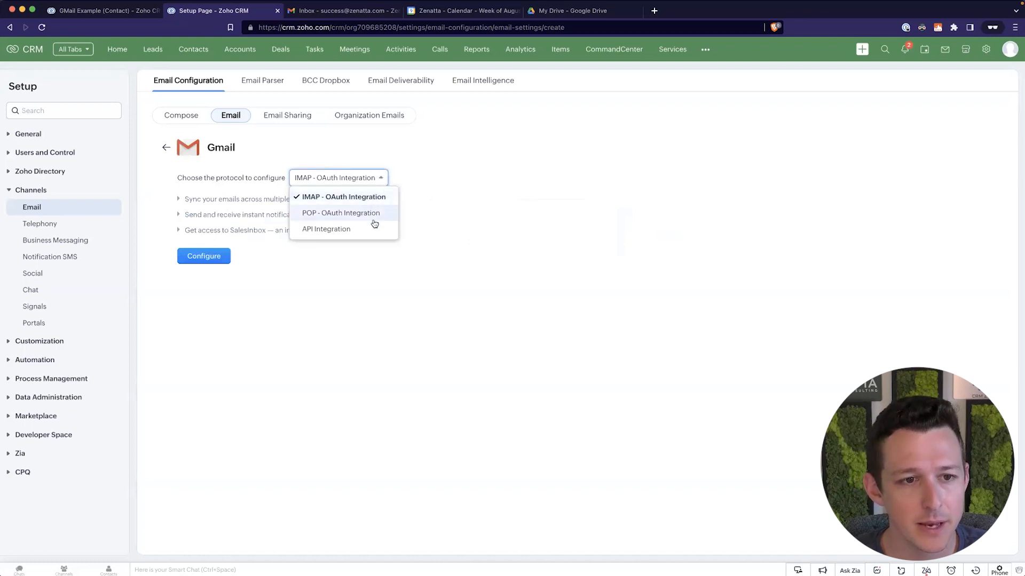
{"action": "mouse_move", "coordinate": [331, 201]}
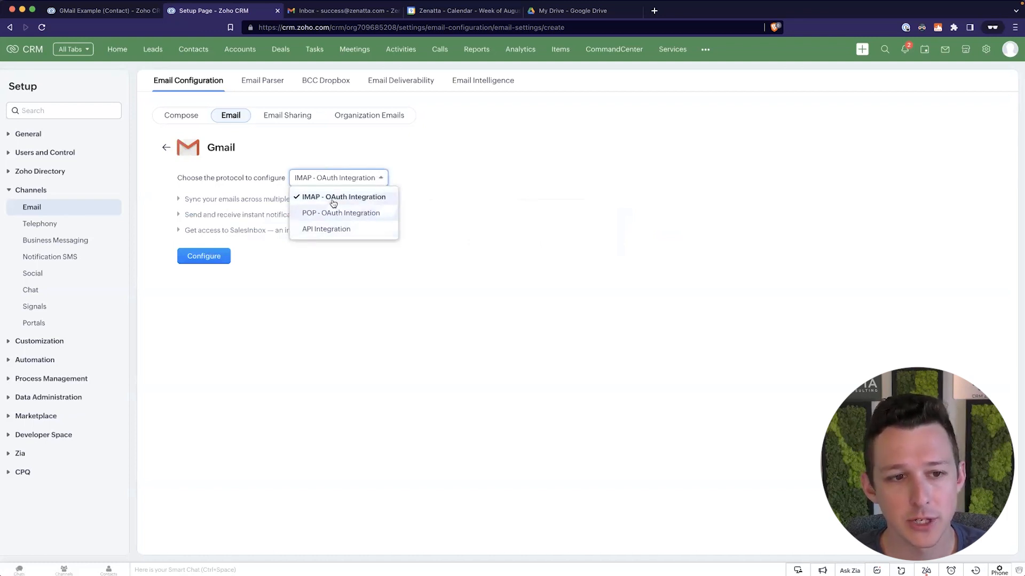
{"action": "mouse_move", "coordinate": [480, 315]}
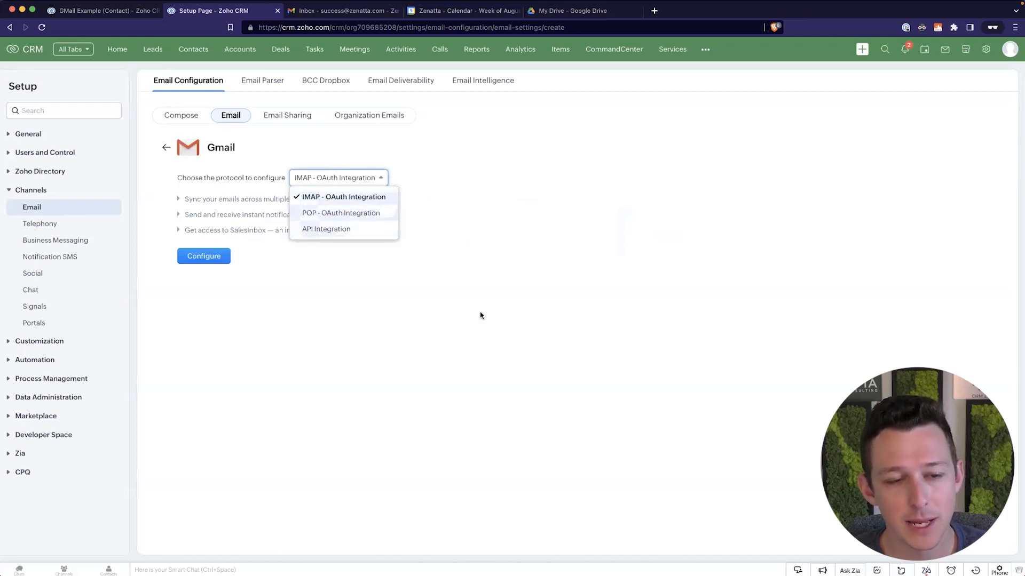
{"action": "left_click", "coordinate": [338, 178]}
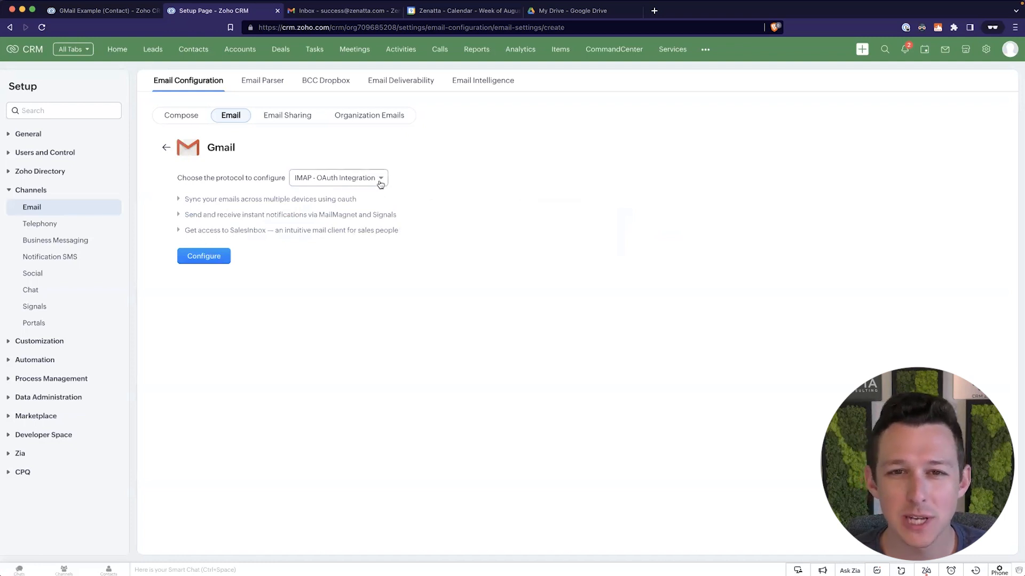
{"action": "left_click", "coordinate": [338, 178]}
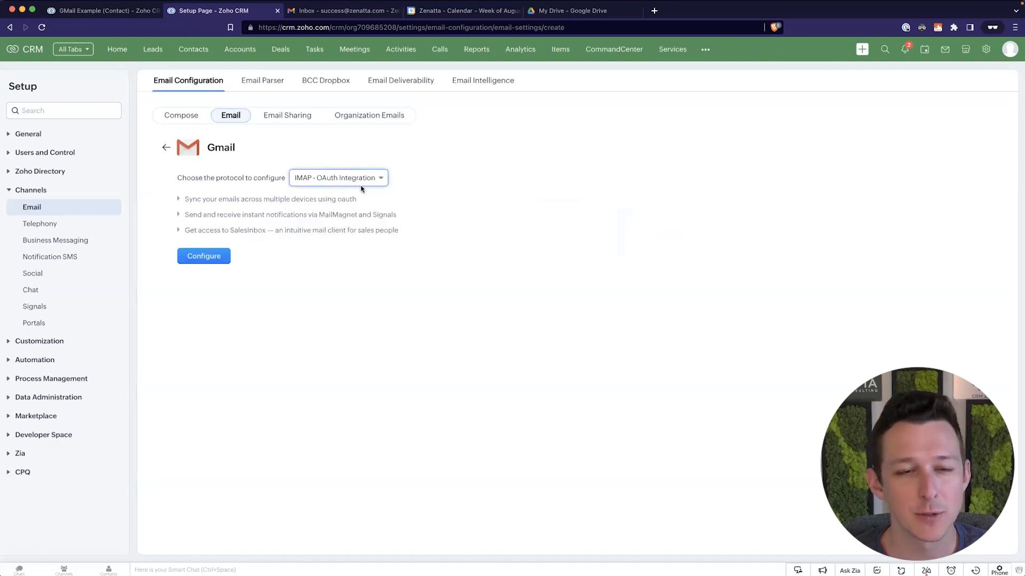
{"action": "mouse_move", "coordinate": [343, 194]}
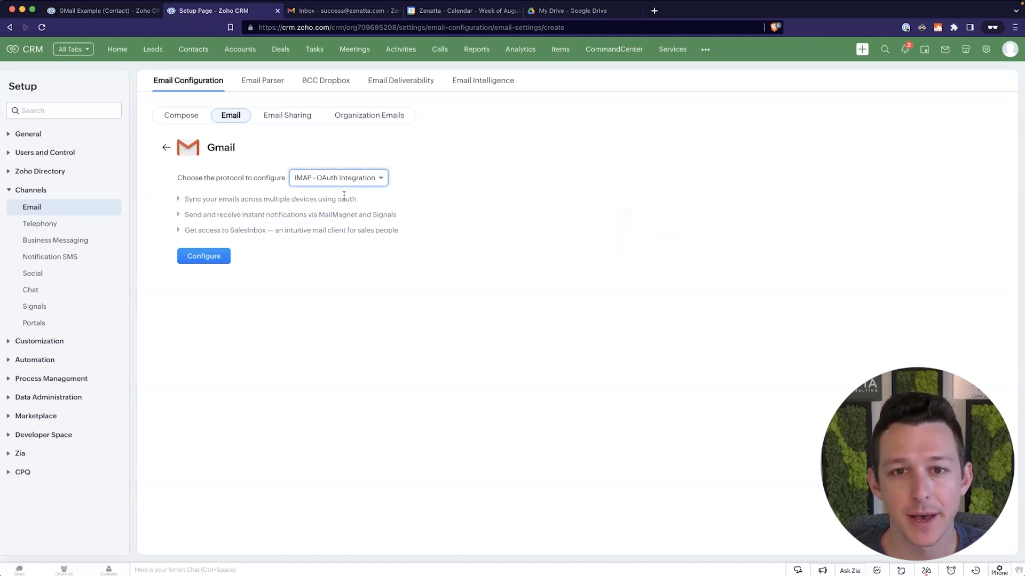
- Configure Gmail, sign in with the company Google account and Allow Zoho Corp access
{"action": "left_click", "coordinate": [203, 256]}
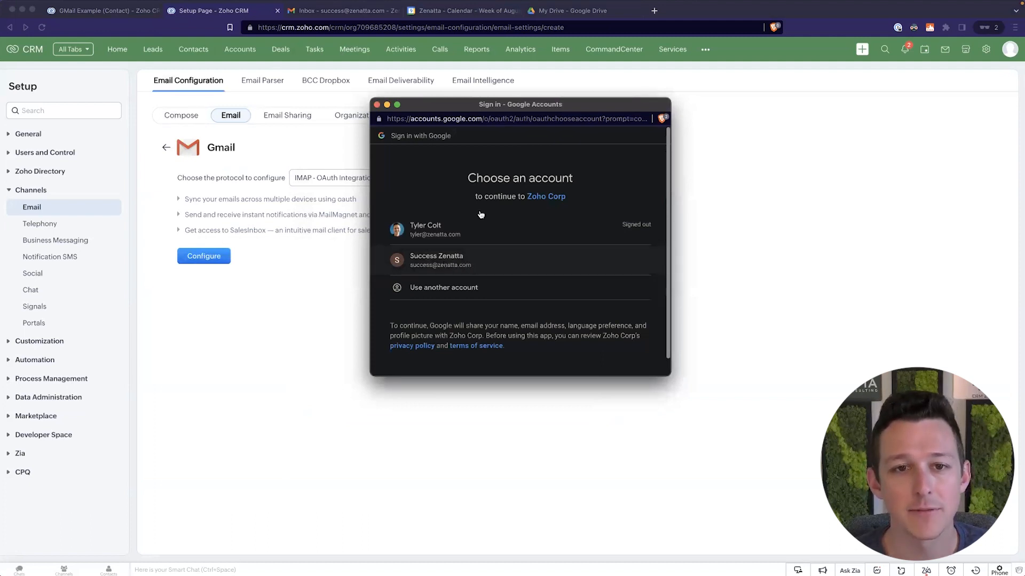
{"action": "left_click", "coordinate": [463, 260]}
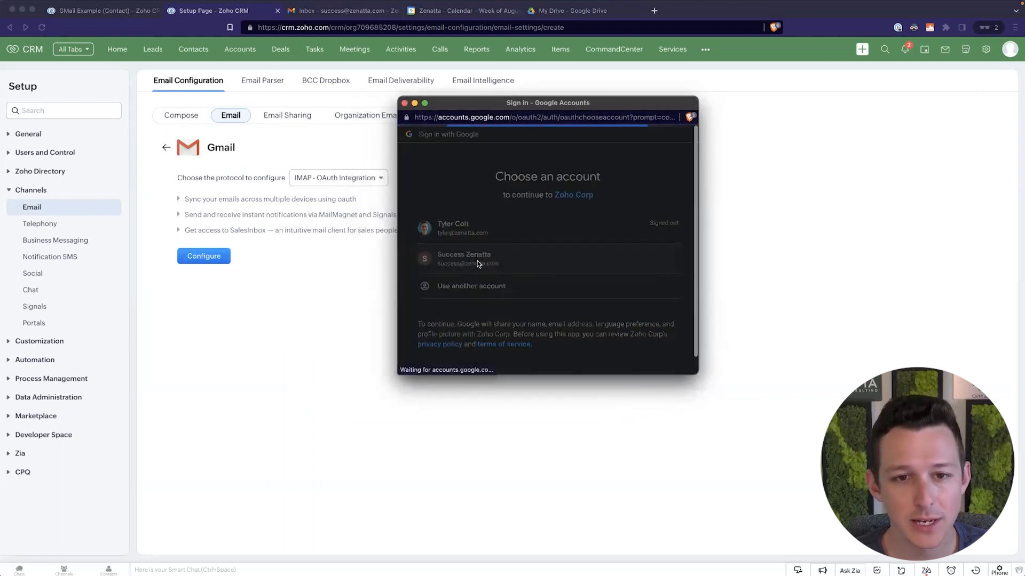
{"action": "left_click", "coordinate": [468, 259]}
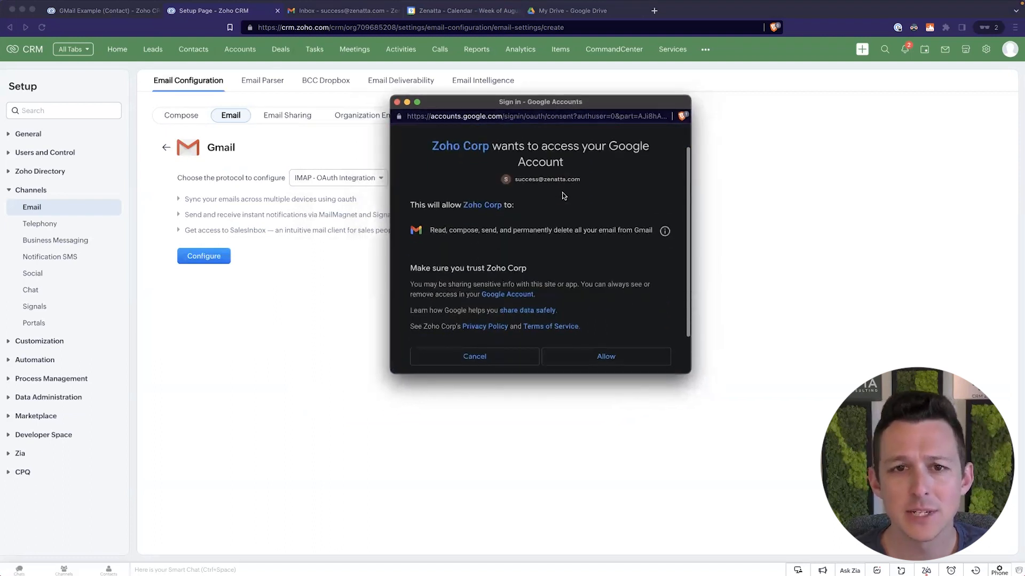
{"action": "scroll", "scroll_direction": "down", "scroll_amount": 3}
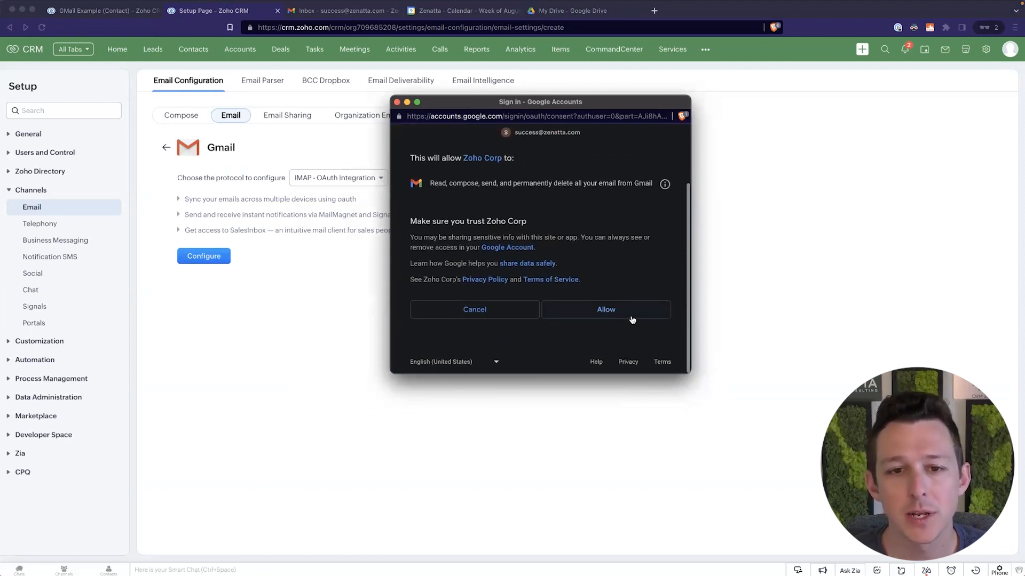
{"action": "left_click", "coordinate": [605, 309]}
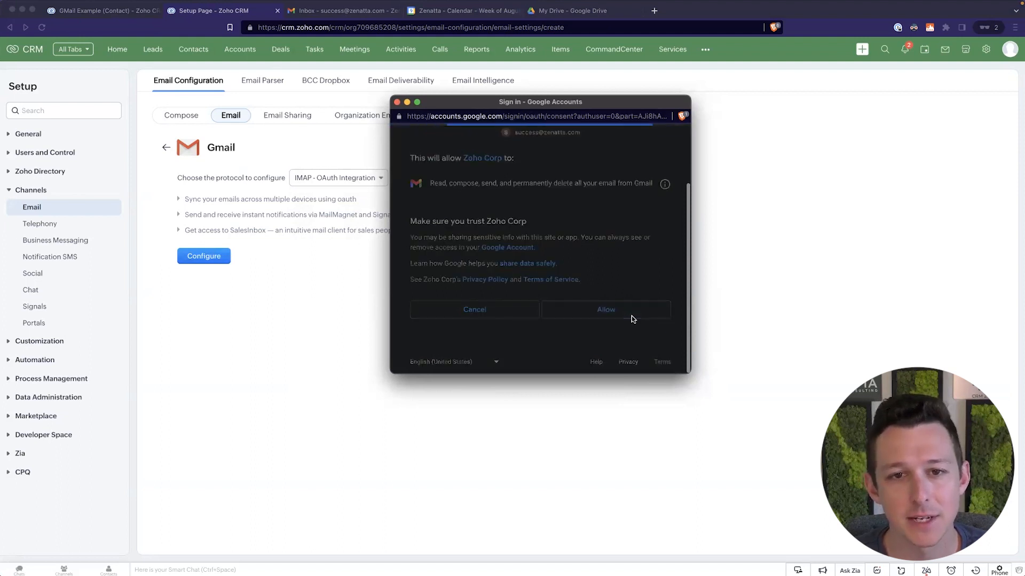
{"action": "mouse_move", "coordinate": [575, 107]}
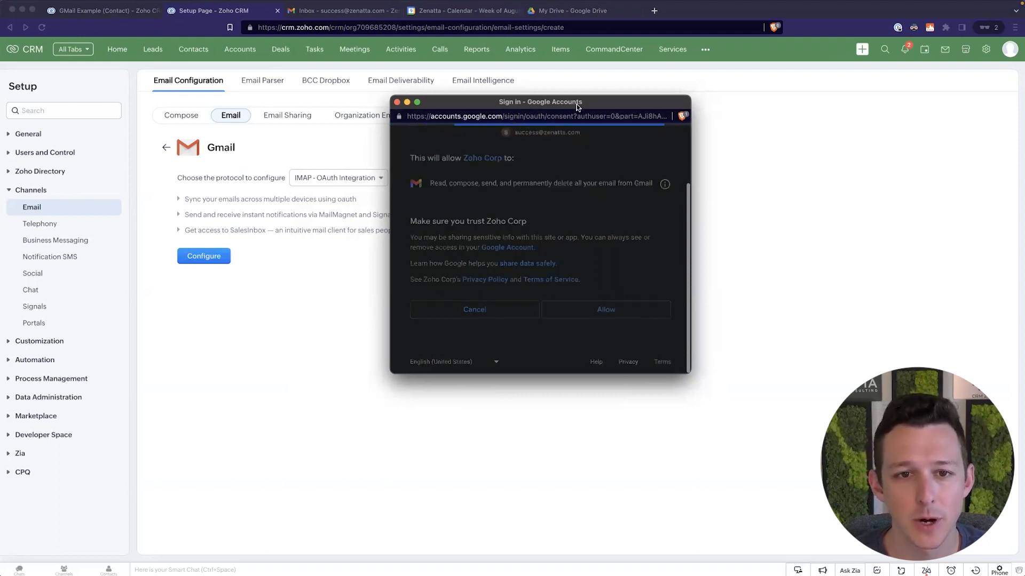
{"action": "left_click", "coordinate": [605, 309]}
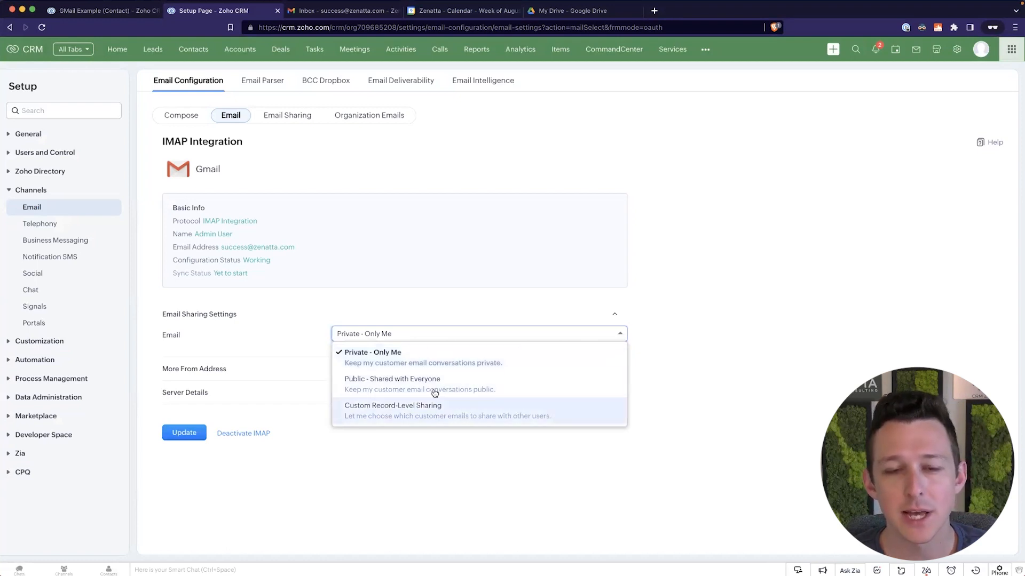
{"action": "mouse_move", "coordinate": [434, 384]}
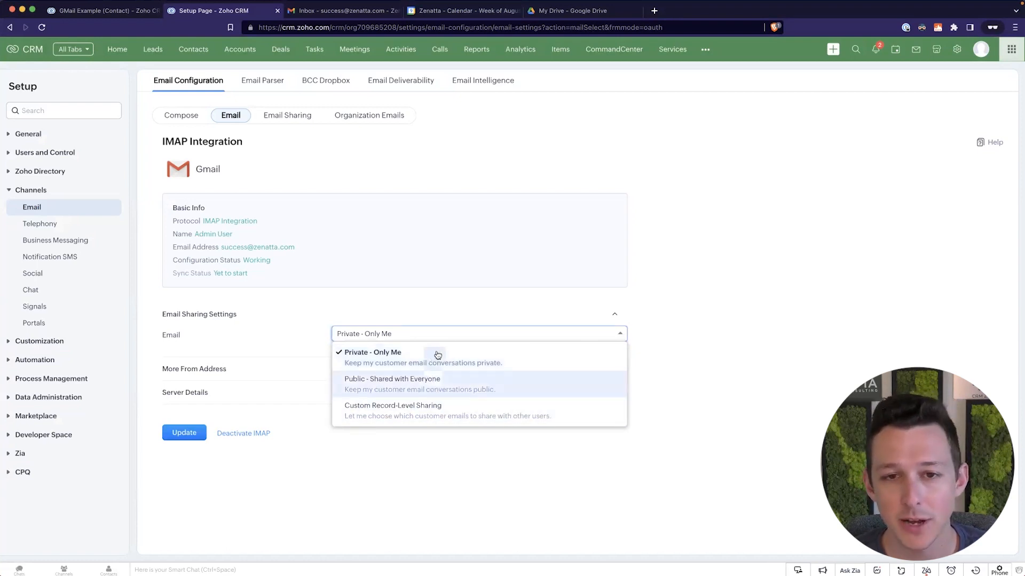
- Expand Email Sharing Settings and show the visibility choices, still Private - Only Me
{"action": "left_click", "coordinate": [613, 316]}
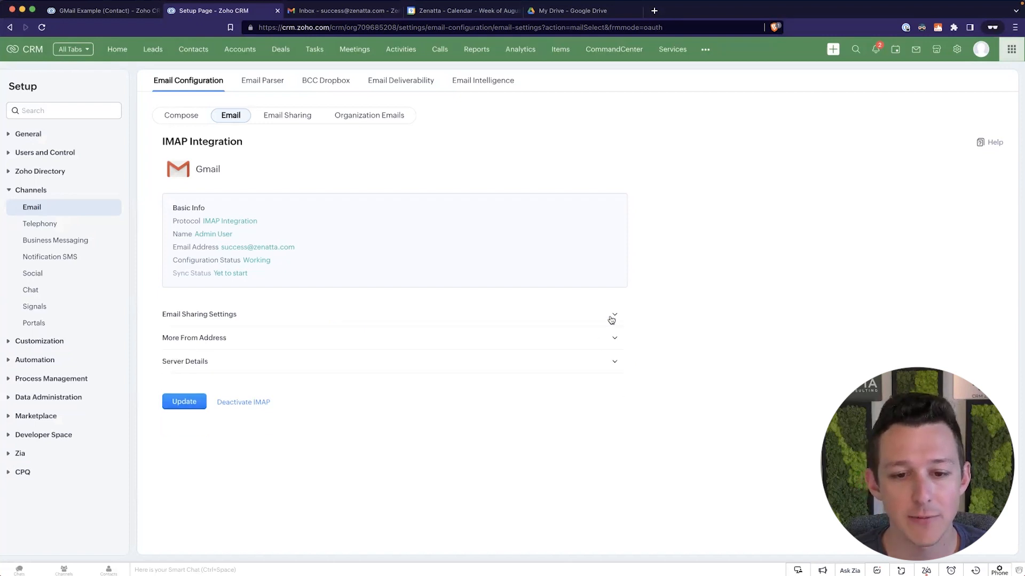
{"action": "left_click", "coordinate": [608, 314]}
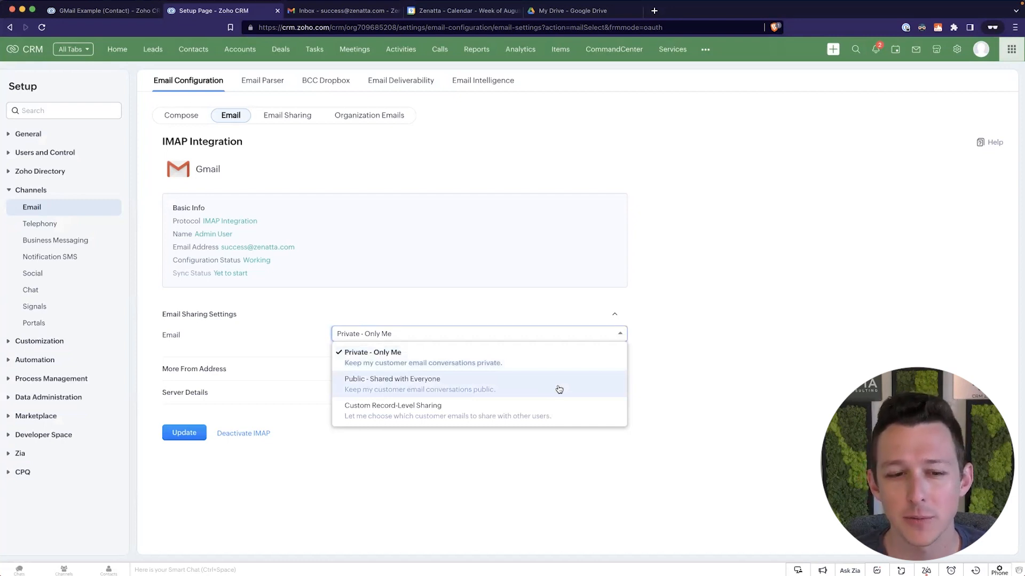
- Share email Public - Shared with Everyone, trying and removing zenatta.com as an excluded domain
{"action": "left_click", "coordinate": [392, 384]}
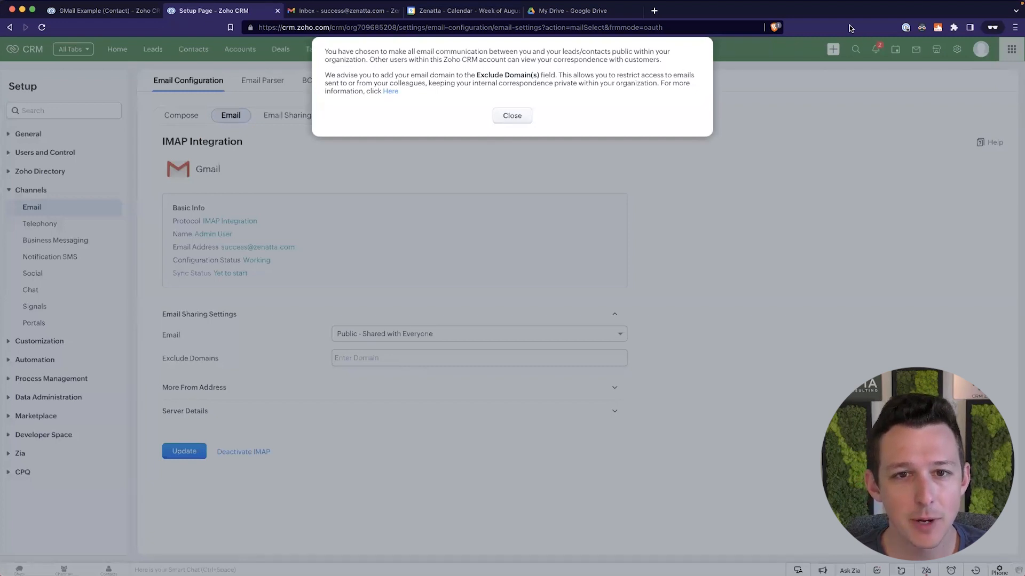
{"action": "mouse_move", "coordinate": [842, 21]}
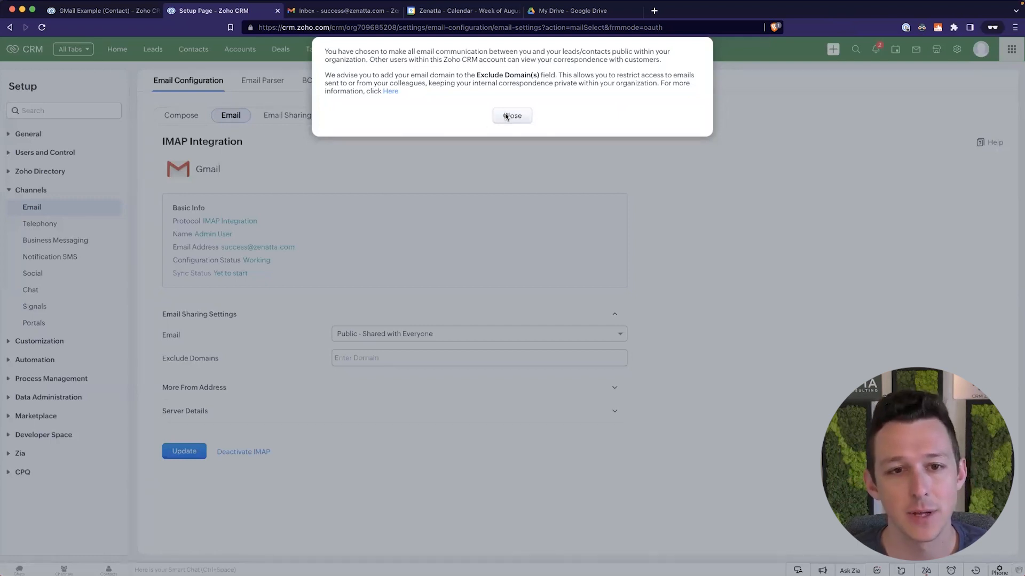
{"action": "left_click", "coordinate": [512, 116]}
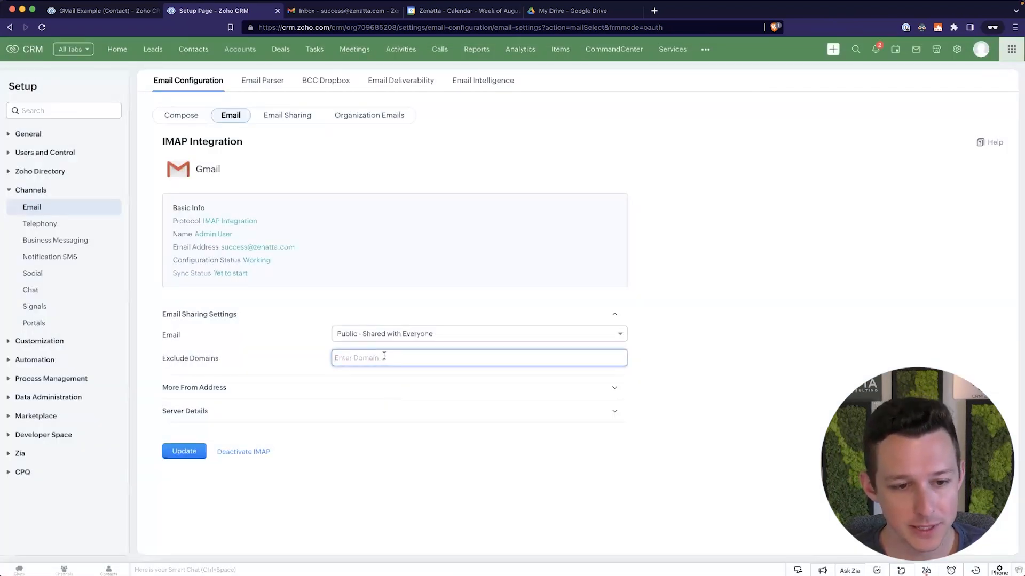
{"action": "type", "text": "zenatta.com"}
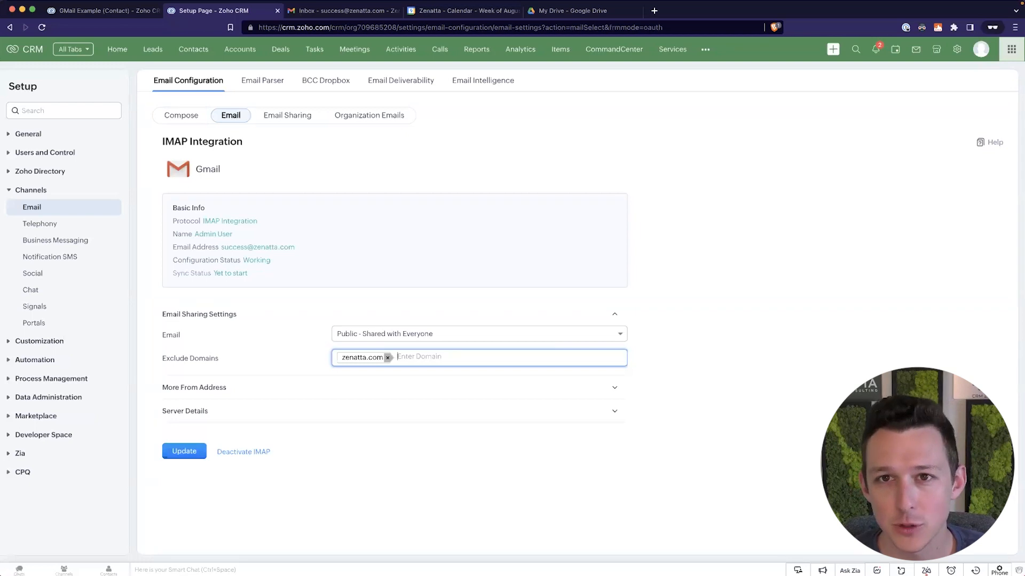
{"action": "left_click", "coordinate": [387, 357]}
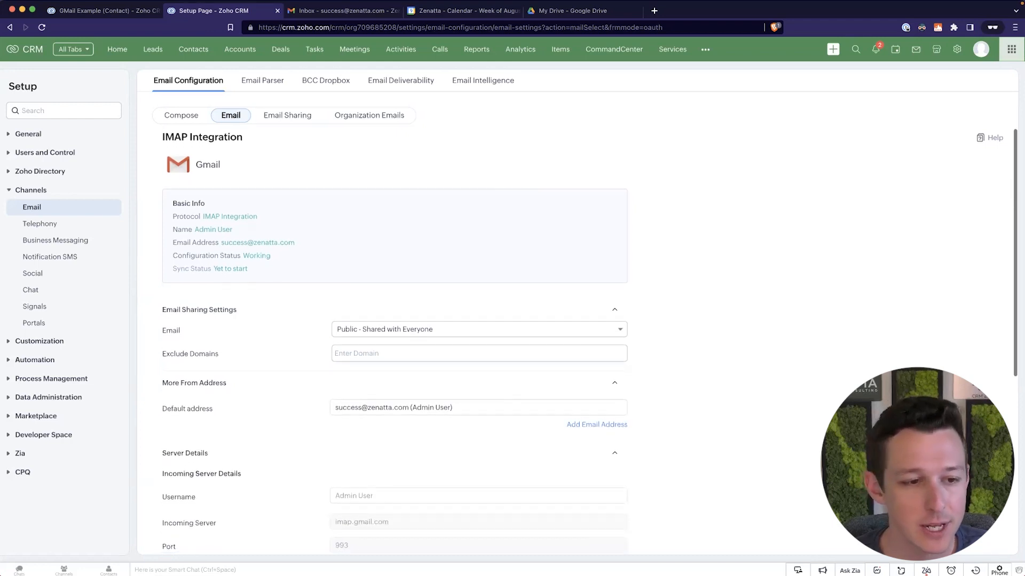
- Update the Gmail IMAP settings to save them and move to Email Sharing
{"action": "scroll", "scroll_direction": "down", "scroll_amount": 3}
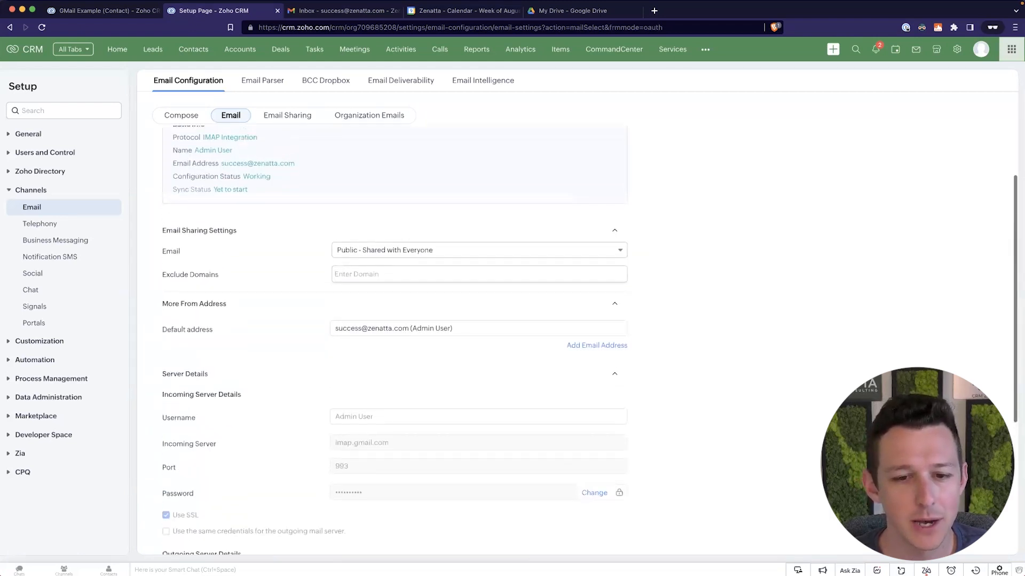
{"action": "left_click", "coordinate": [595, 345]}
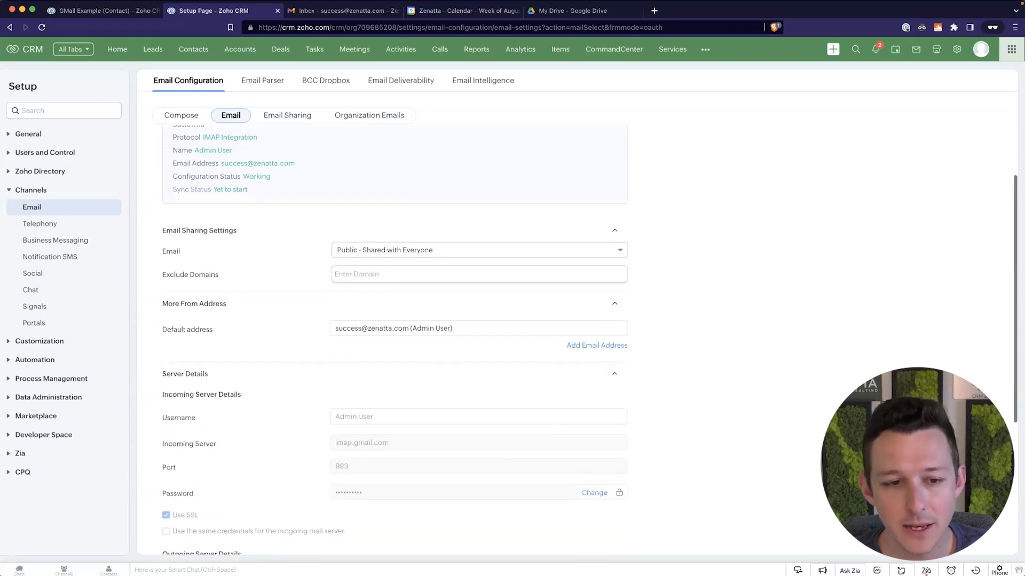
{"action": "scroll", "scroll_direction": "down", "scroll_amount": 3}
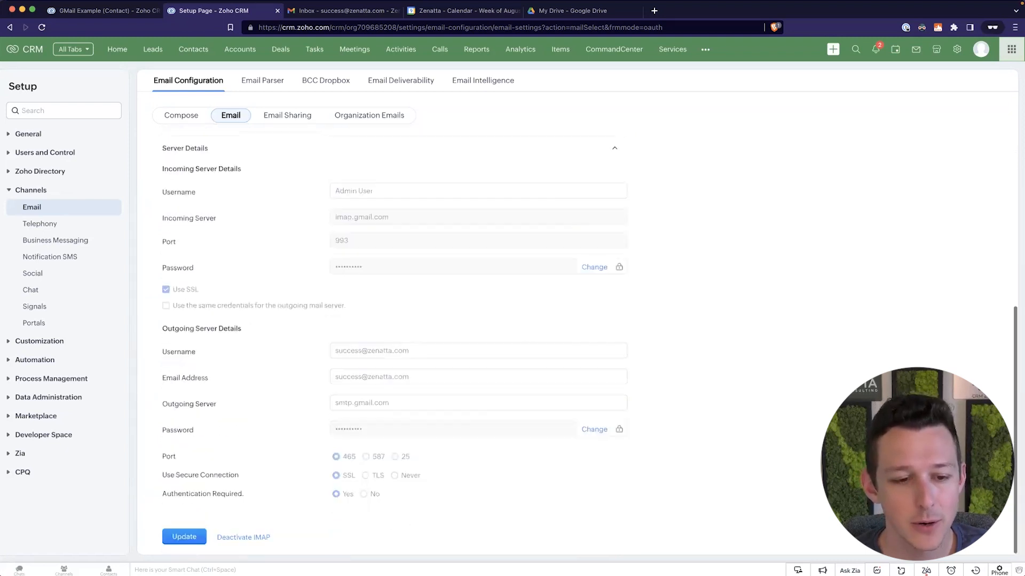
{"action": "left_click", "coordinate": [183, 537]}
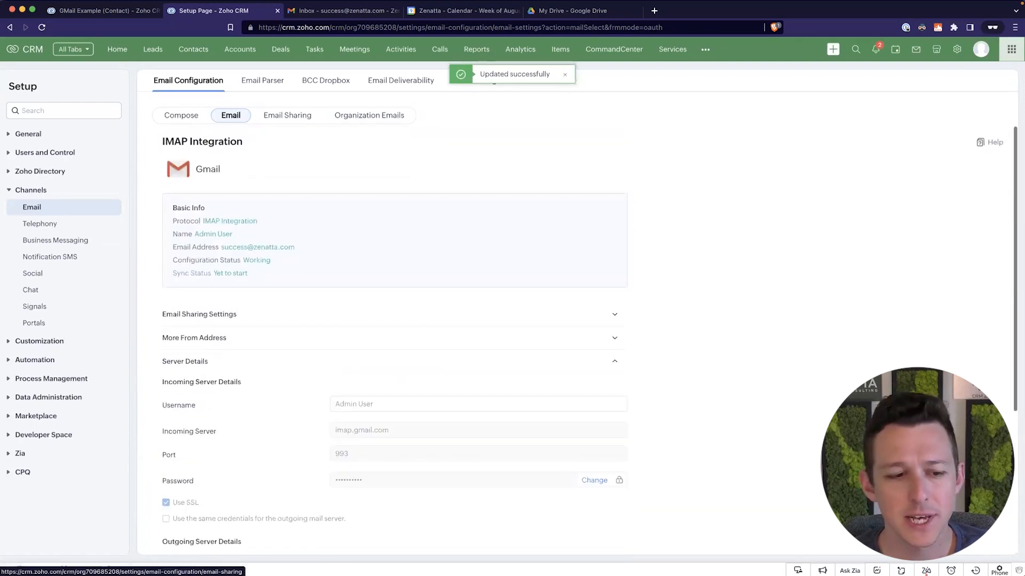
{"action": "left_click", "coordinate": [180, 115]}
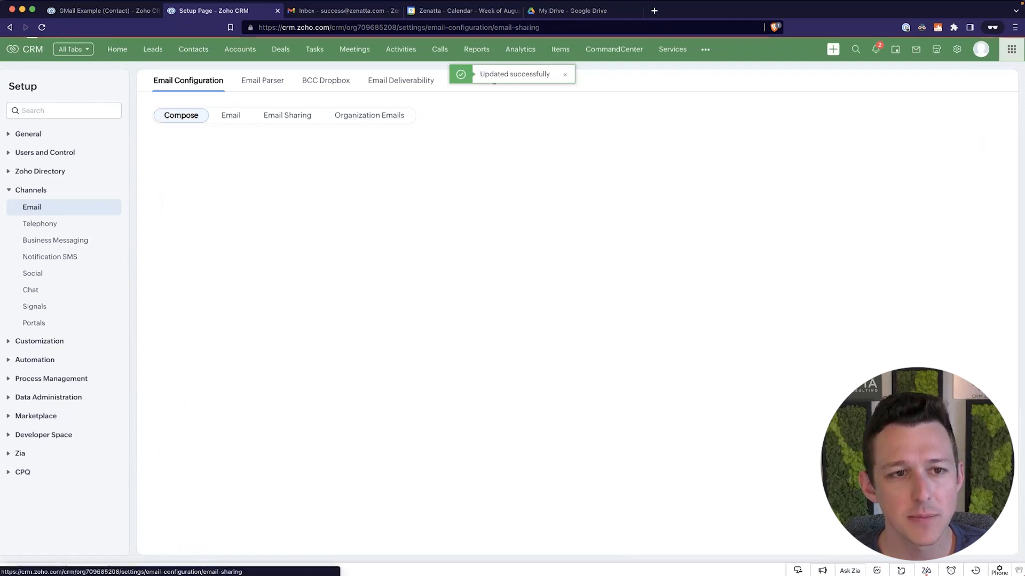
- Review Admin User sharing choices and Organization Emails, then return to the IMAP settings
{"action": "left_click", "coordinate": [286, 115]}
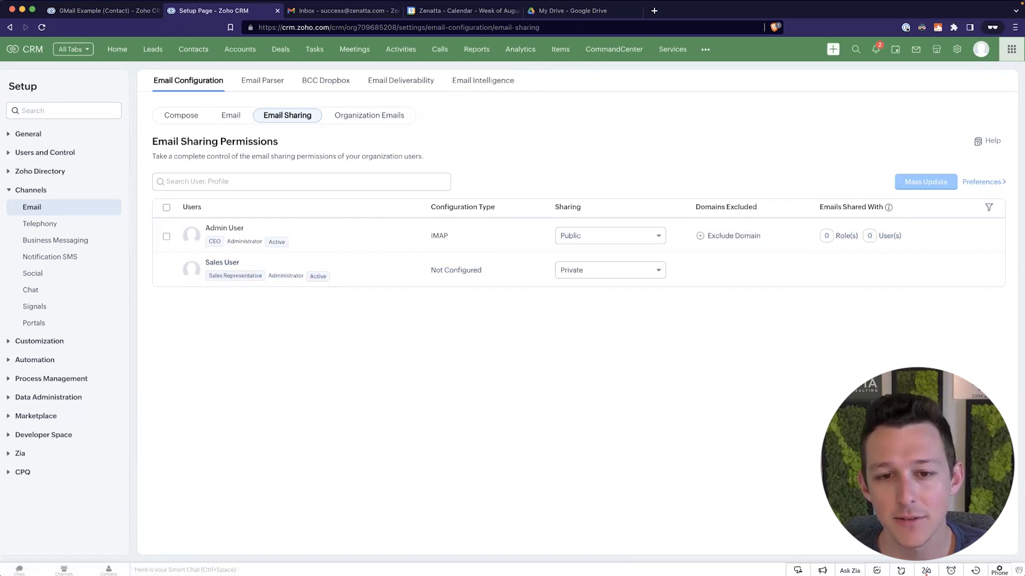
{"action": "left_click", "coordinate": [608, 235]}
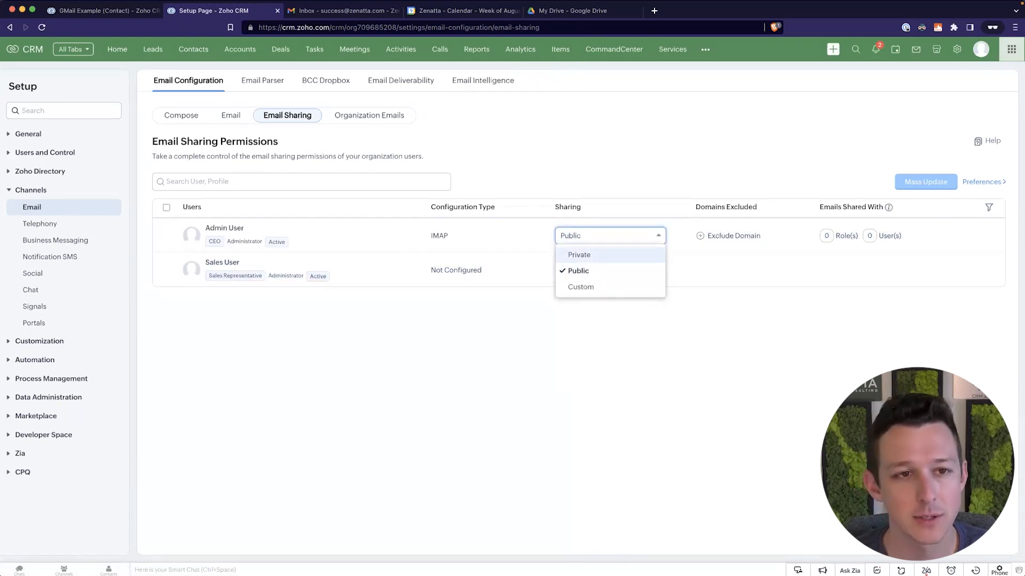
{"action": "left_click", "coordinate": [369, 116]}
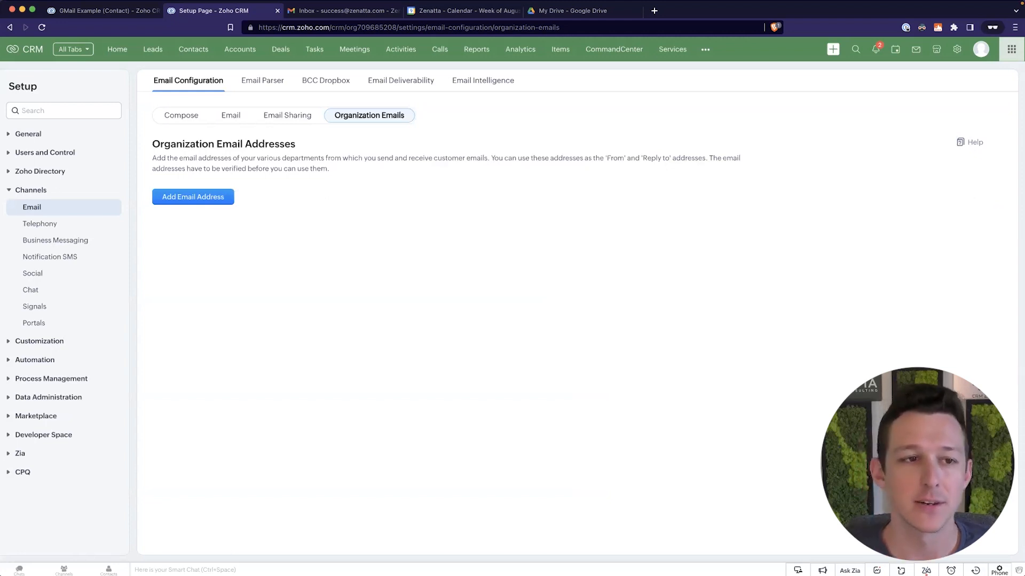
{"action": "left_click", "coordinate": [230, 115]}
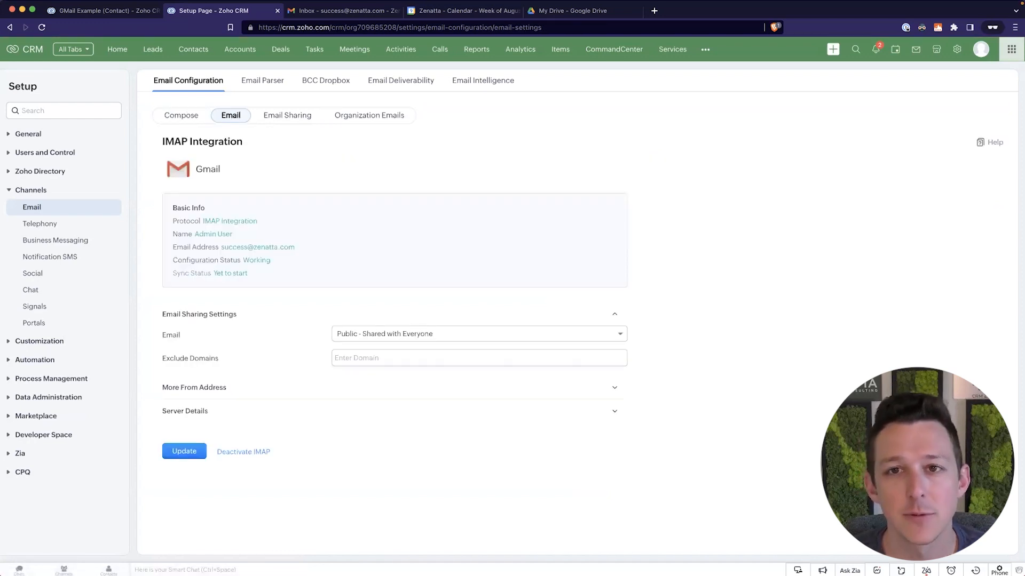
- View the GMail Example contact record's Emails related list, which has no records
{"action": "left_click", "coordinate": [101, 11]}
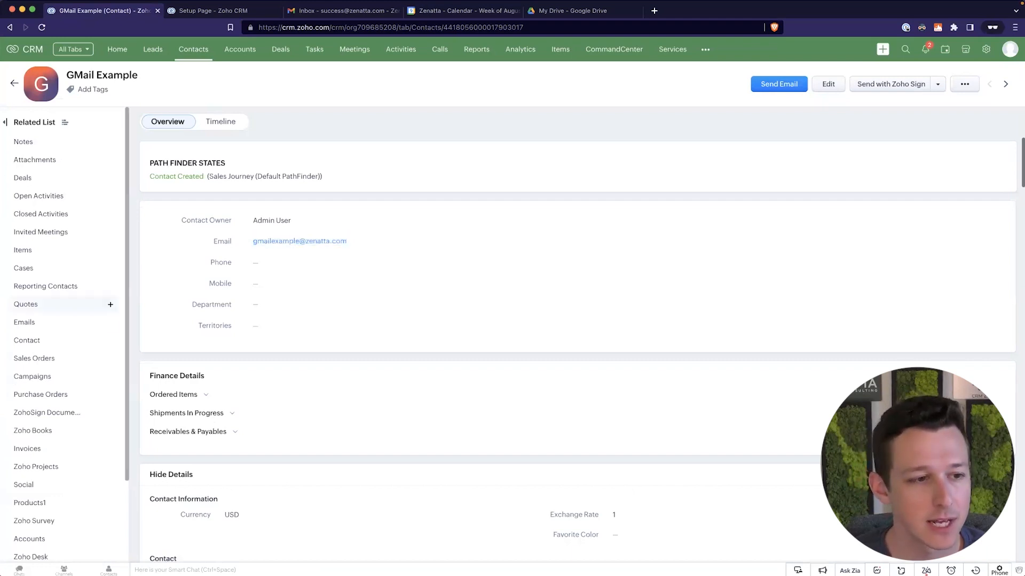
{"action": "scroll", "scroll_direction": "down", "scroll_amount": 3}
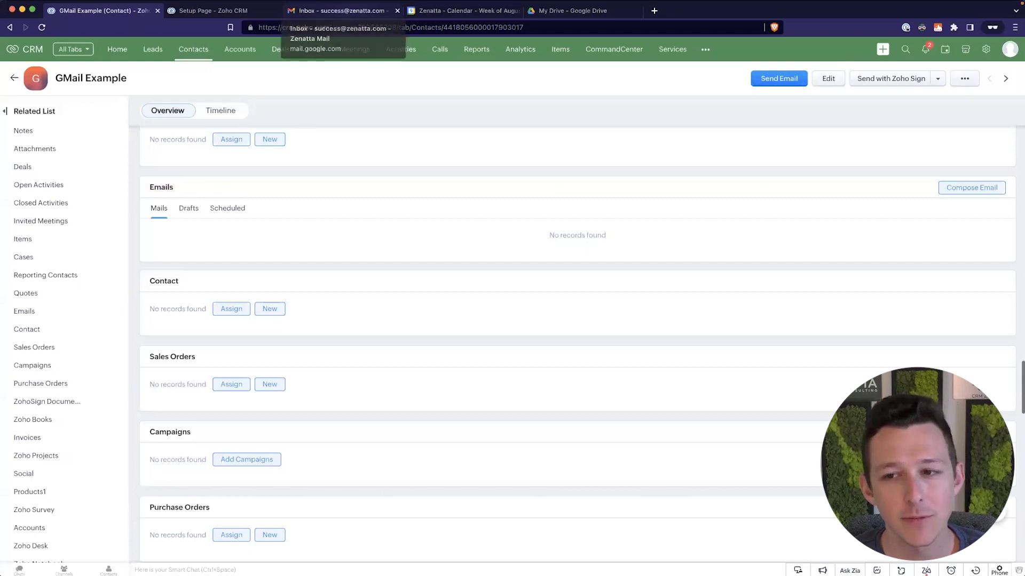
- Switch between the CRM contact and the Gmail tab, landing on the empty inbox
{"action": "left_click", "coordinate": [340, 11]}
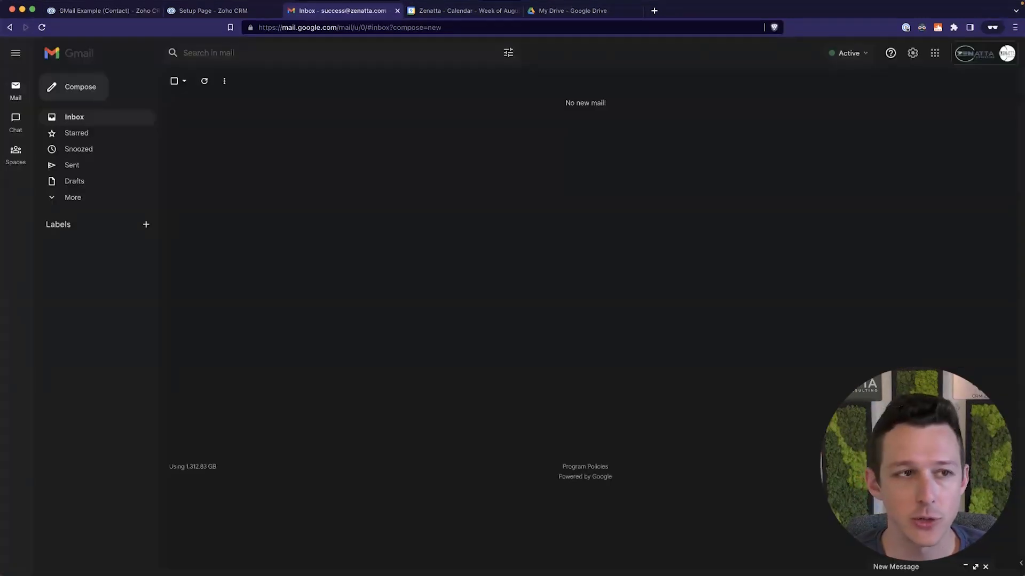
{"action": "left_click", "coordinate": [101, 10]}
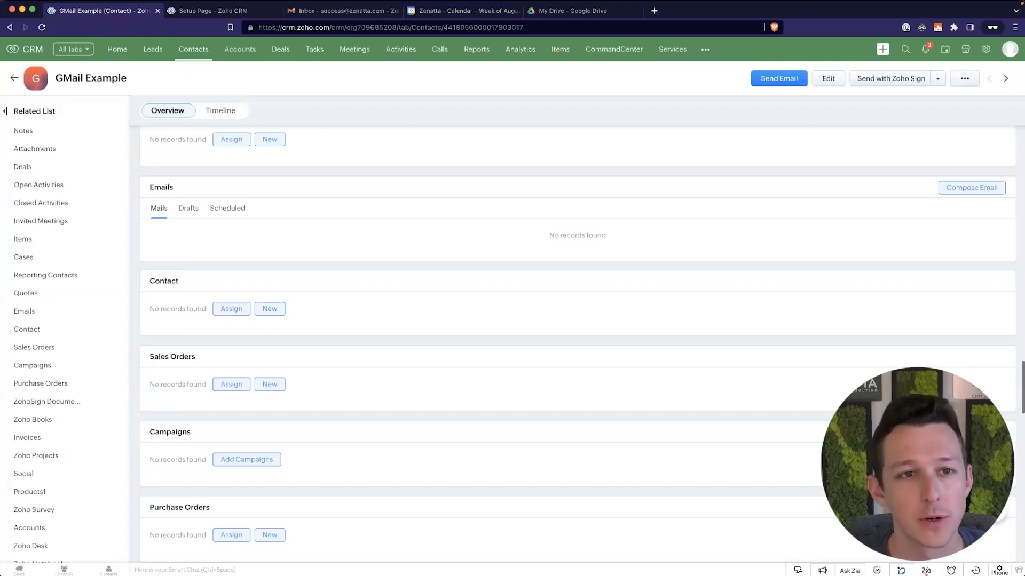
{"action": "left_click", "coordinate": [340, 10]}
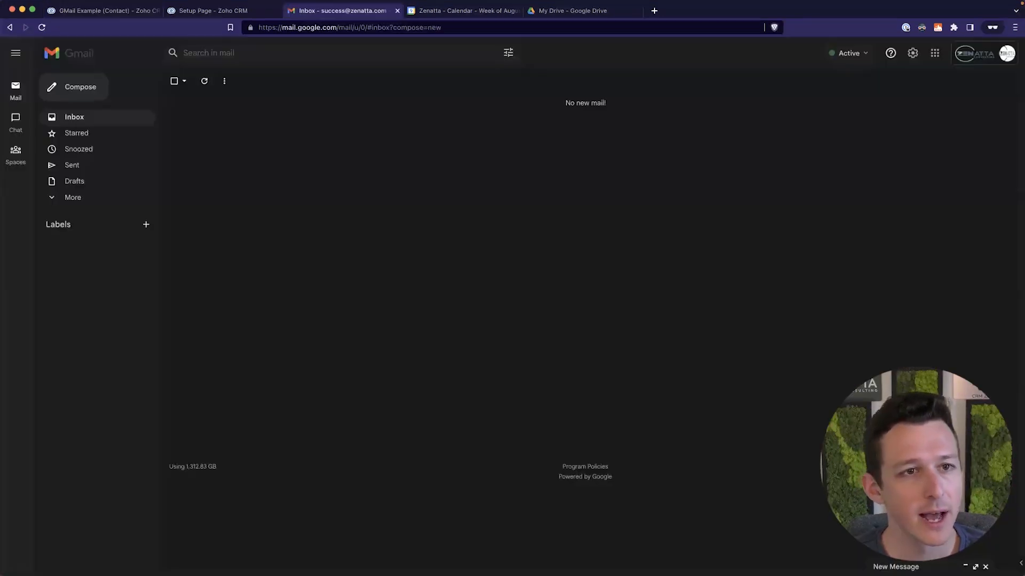
{"action": "left_click", "coordinate": [79, 86]}
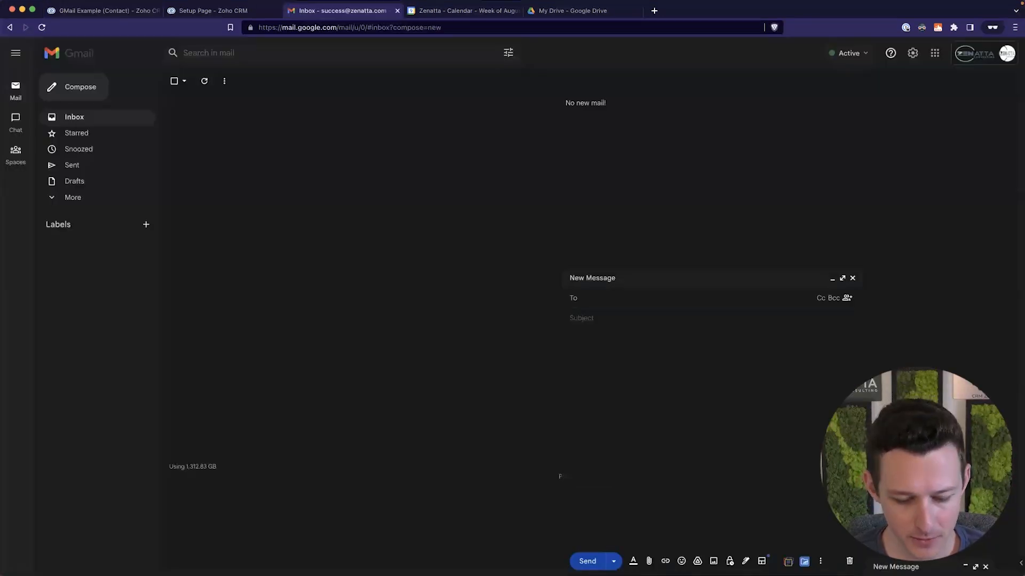
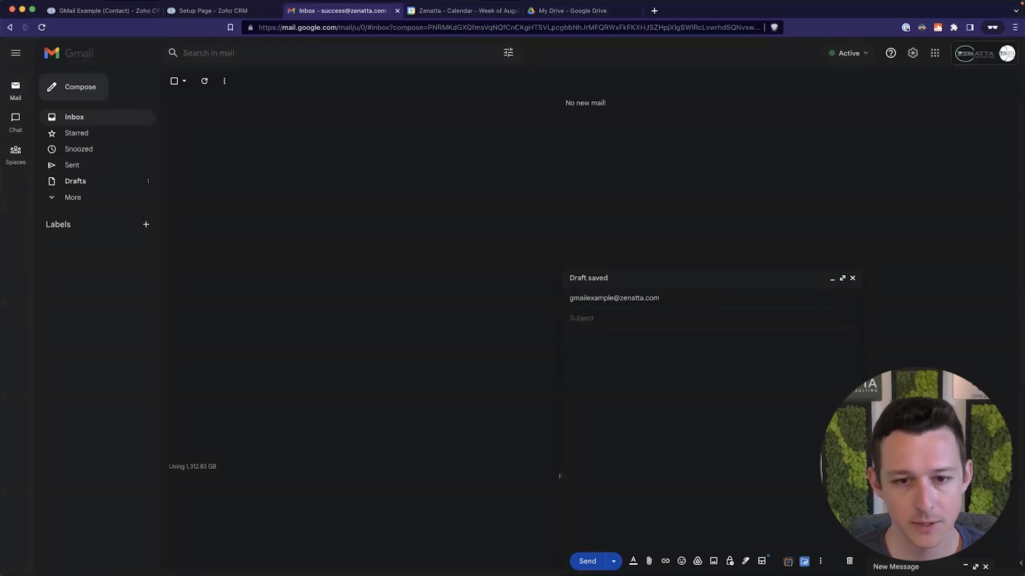
{"action": "type", "text": "Example Email"}
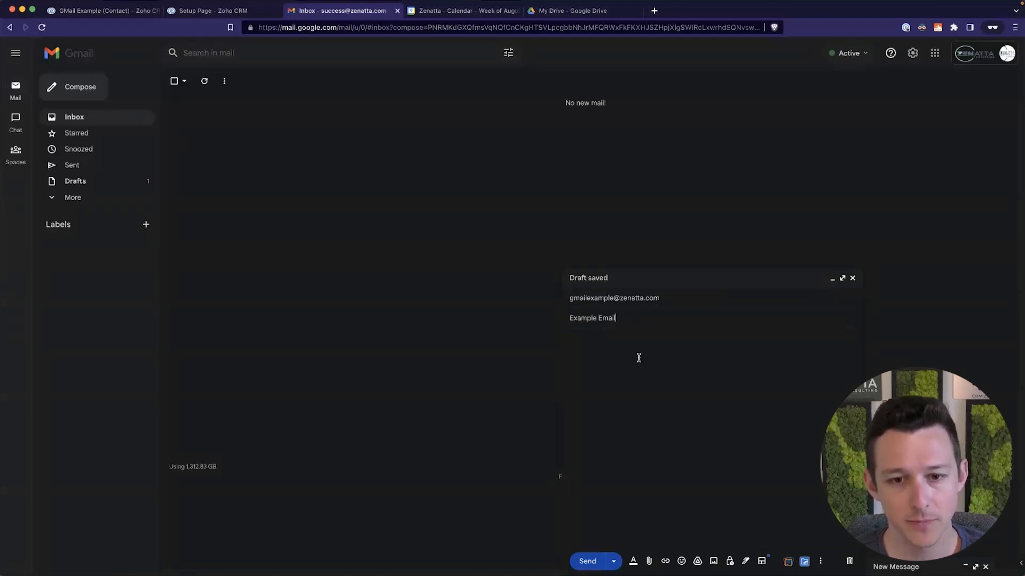
{"action": "type", "text": "Hope all is well"}
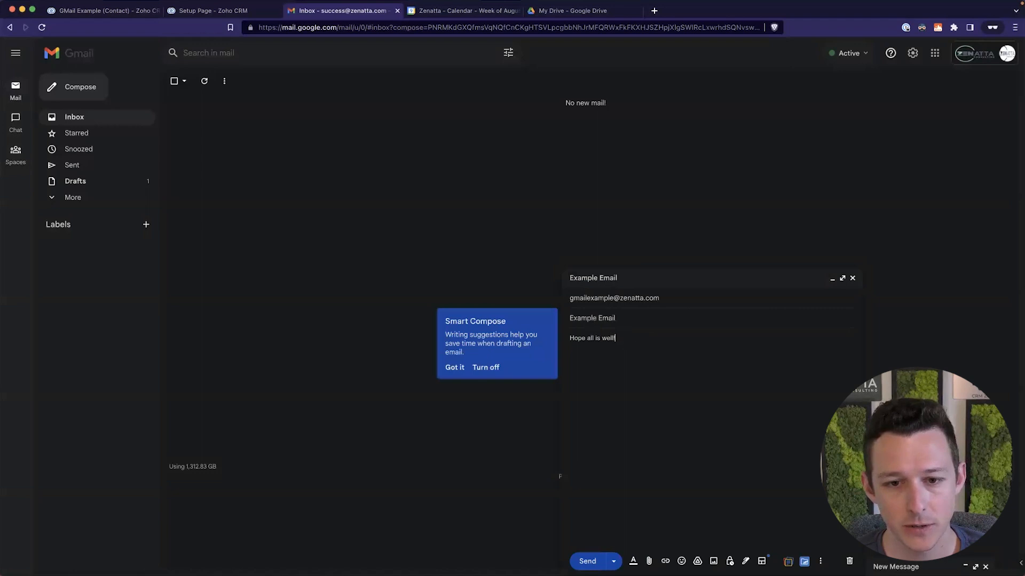
{"action": "type", "text": "I'd love to do business"}
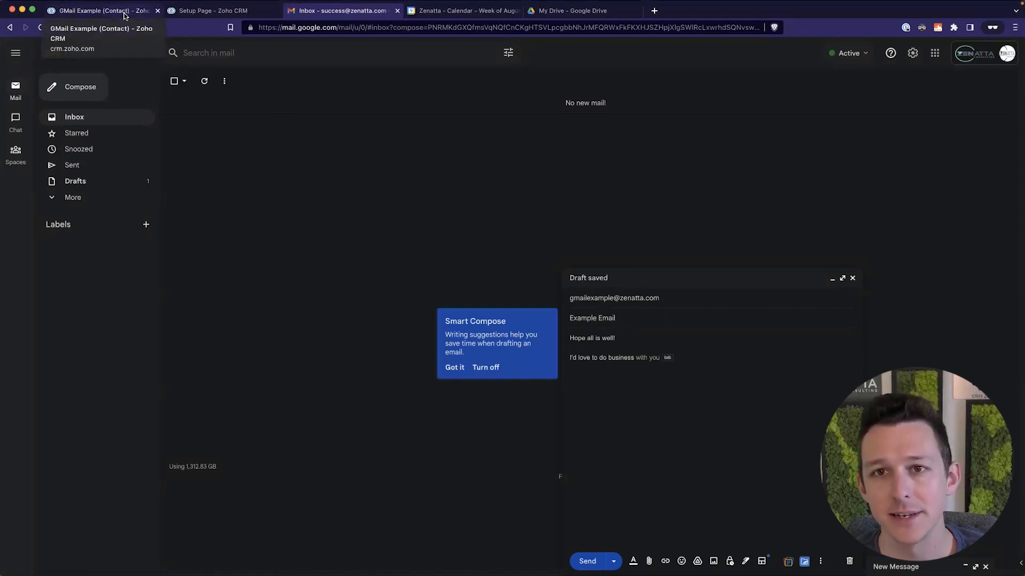
{"action": "left_click", "coordinate": [585, 561]}
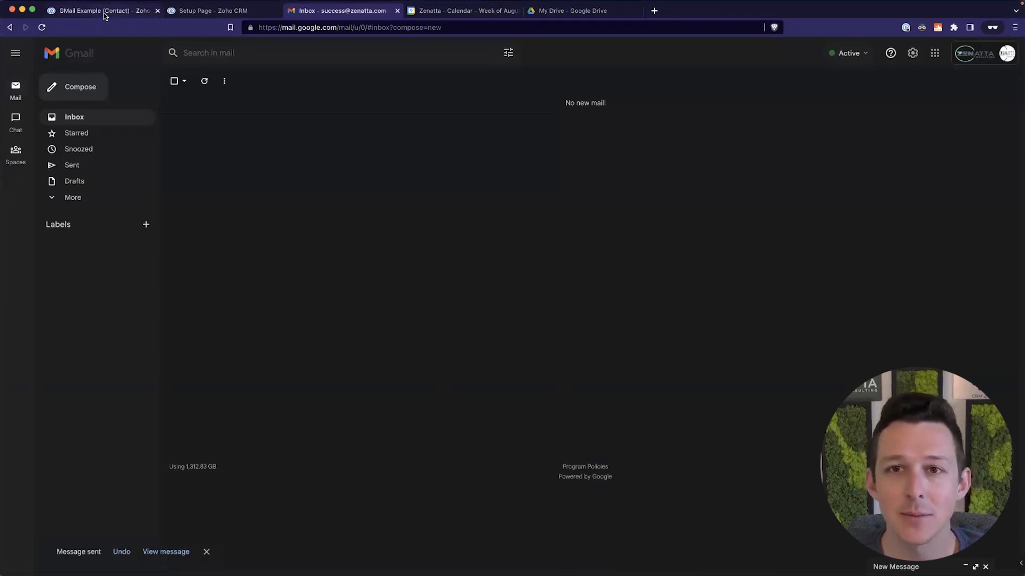
{"action": "mouse_move", "coordinate": [102, 10]}
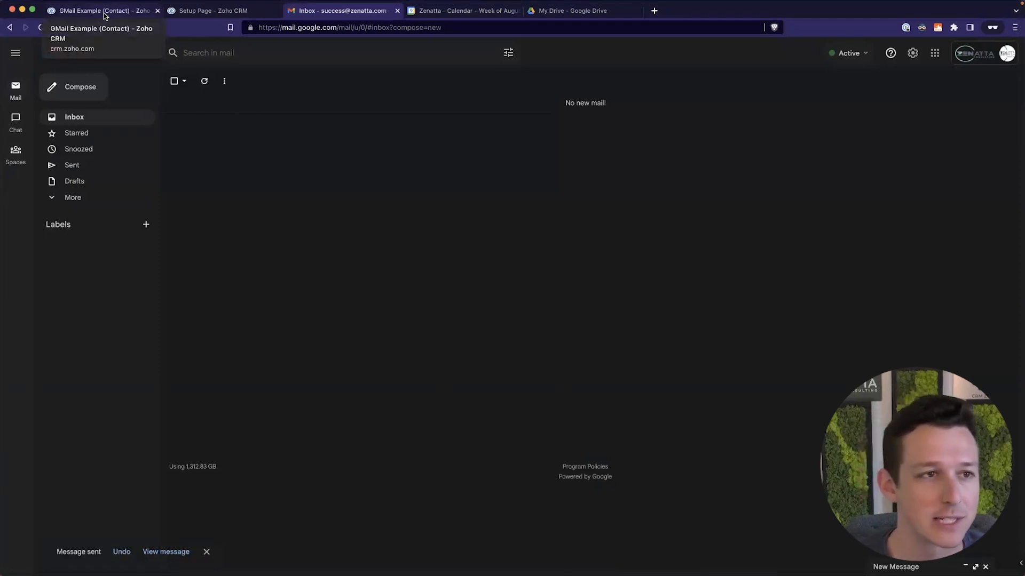
- Return to the GMail Example contact and scroll to its Emails related list showing the sent email
{"action": "left_click", "coordinate": [102, 11]}
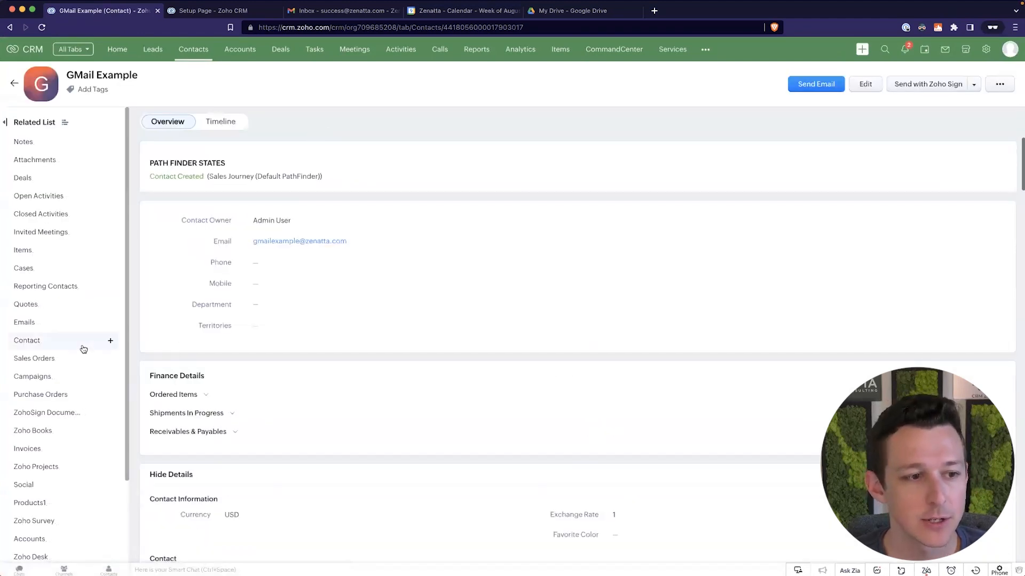
{"action": "scroll", "scroll_direction": "down", "scroll_amount": 3}
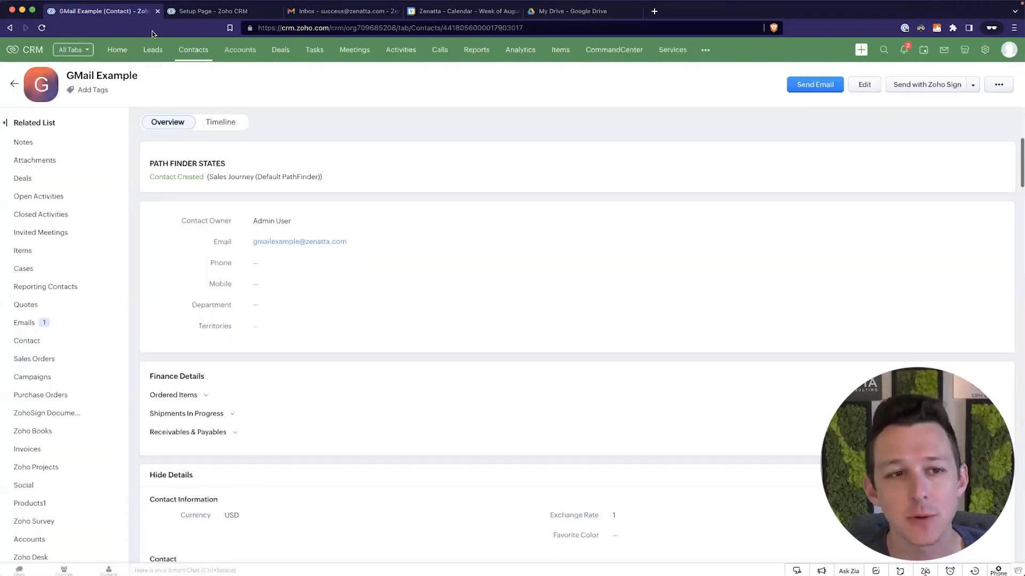
{"action": "scroll", "scroll_direction": "down", "scroll_amount": 3}
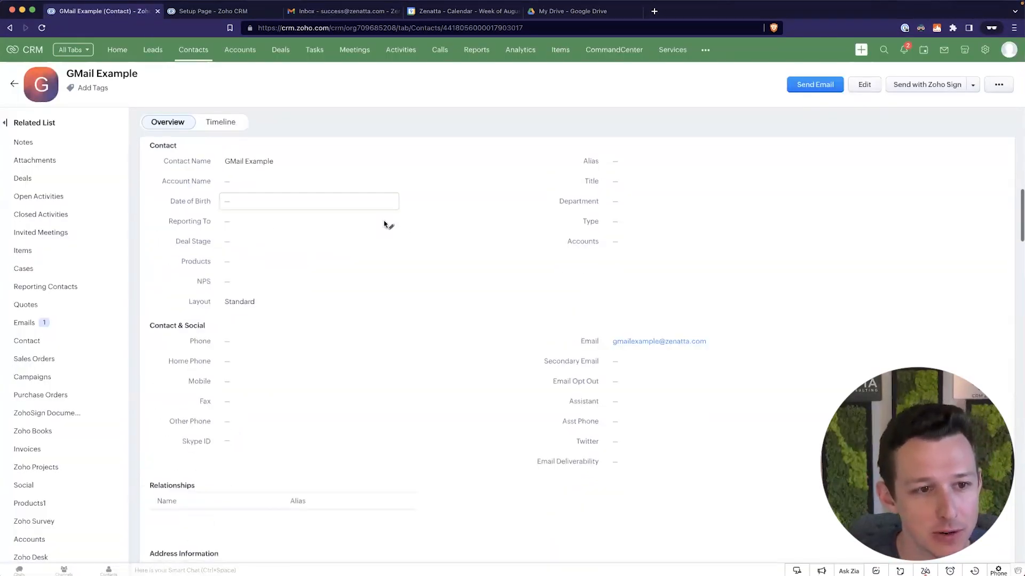
{"action": "scroll", "scroll_direction": "down", "scroll_amount": 3}
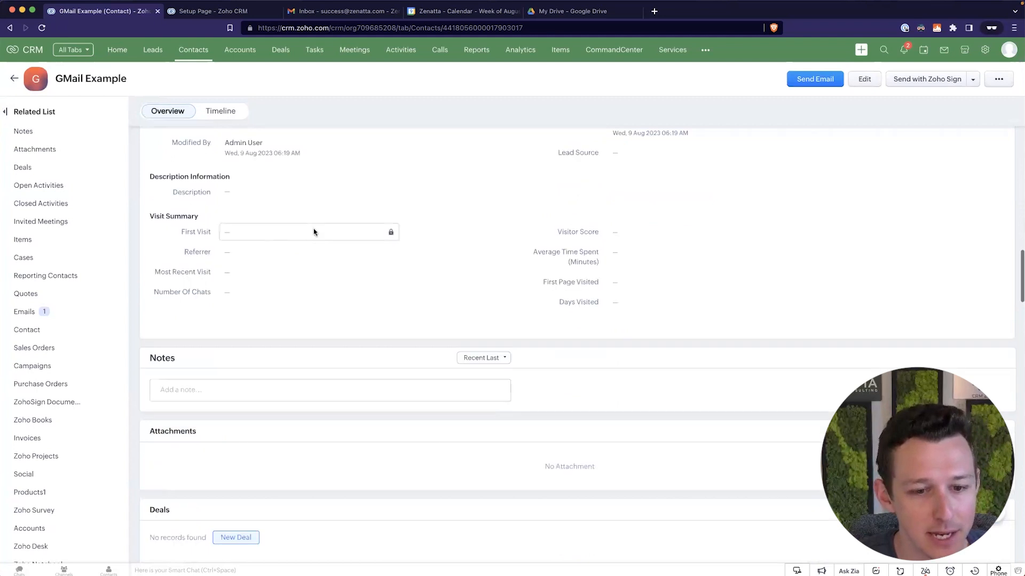
{"action": "scroll", "scroll_direction": "down", "scroll_amount": 3}
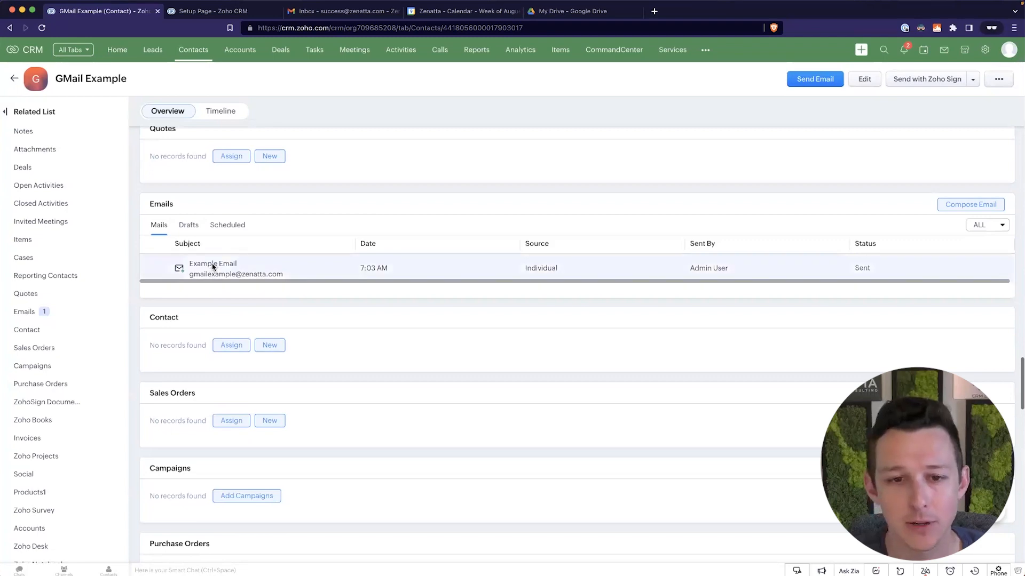
- Inspect the synced Example Email entry on the GMail Example contact record
{"action": "left_click", "coordinate": [213, 268]}
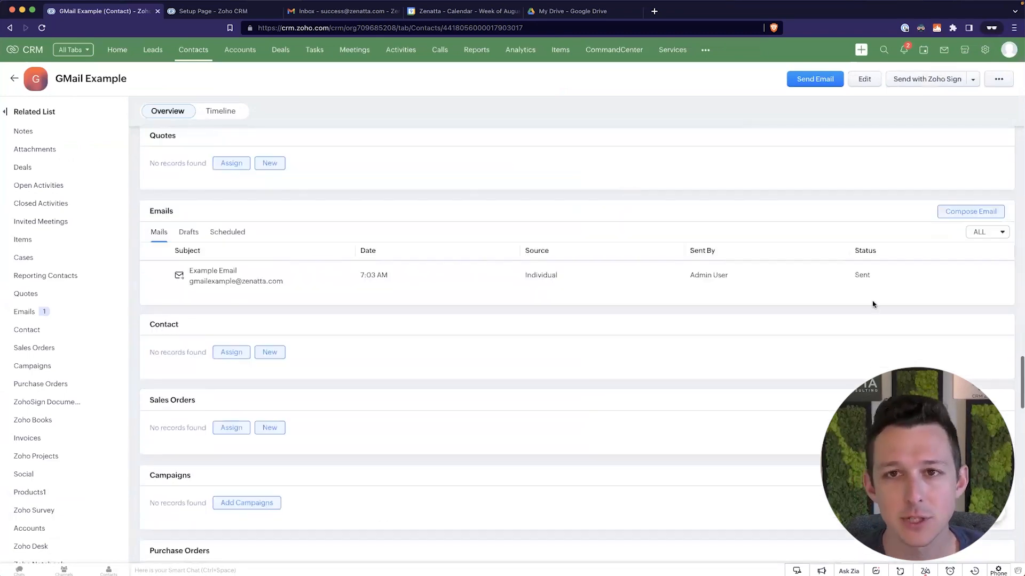
{"action": "scroll", "scroll_direction": "down", "scroll_amount": 3}
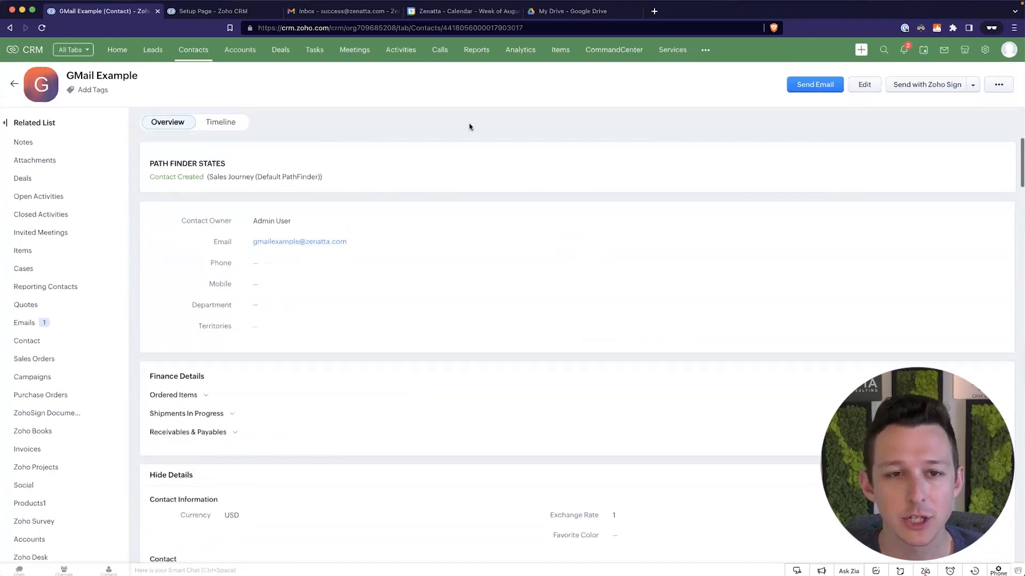
{"action": "mouse_move", "coordinate": [518, 133]}
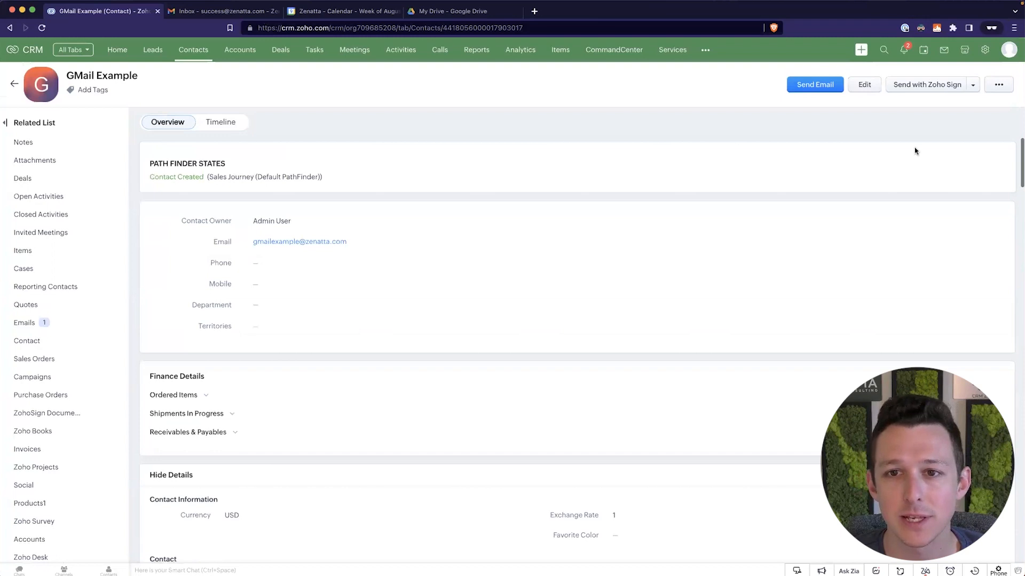
- Leave the contact's related lists and switch to the CRM Setup page browser tab
{"action": "scroll", "scroll_direction": "down", "scroll_amount": 3}
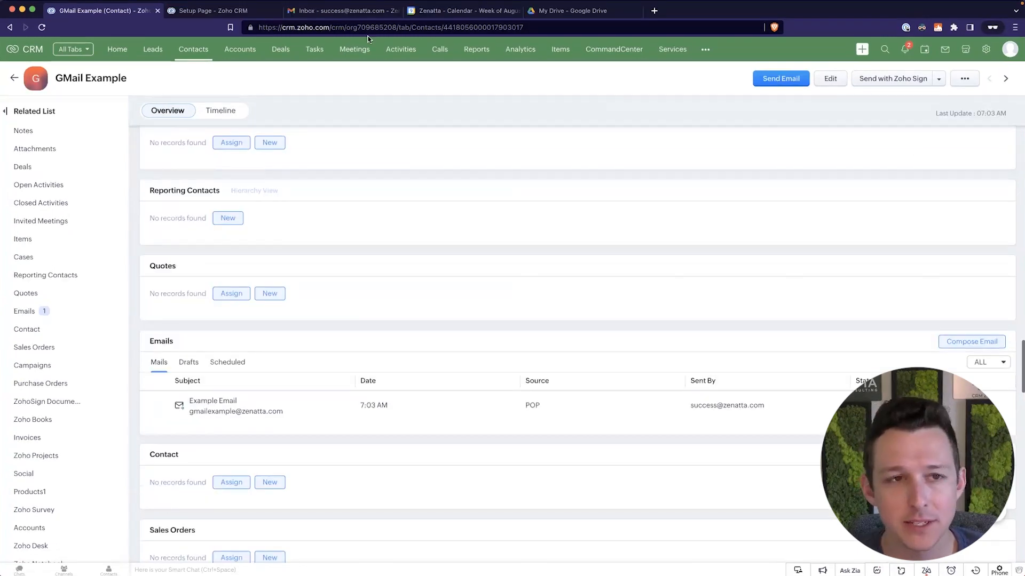
{"action": "mouse_move", "coordinate": [986, 50]}
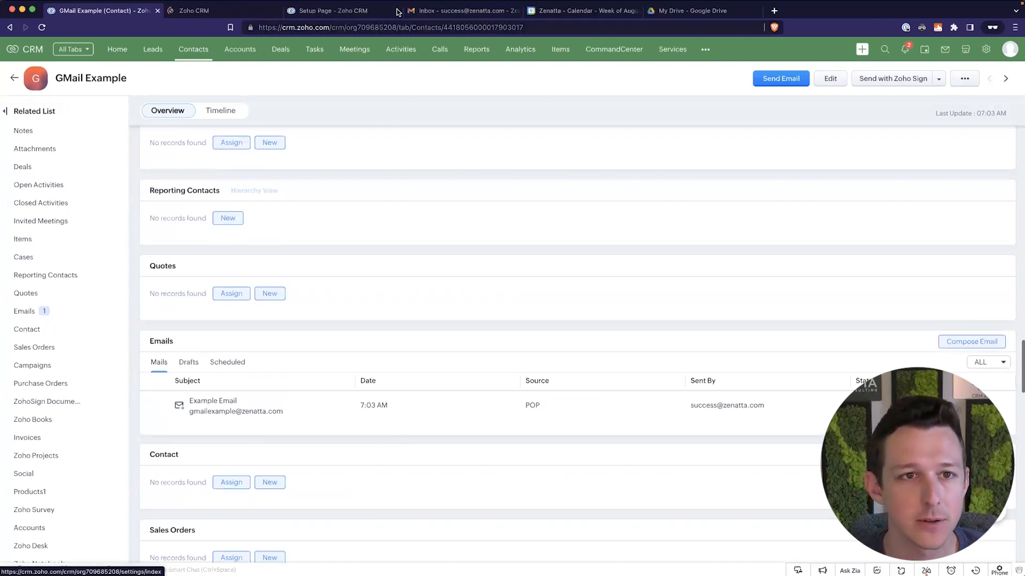
{"action": "left_click", "coordinate": [195, 11]}
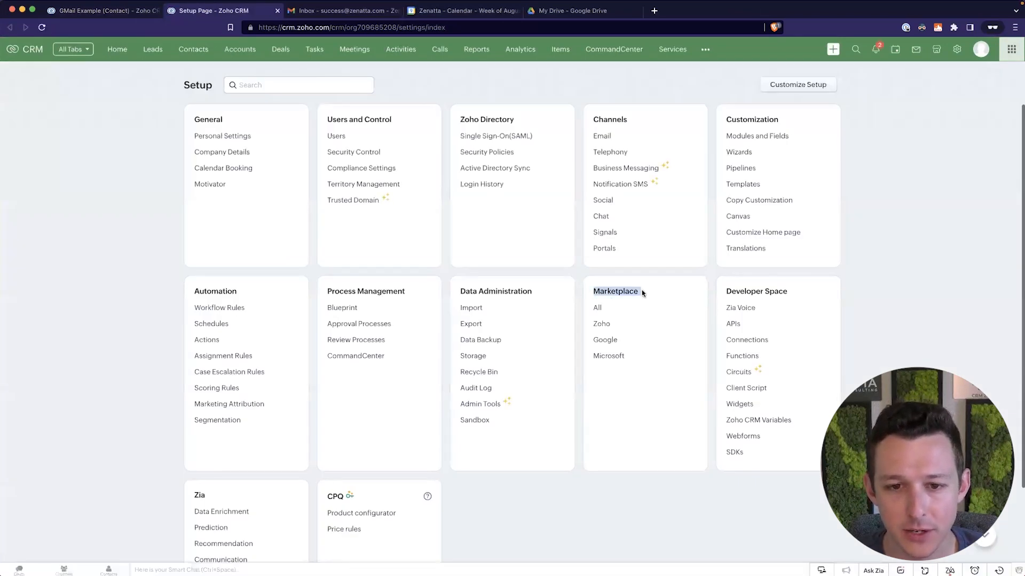
{"action": "mouse_move", "coordinate": [601, 340]}
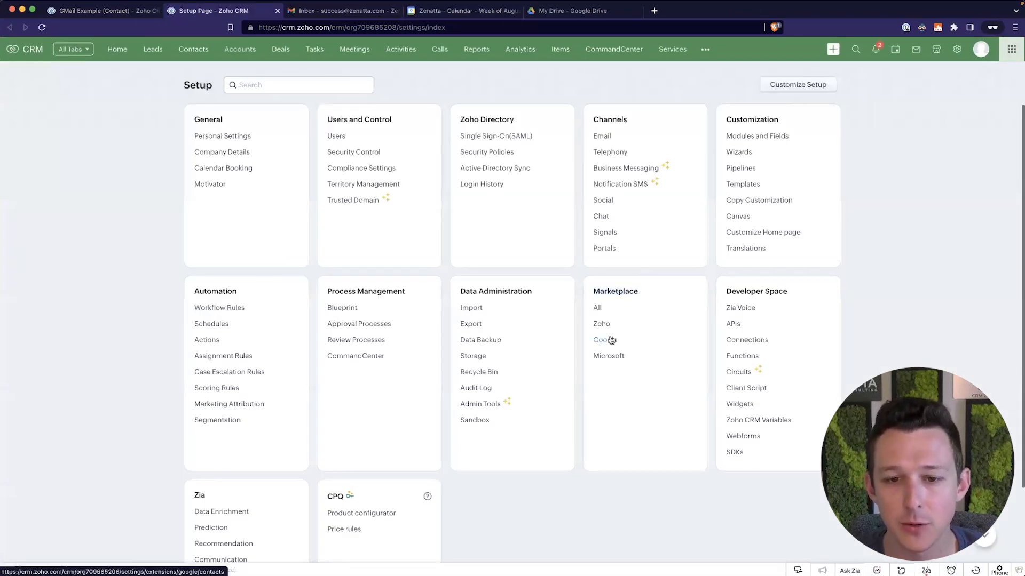
- Go to Marketplace > Google > Calendar and start authenticating the Google Calendar connection
{"action": "left_click", "coordinate": [600, 340]}
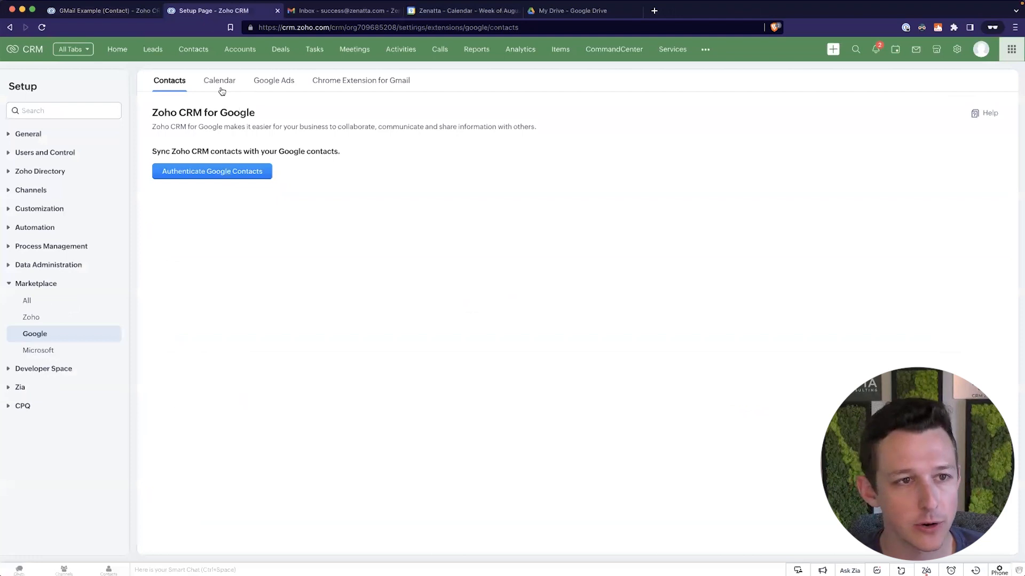
{"action": "left_click", "coordinate": [219, 79]}
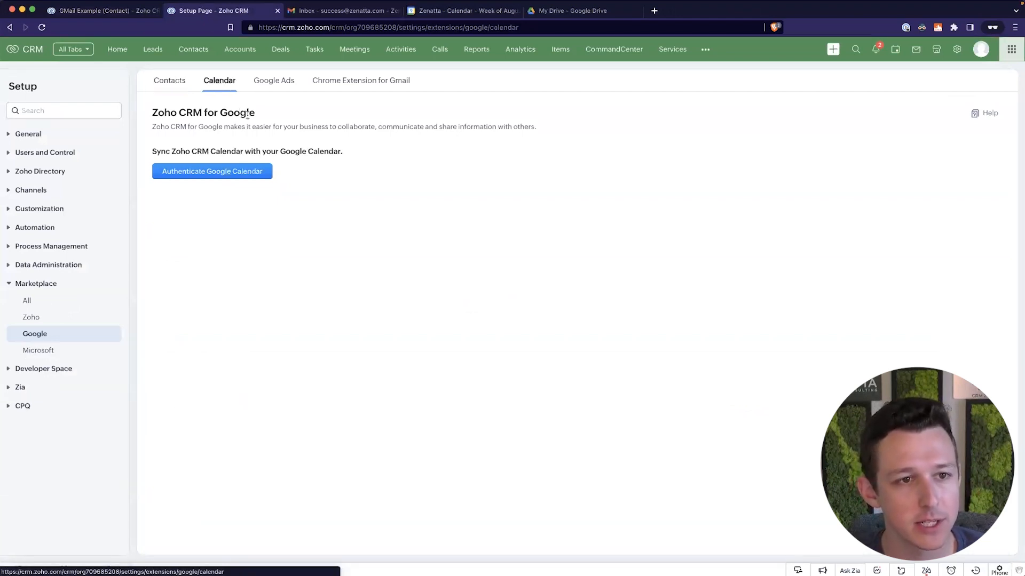
{"action": "left_click", "coordinate": [212, 171]}
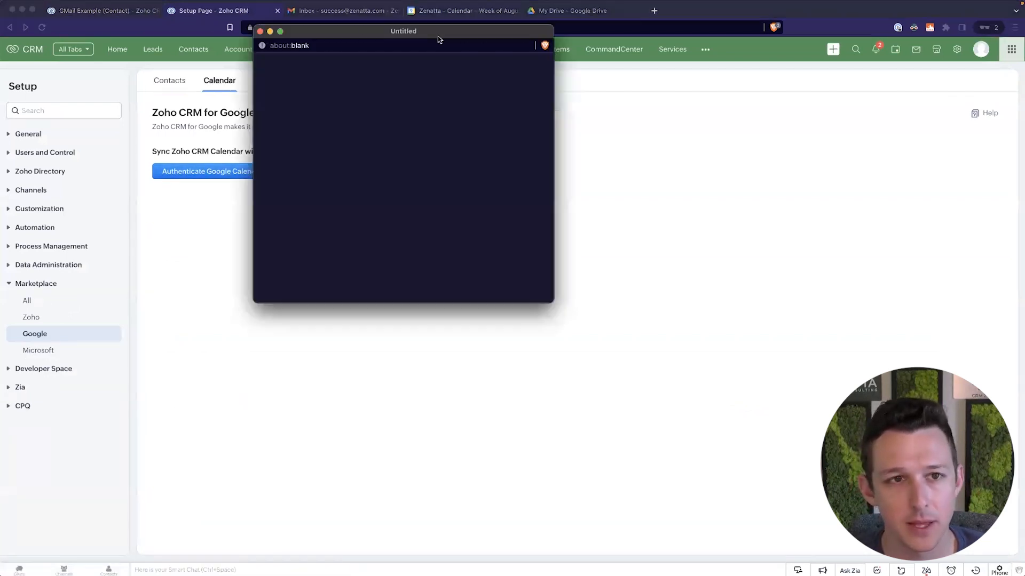
{"action": "left_click", "coordinate": [206, 171]}
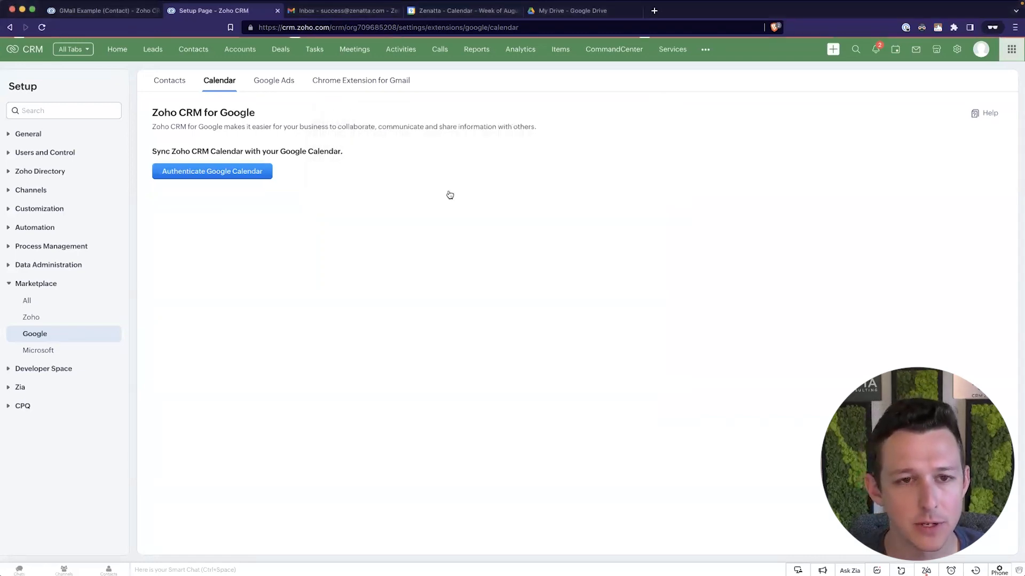
- Choose the Google calendar, keep Two-Way Sync, save the configuration and return to GMail Example
{"action": "left_click", "coordinate": [212, 171]}
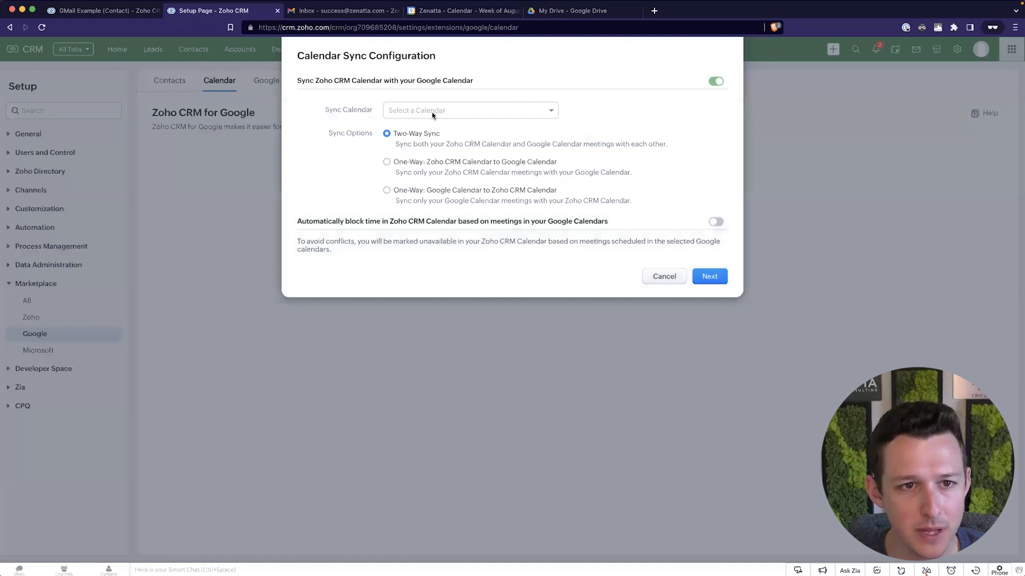
{"action": "left_click", "coordinate": [469, 110]}
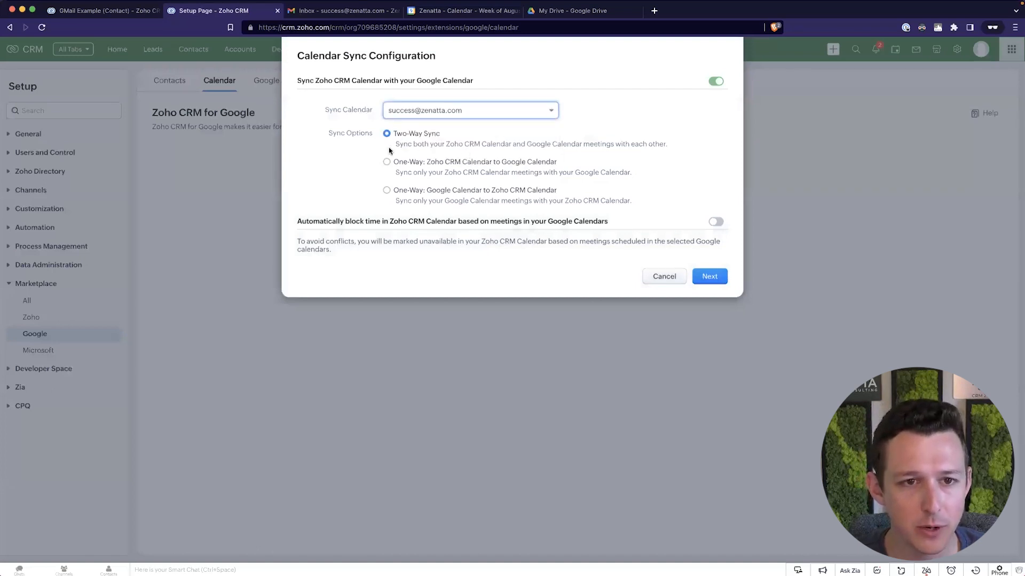
{"action": "mouse_move", "coordinate": [408, 140]}
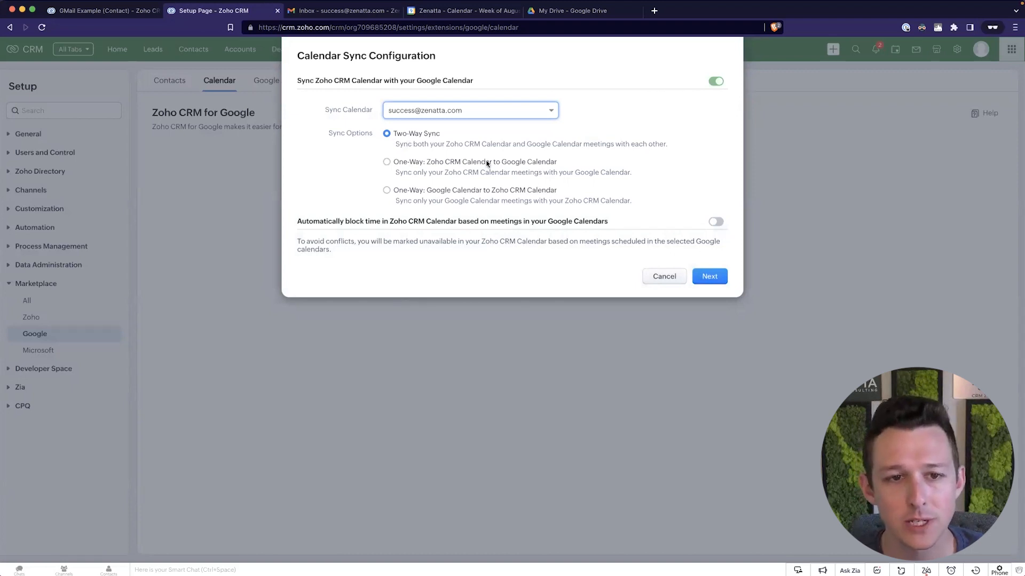
{"action": "mouse_move", "coordinate": [502, 179]}
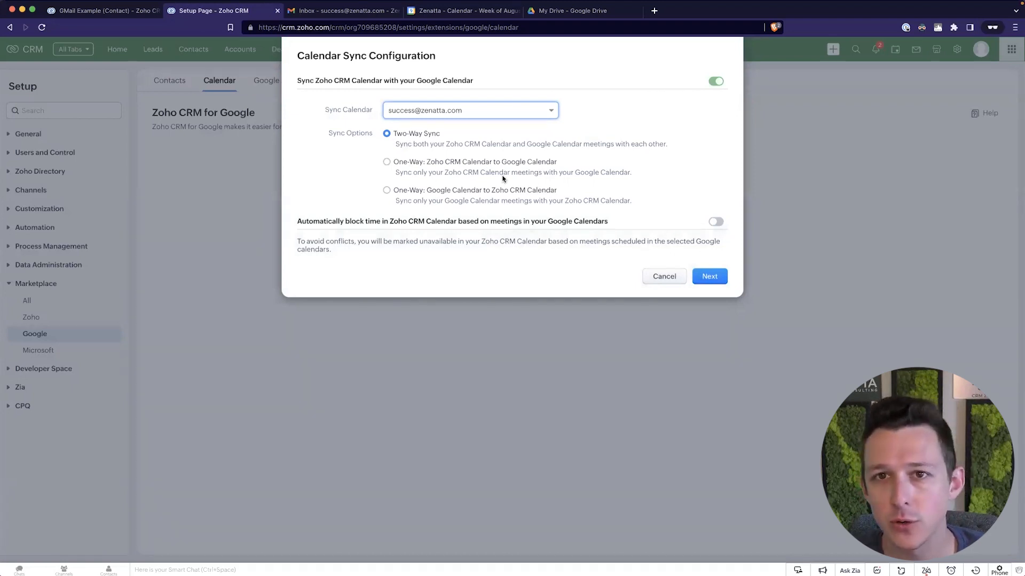
{"action": "mouse_move", "coordinate": [471, 150]}
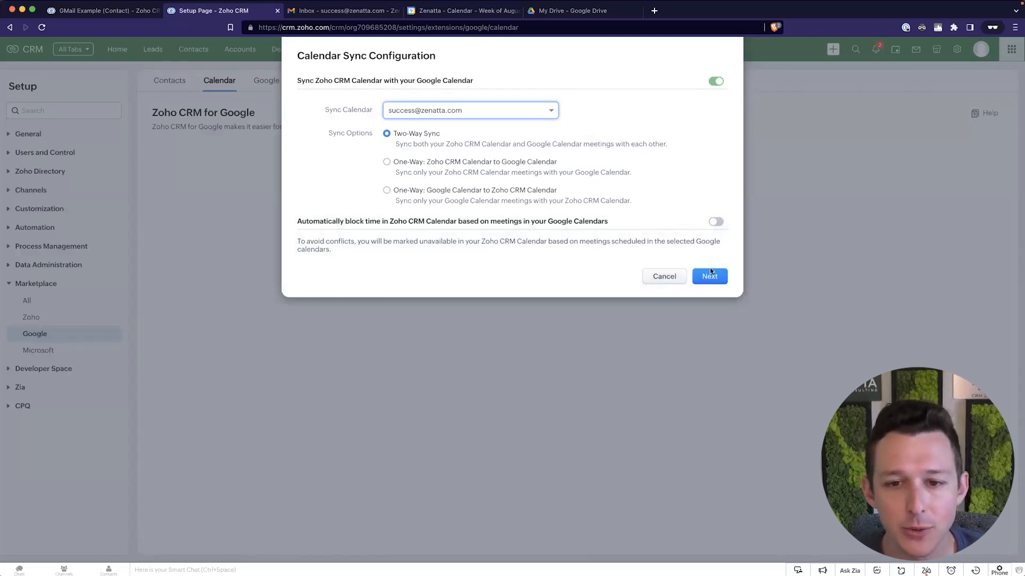
{"action": "left_click", "coordinate": [709, 276]}
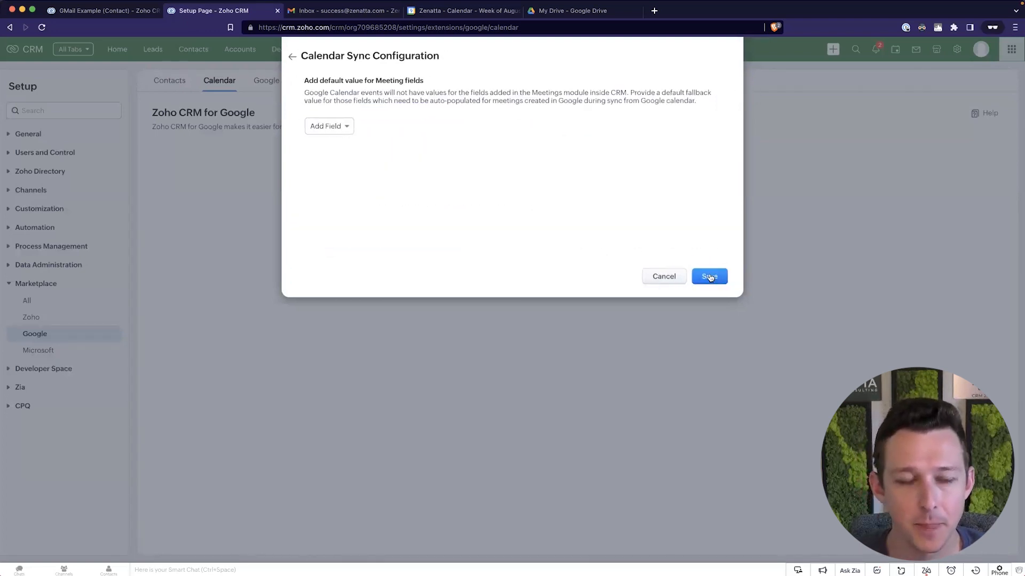
{"action": "left_click", "coordinate": [708, 276]}
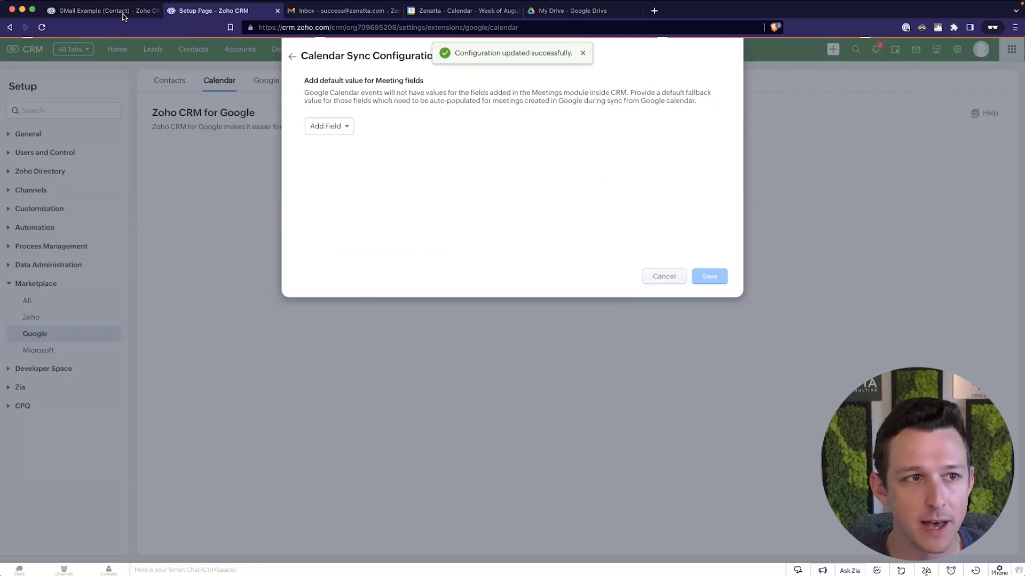
{"action": "left_click", "coordinate": [101, 11]}
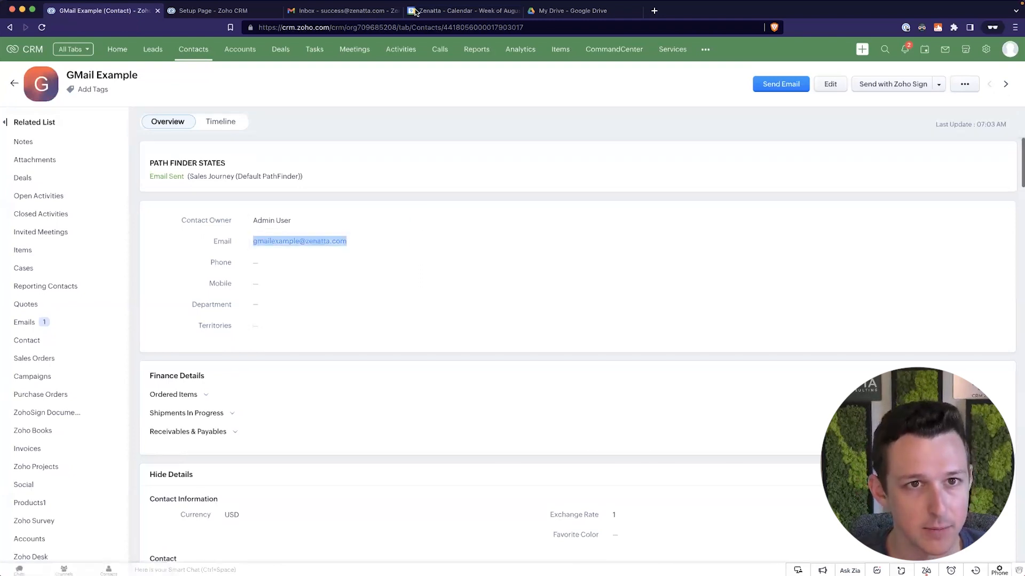
- In Google Calendar save the Wednesday draft as 'Example Meeting' with GMail Example as guest and send invites
{"action": "left_click", "coordinate": [463, 10]}
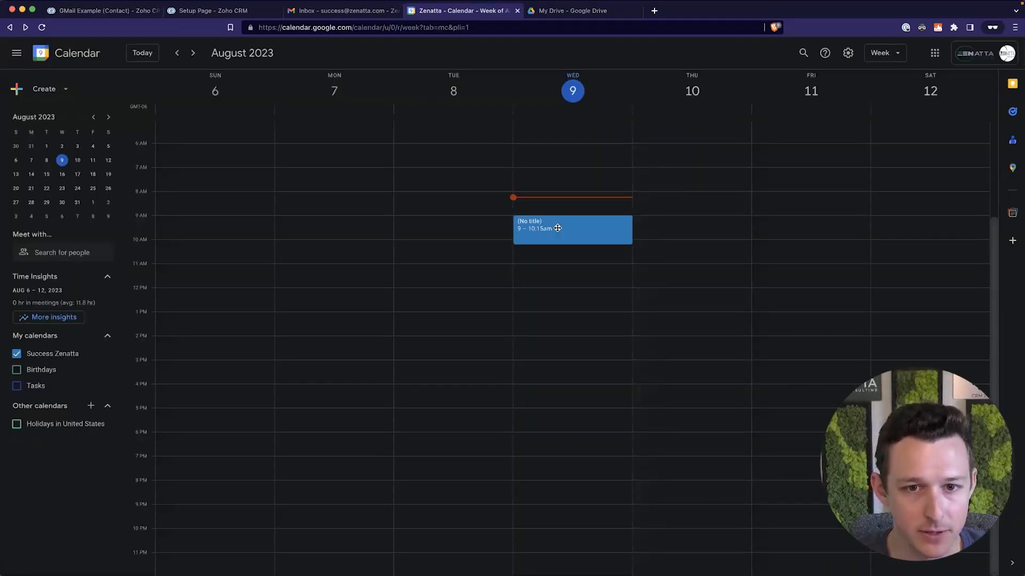
{"action": "left_click", "coordinate": [557, 228]}
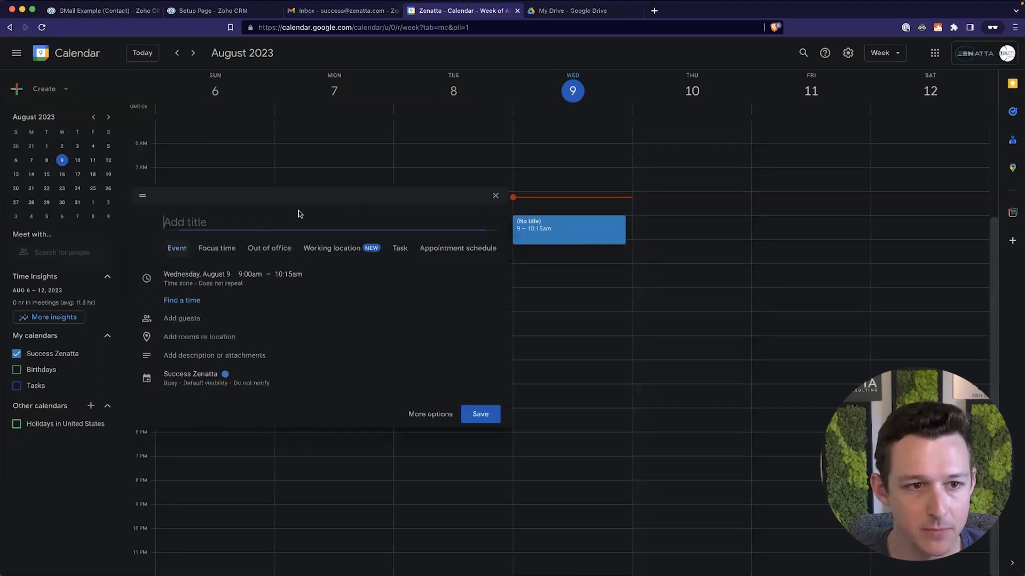
{"action": "type", "text": "Example Meeting"}
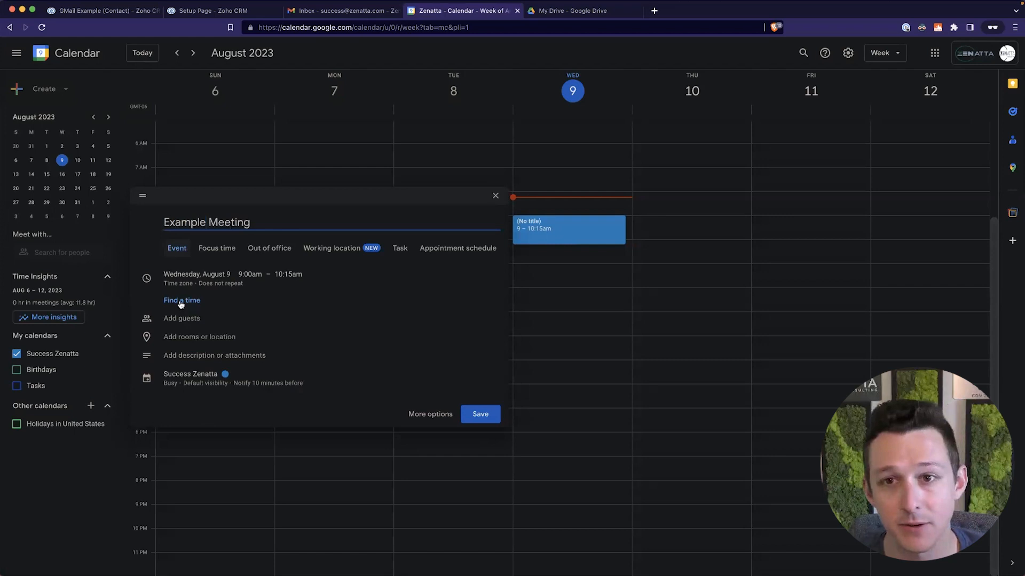
{"action": "left_click", "coordinate": [181, 318]}
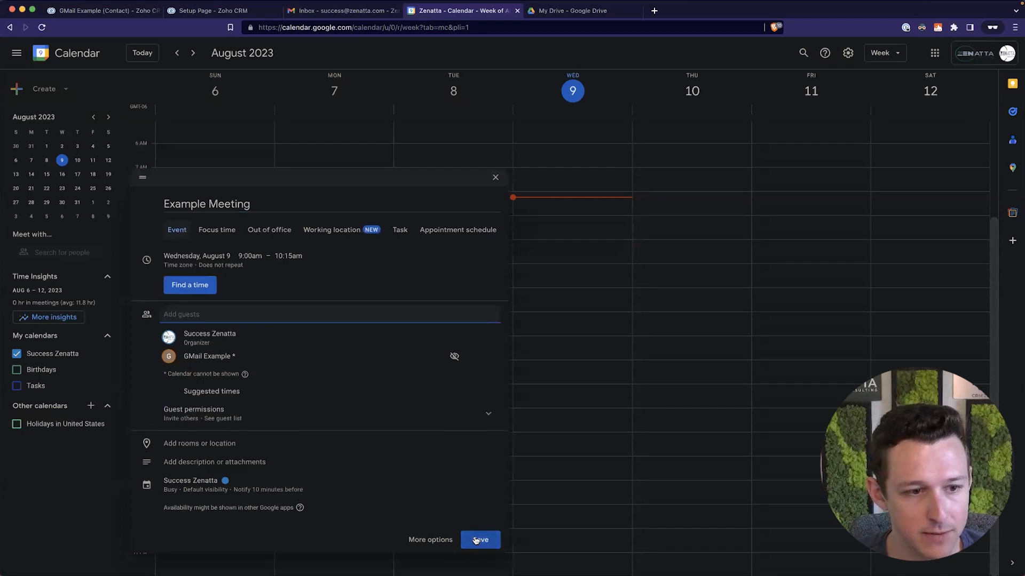
{"action": "left_click", "coordinate": [480, 539]}
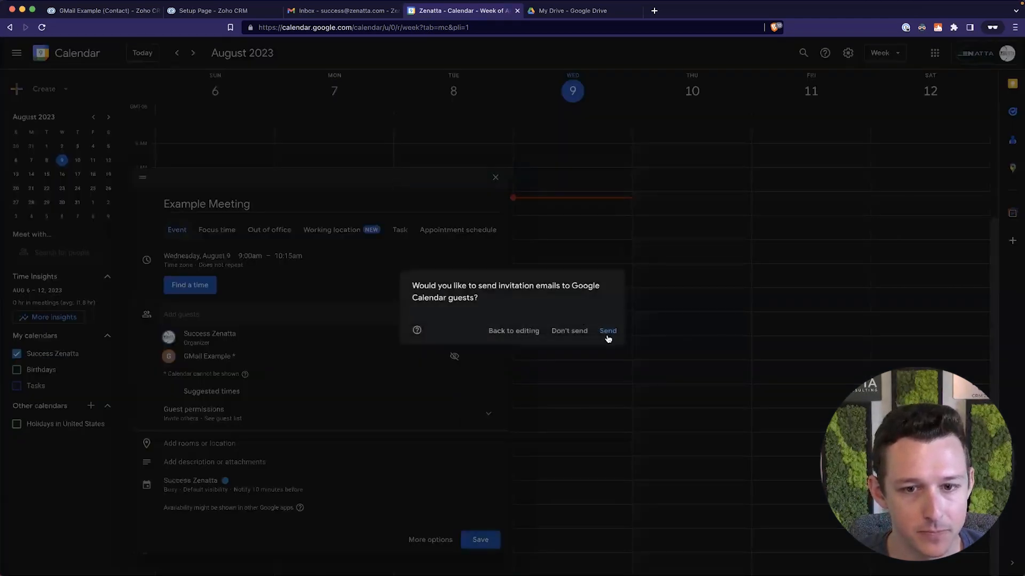
{"action": "left_click", "coordinate": [606, 331]}
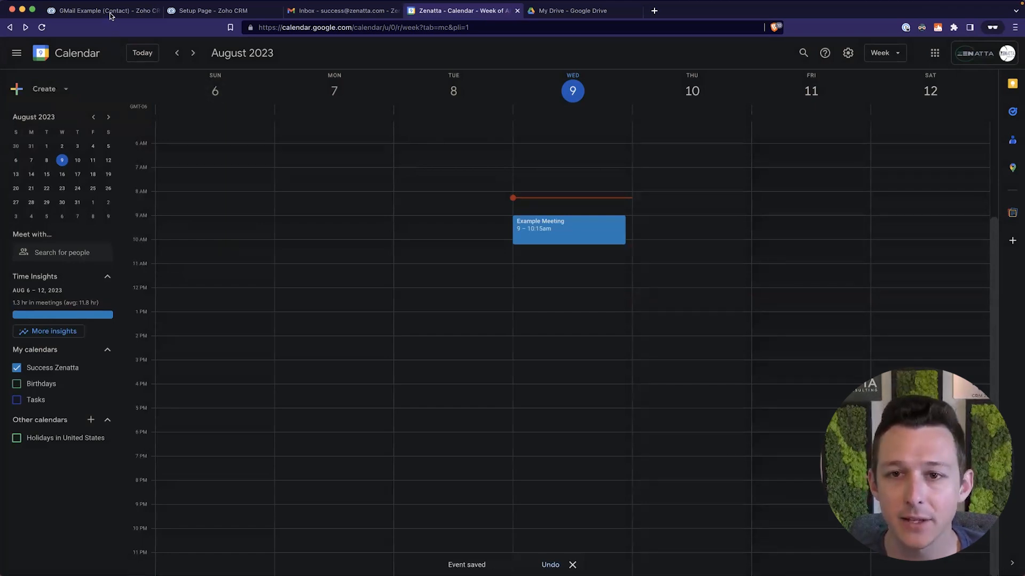
{"action": "left_click", "coordinate": [102, 10]}
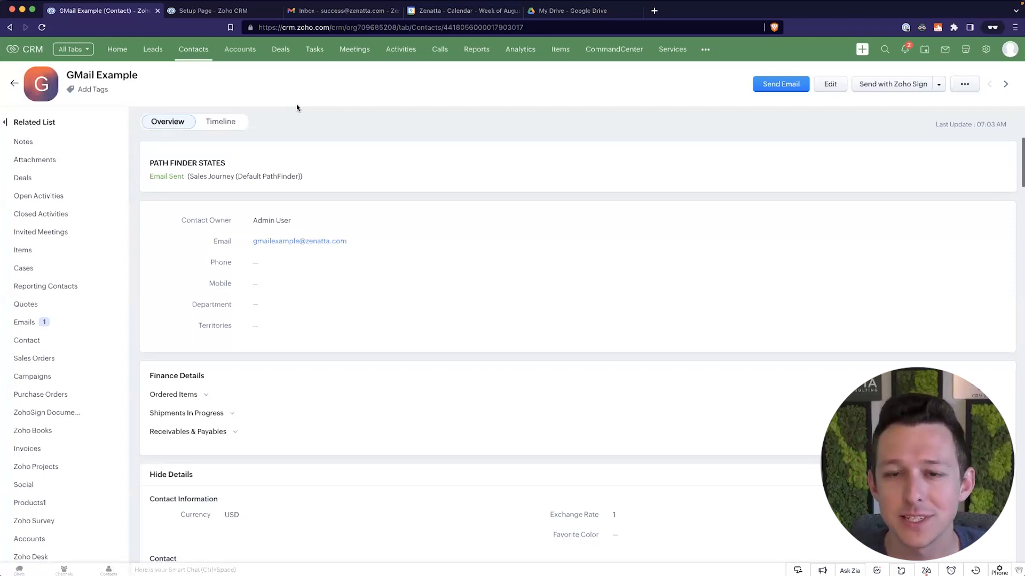
- Scroll to the contact's Invited Meetings showing Example Meeting and compare it with the calendar week view
{"action": "scroll", "scroll_direction": "down", "scroll_amount": 3}
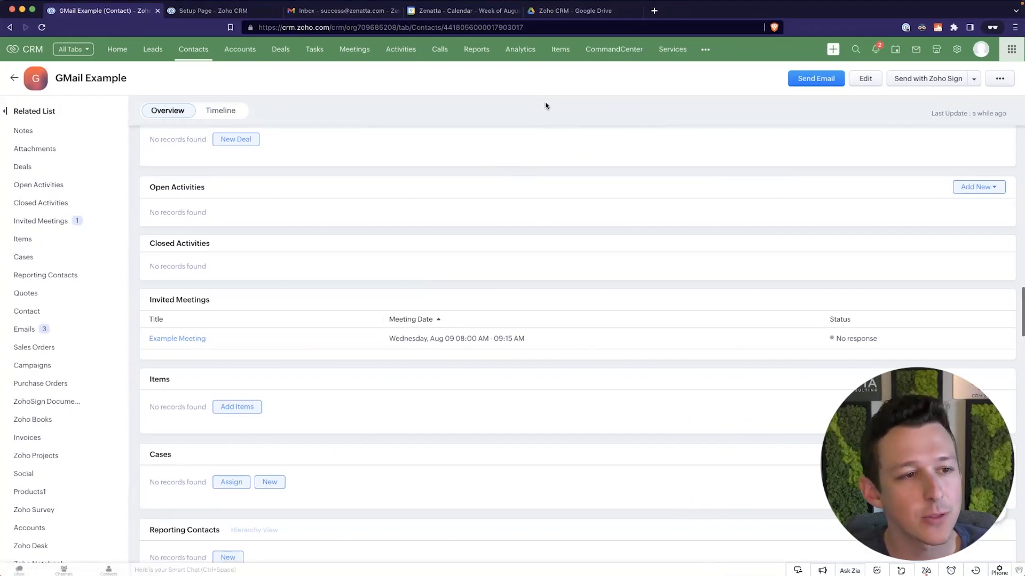
{"action": "scroll", "scroll_direction": "down", "scroll_amount": 3}
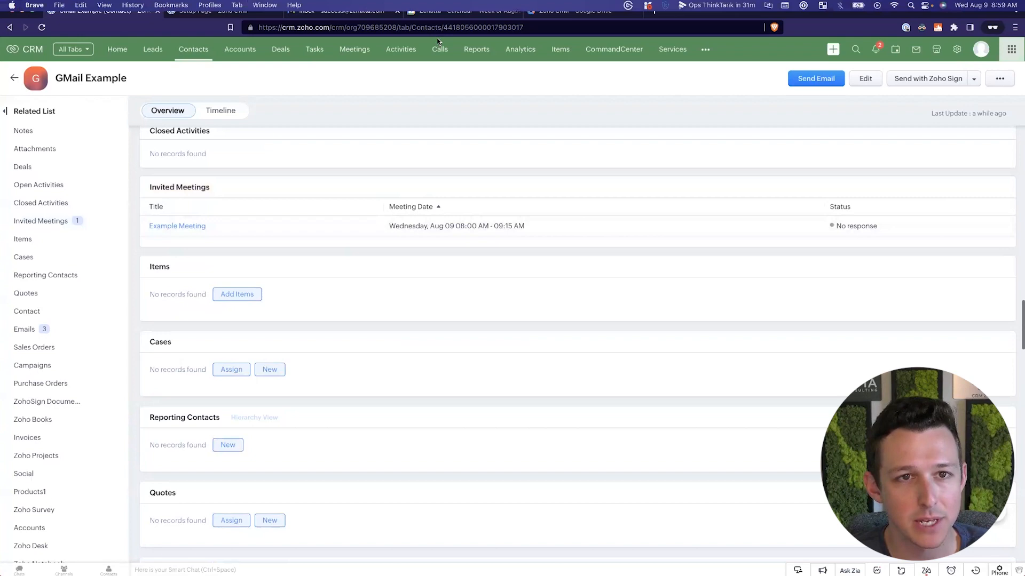
{"action": "left_click", "coordinate": [457, 10]}
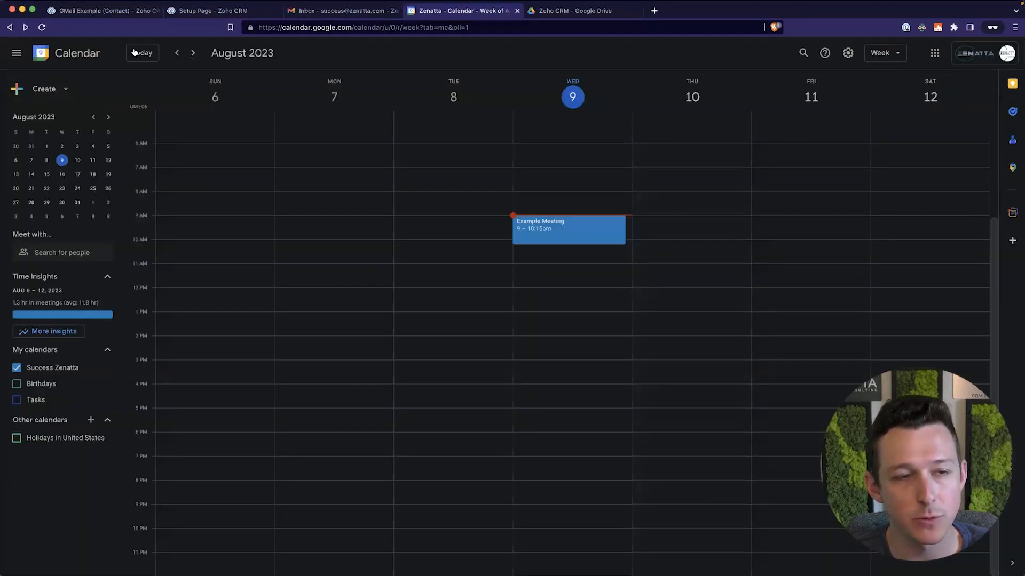
{"action": "left_click", "coordinate": [101, 11]}
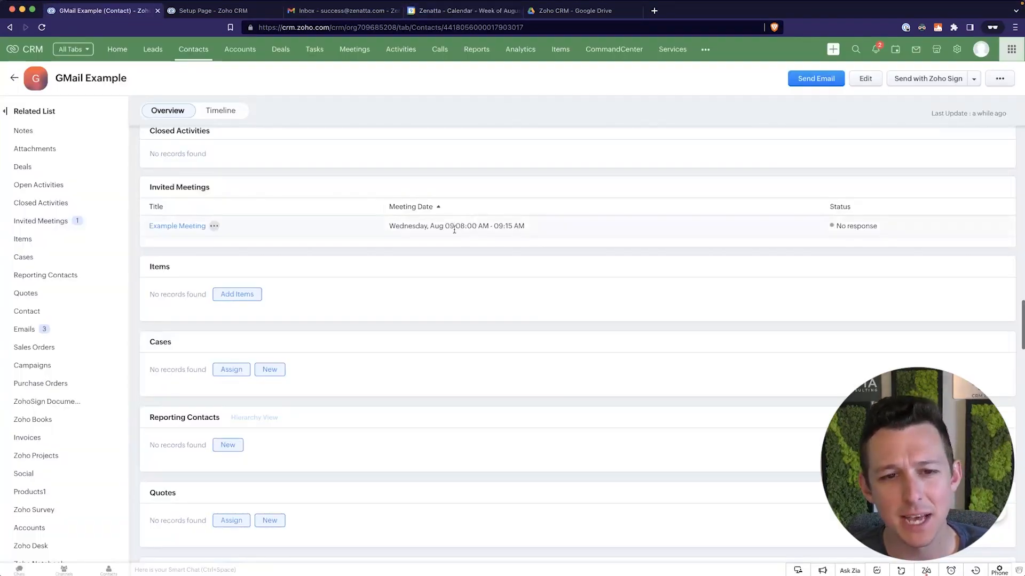
{"action": "left_click", "coordinate": [463, 11]}
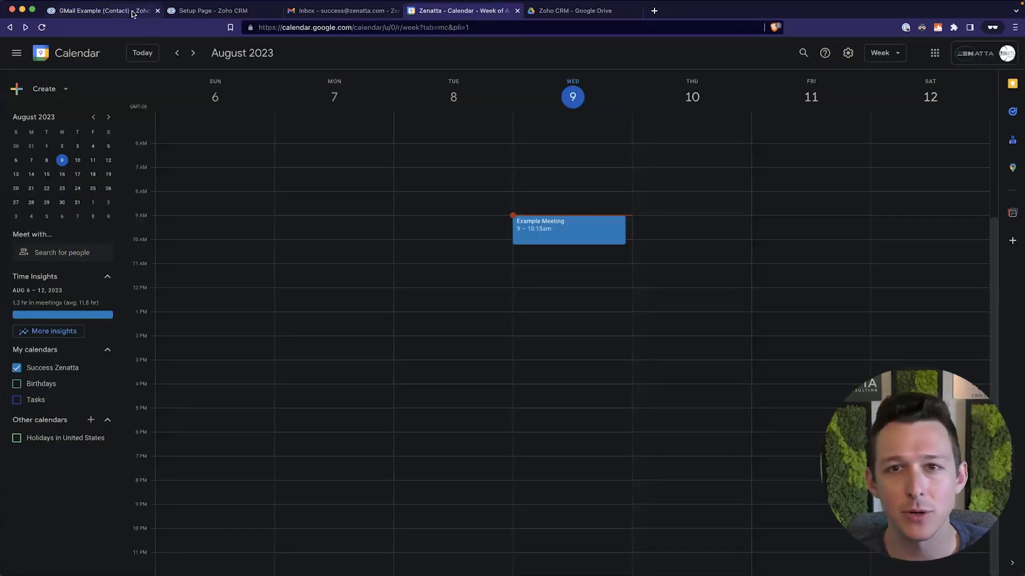
{"action": "left_click", "coordinate": [98, 11]}
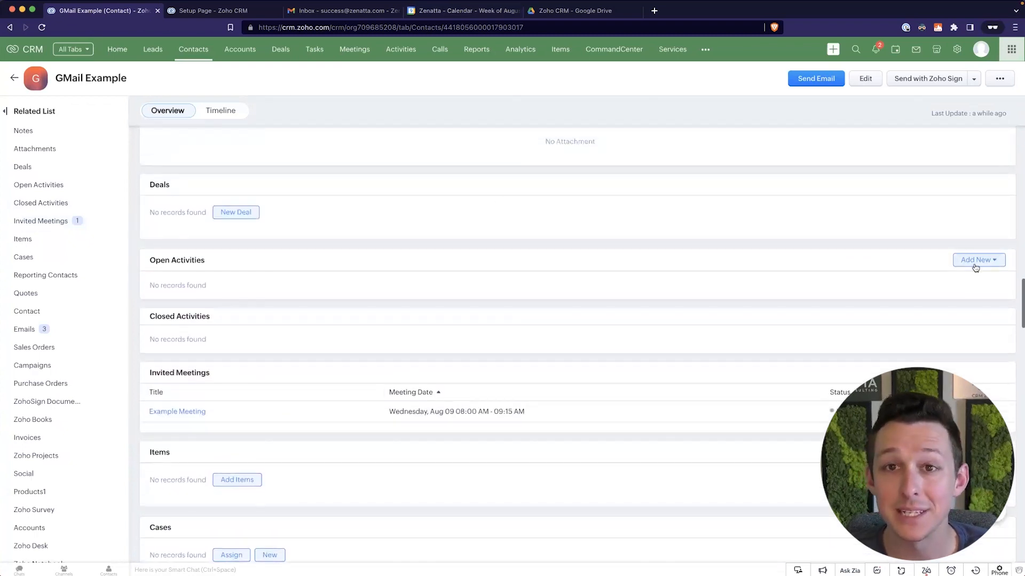
{"action": "mouse_move", "coordinate": [513, 216]}
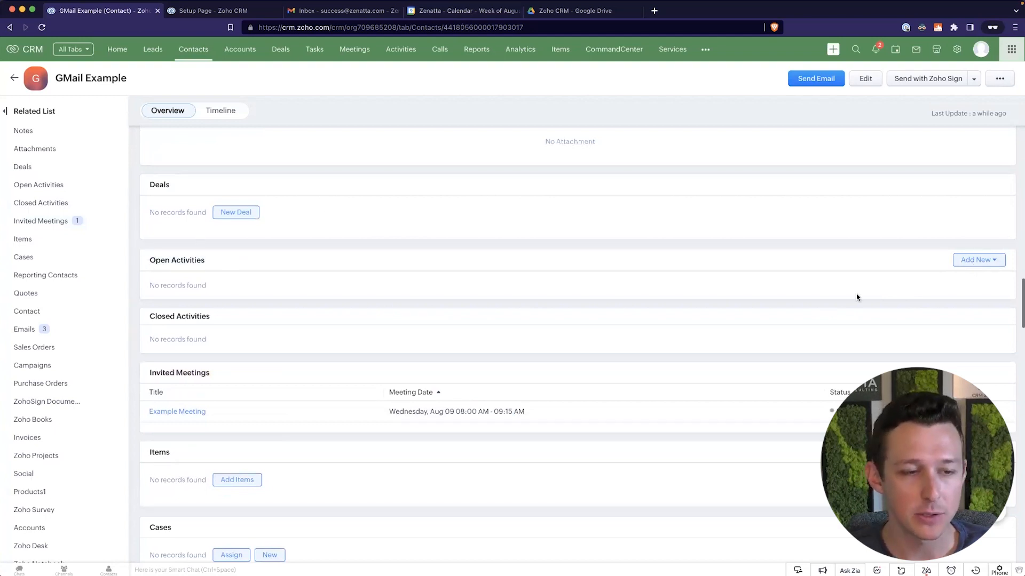
- Add a new meeting 'CRM Booked Meeting' on August 11 with GMail Example as participant, save and send invitations
{"action": "left_click", "coordinate": [976, 260]}
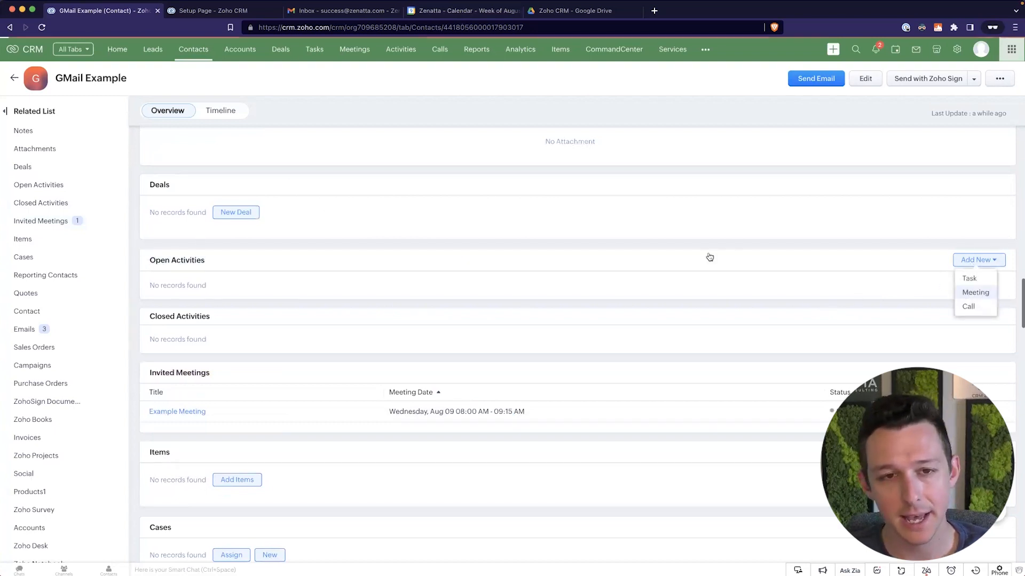
{"action": "left_click", "coordinate": [975, 292]}
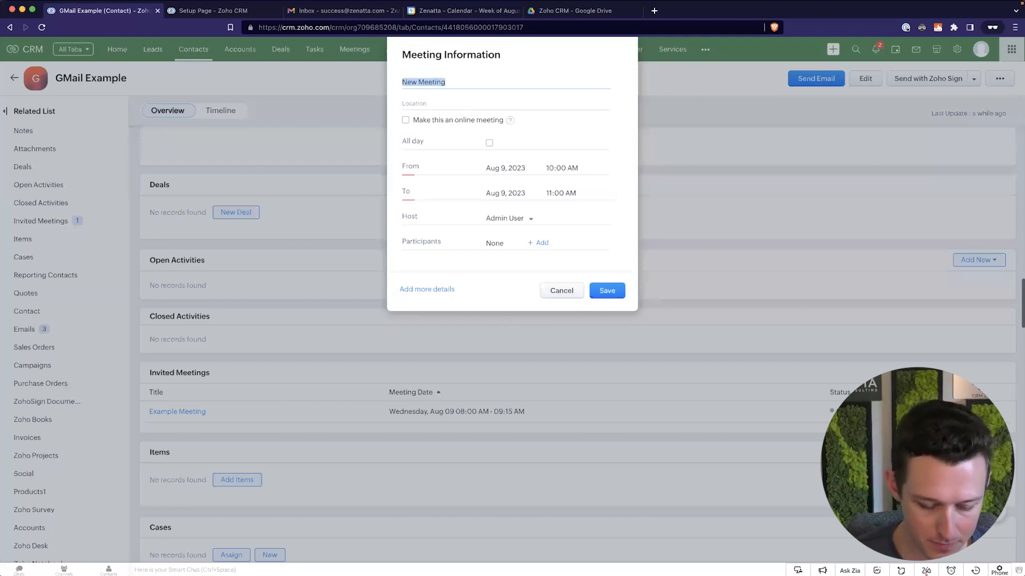
{"action": "type", "text": "CRM Booked MEe"}
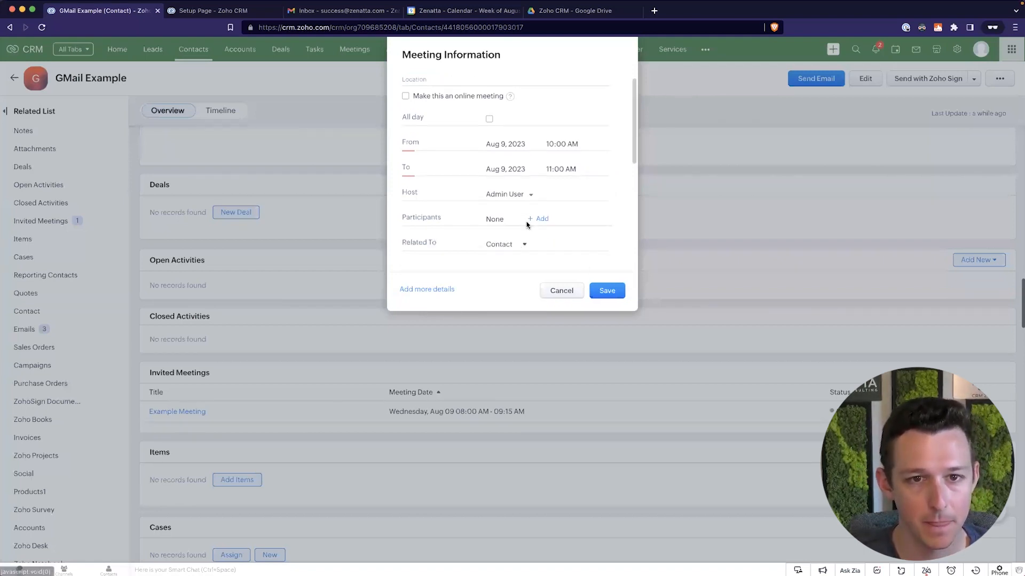
{"action": "left_click", "coordinate": [505, 143]}
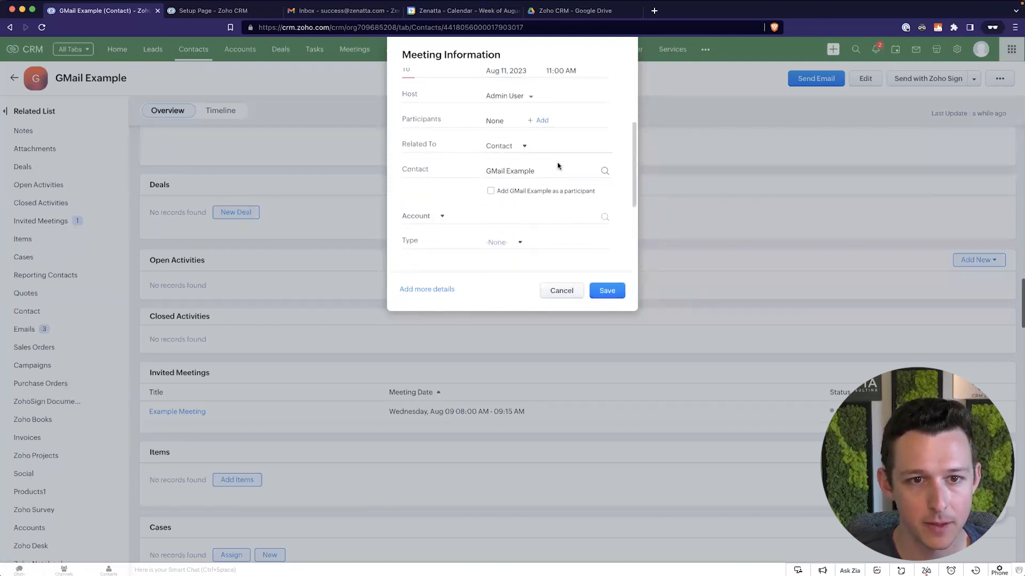
{"action": "scroll", "scroll_direction": "down", "scroll_amount": 3}
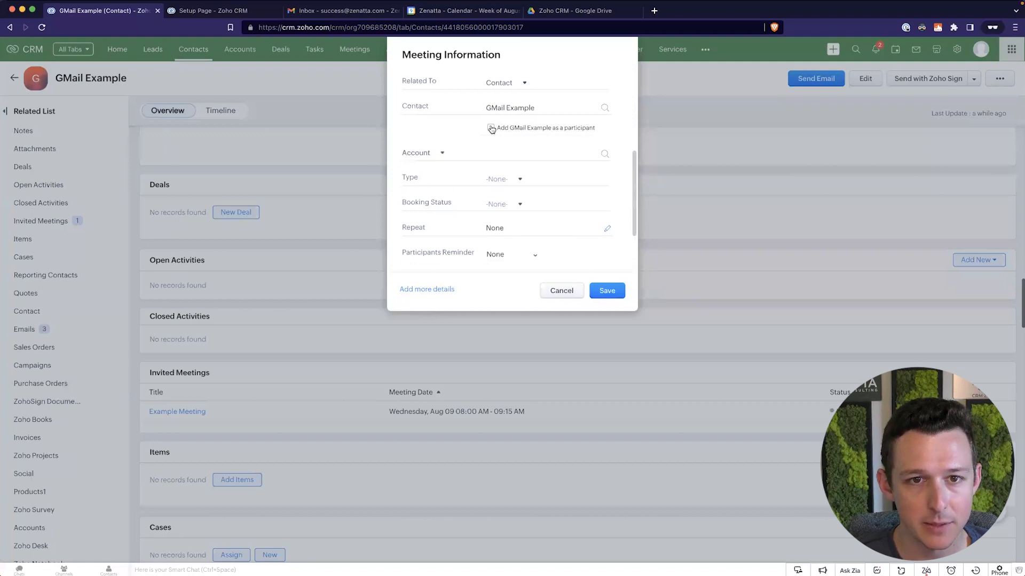
{"action": "left_click", "coordinate": [491, 127]}
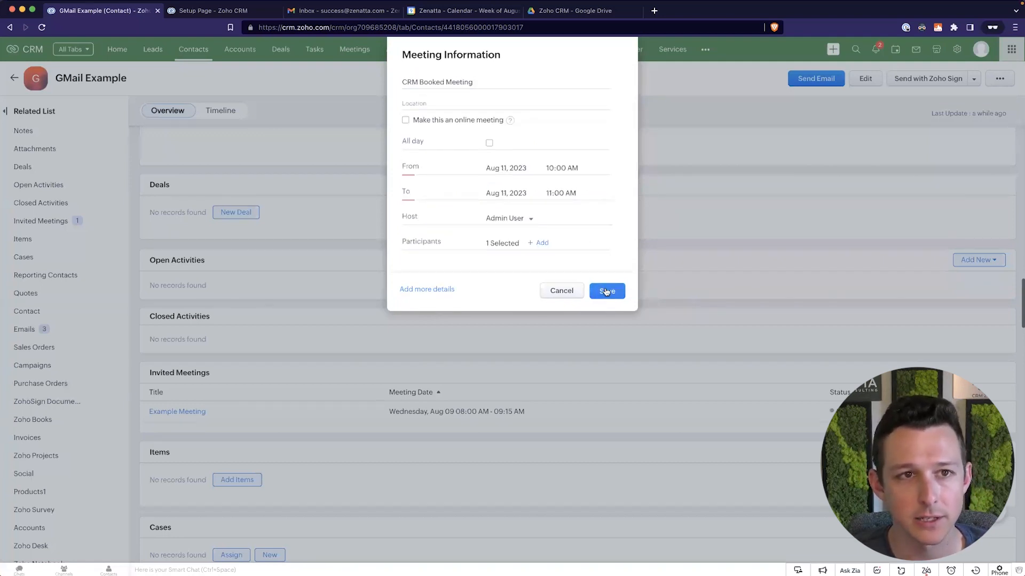
{"action": "left_click", "coordinate": [605, 291]}
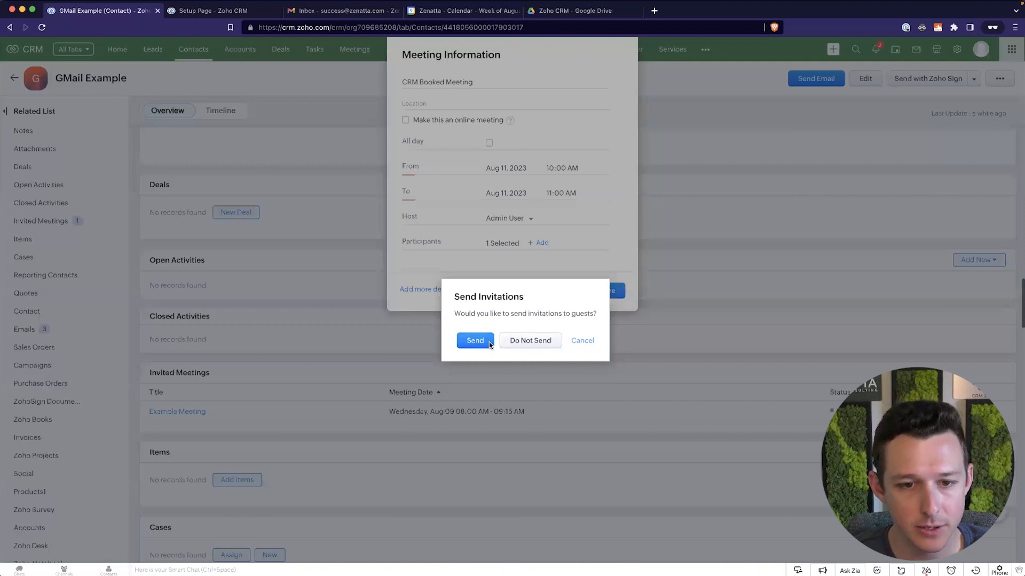
{"action": "left_click", "coordinate": [475, 340]}
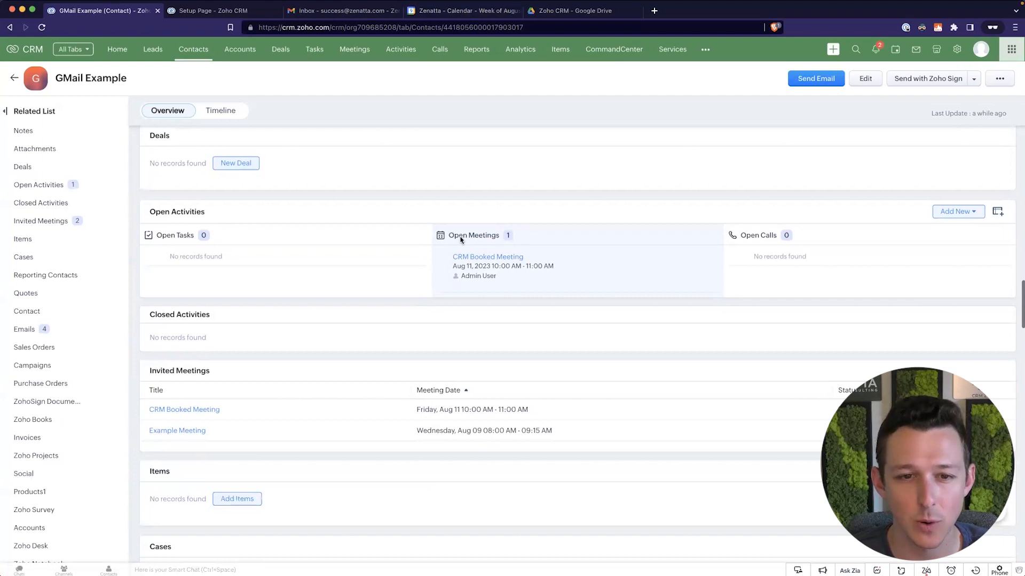
{"action": "mouse_move", "coordinate": [465, 198]}
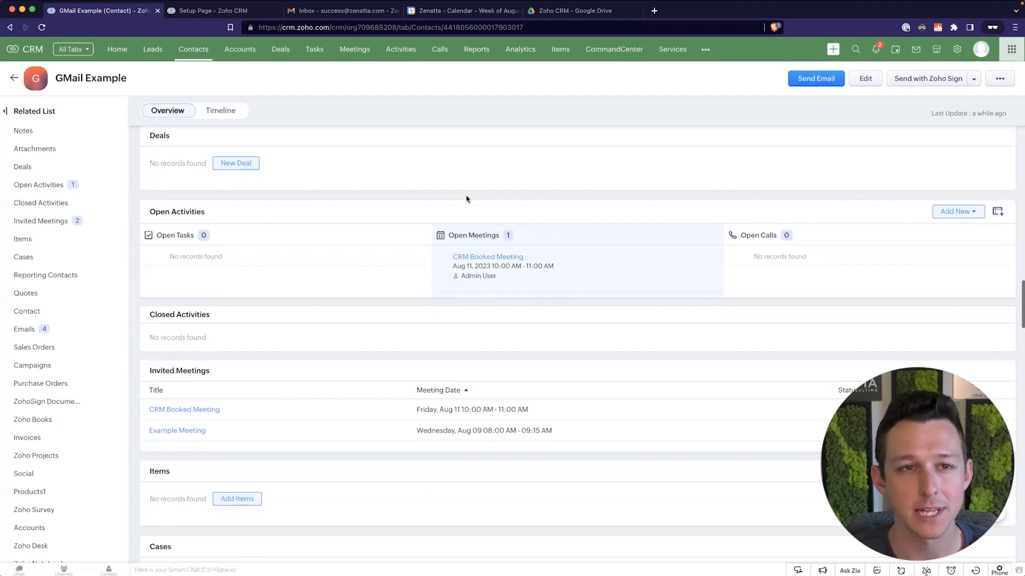
{"action": "mouse_move", "coordinate": [457, 85]}
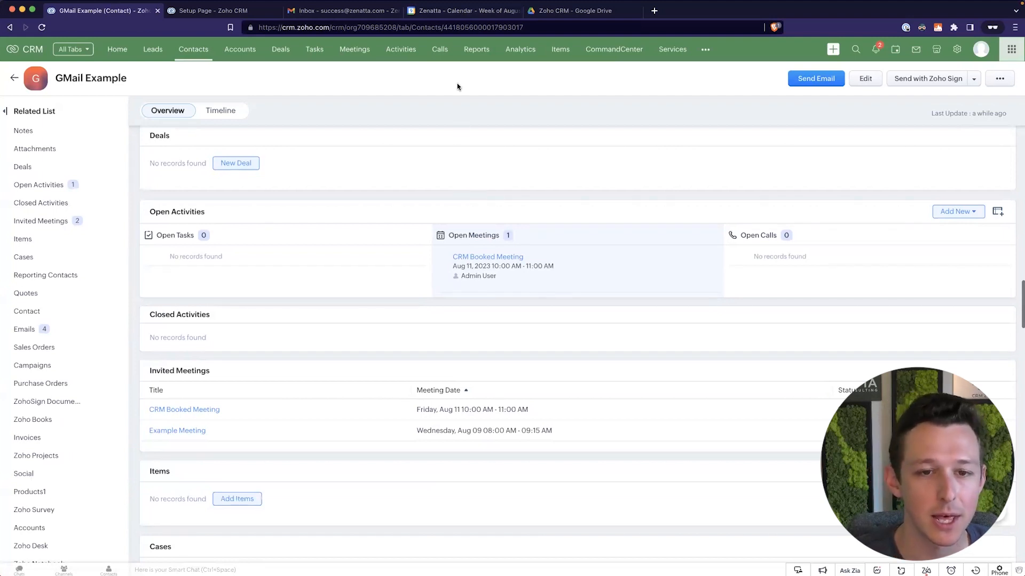
- View the CRM Booked Meeting details on Friday Aug 11 in Google Calendar, then return to the CRM tab
{"action": "left_click", "coordinate": [465, 11]}
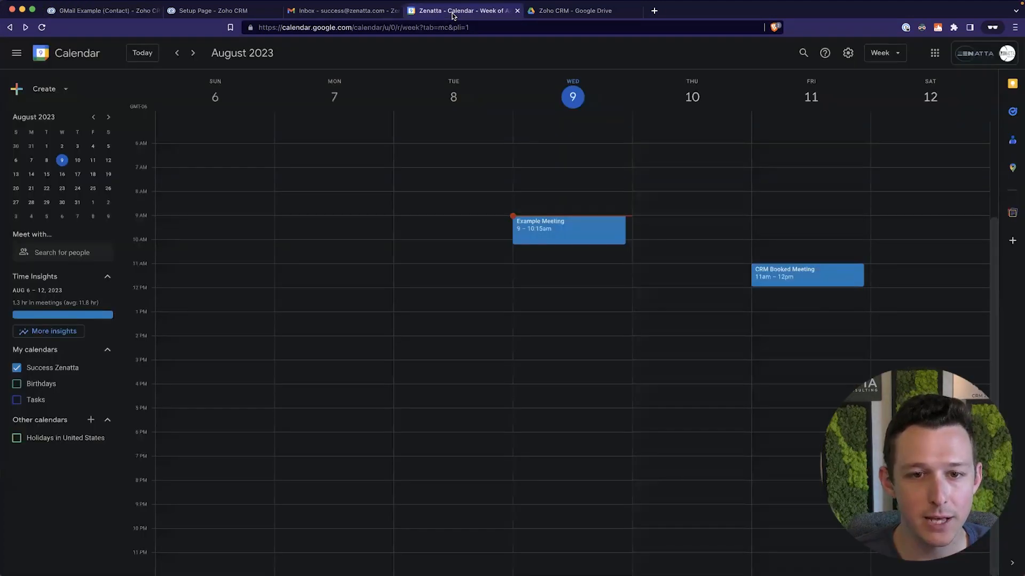
{"action": "left_click", "coordinate": [806, 273]}
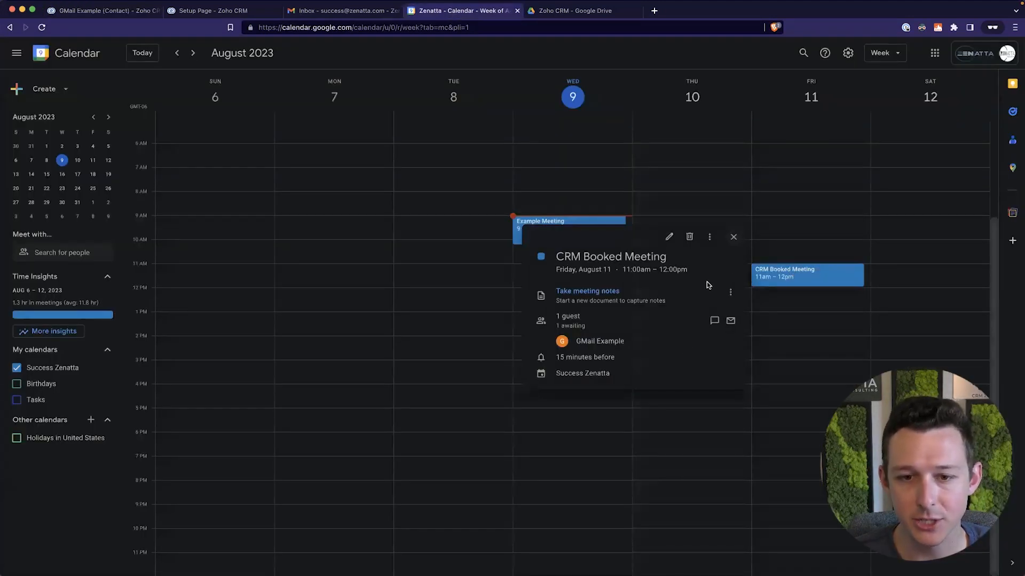
{"action": "mouse_move", "coordinate": [733, 247]}
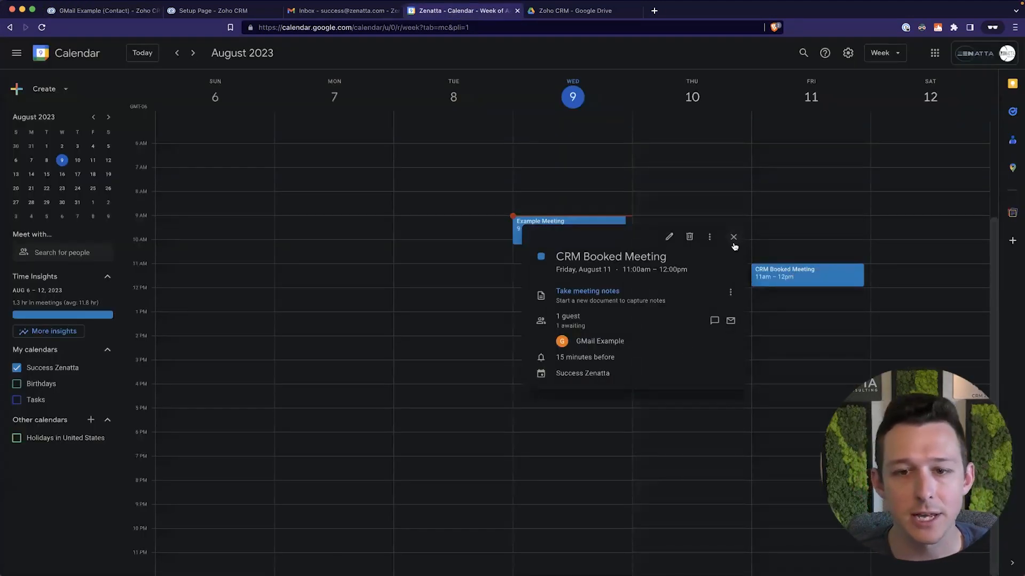
{"action": "left_click", "coordinate": [733, 237]}
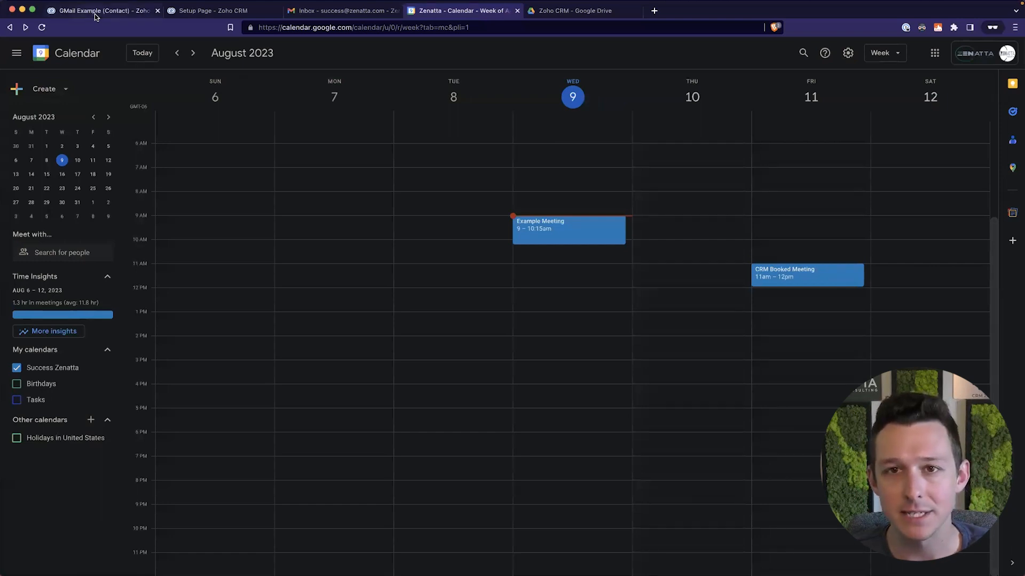
{"action": "left_click", "coordinate": [99, 11]}
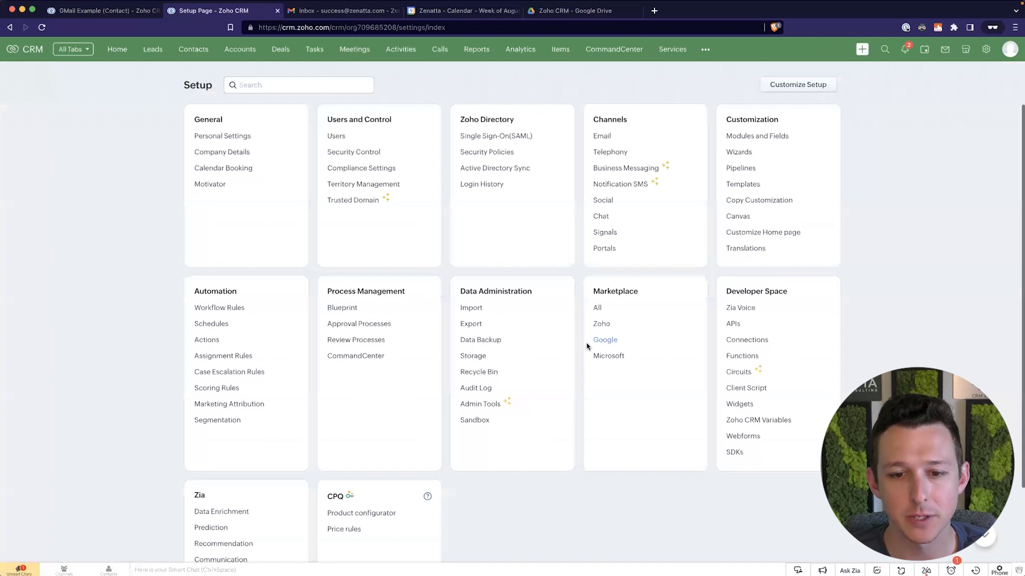
- Authenticate Google Contacts from Setup > Marketplace > Google, choosing the Google account and allowing access
{"action": "left_click", "coordinate": [604, 340]}
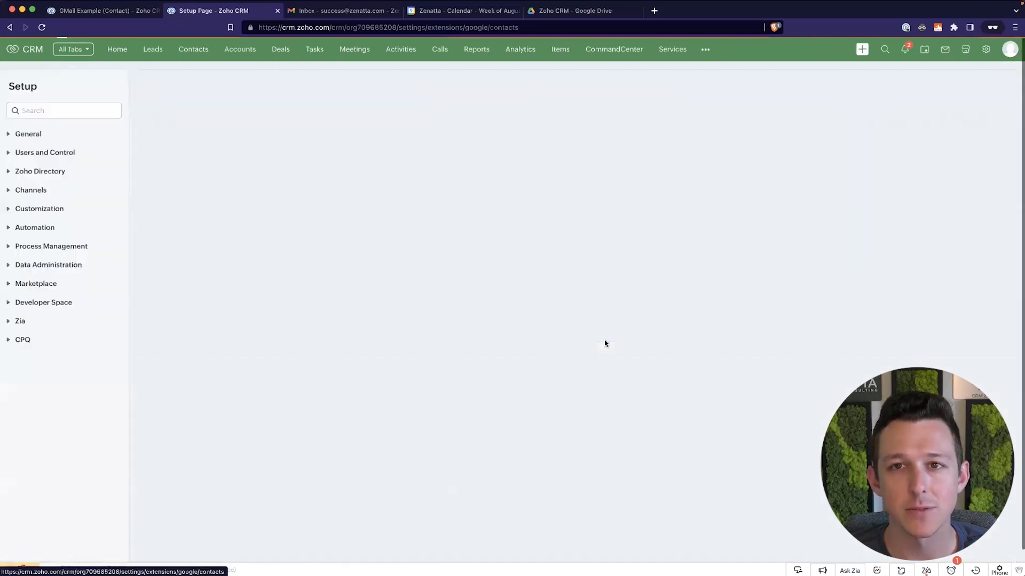
{"action": "left_click", "coordinate": [36, 283]}
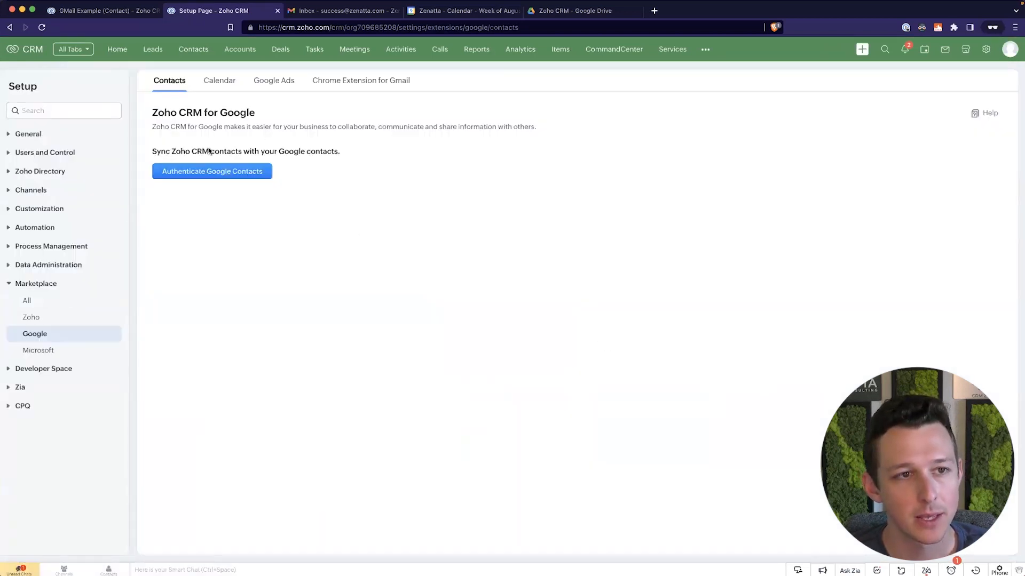
{"action": "left_click", "coordinate": [211, 172]}
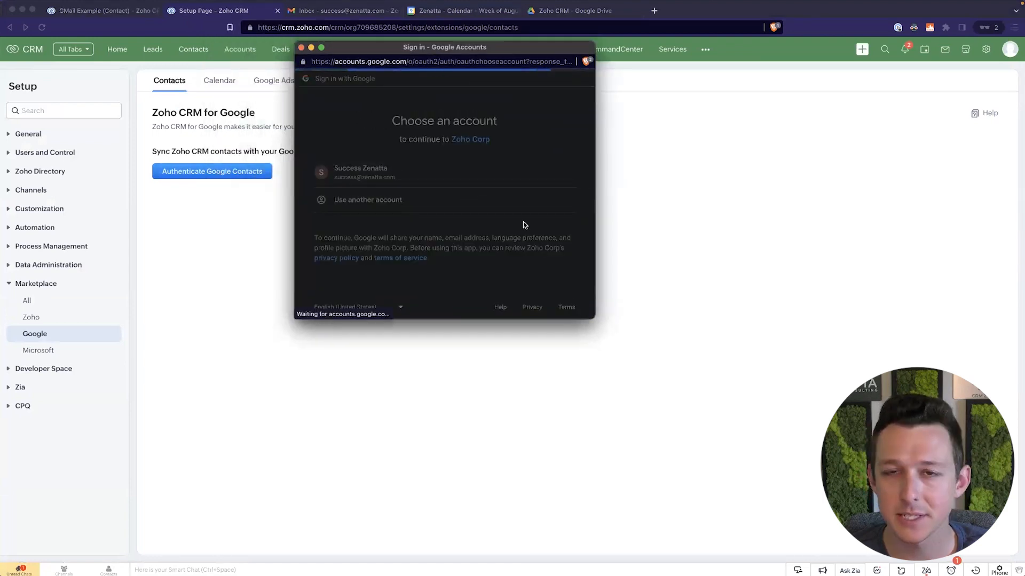
{"action": "left_click", "coordinate": [361, 172]}
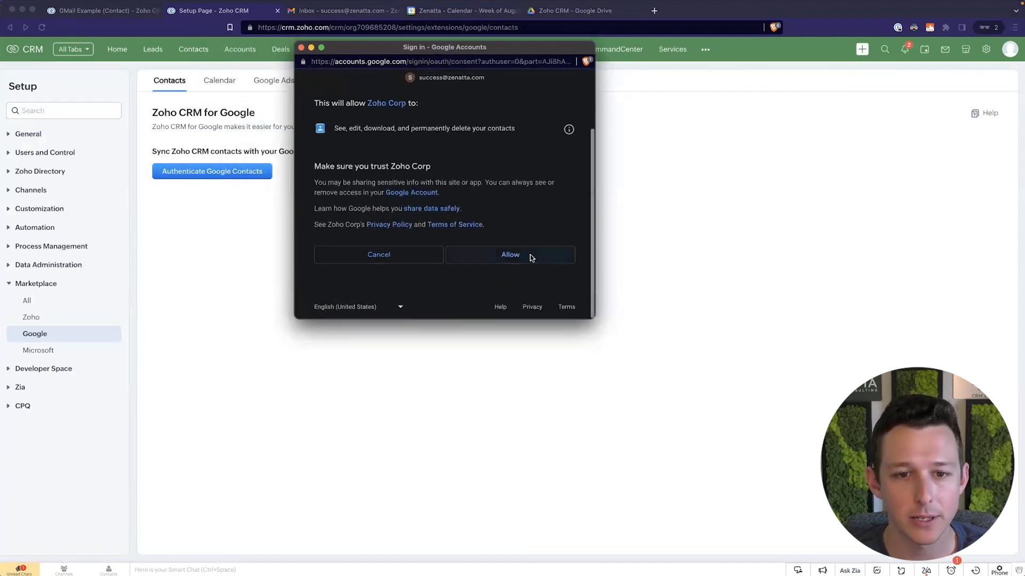
{"action": "left_click", "coordinate": [510, 254]}
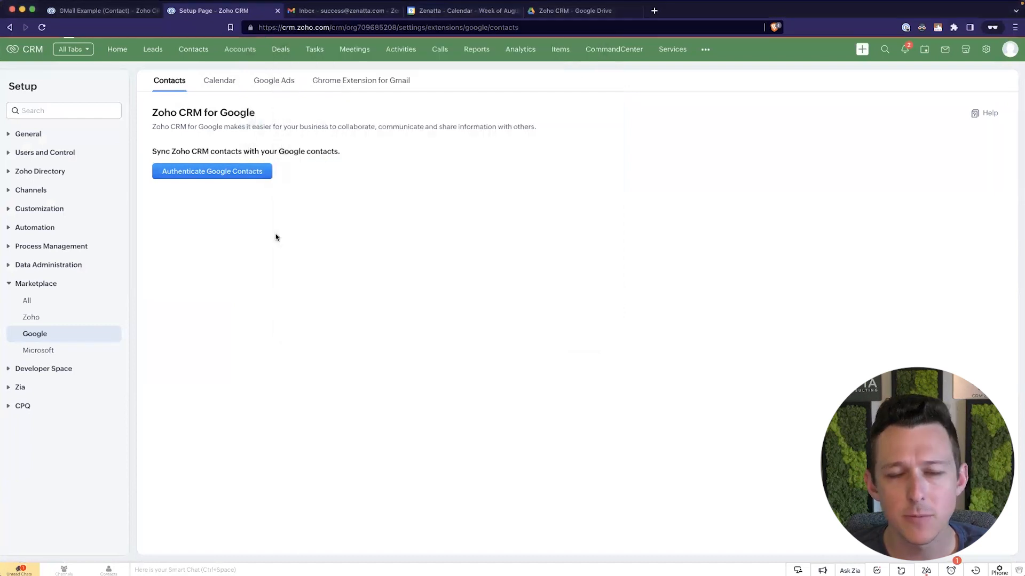
{"action": "left_click", "coordinate": [212, 171]}
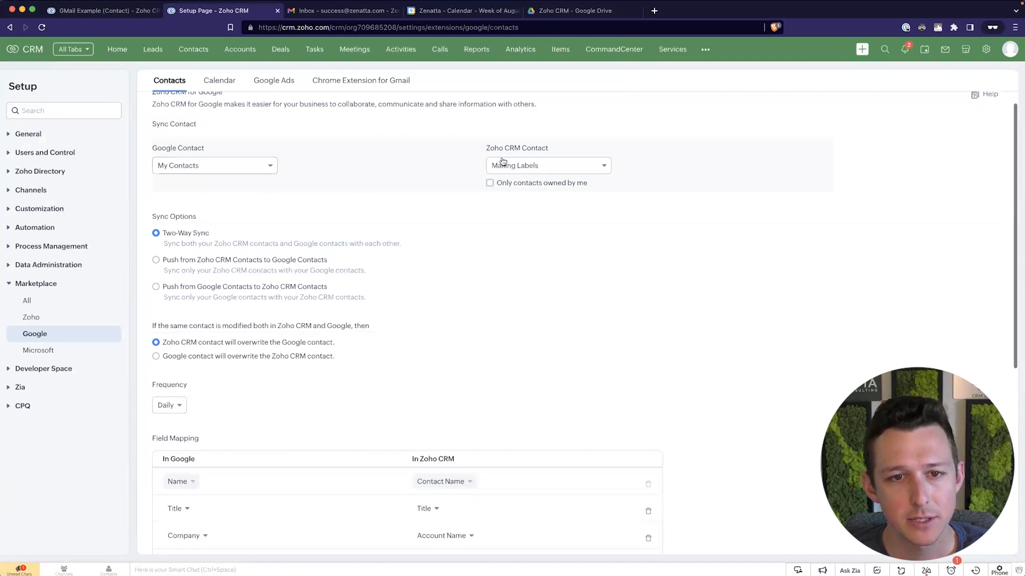
- Sync All Contacts from the CRM, pushing Zoho CRM contacts to Google only
{"action": "left_click", "coordinate": [547, 165]}
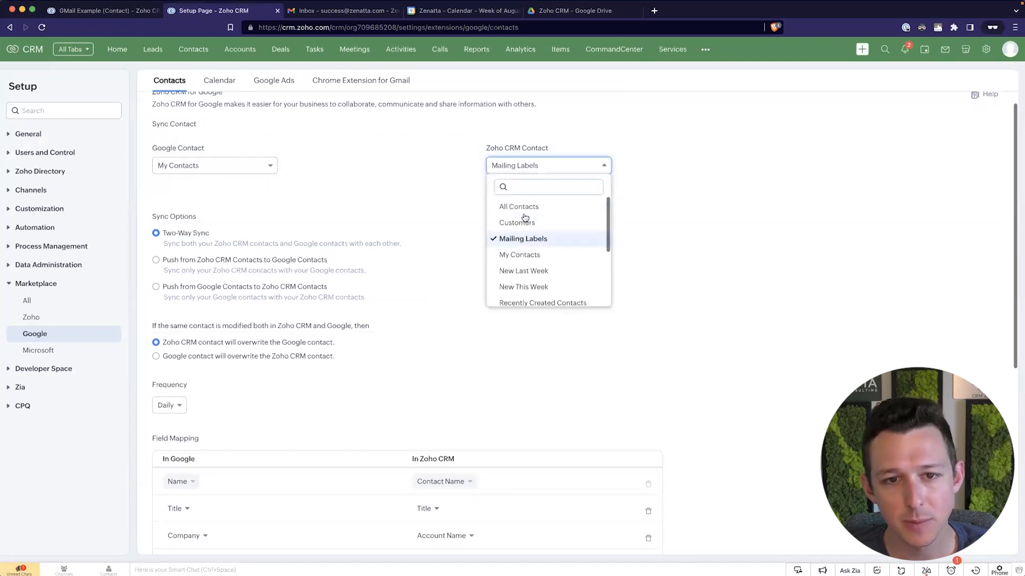
{"action": "left_click", "coordinate": [518, 207]}
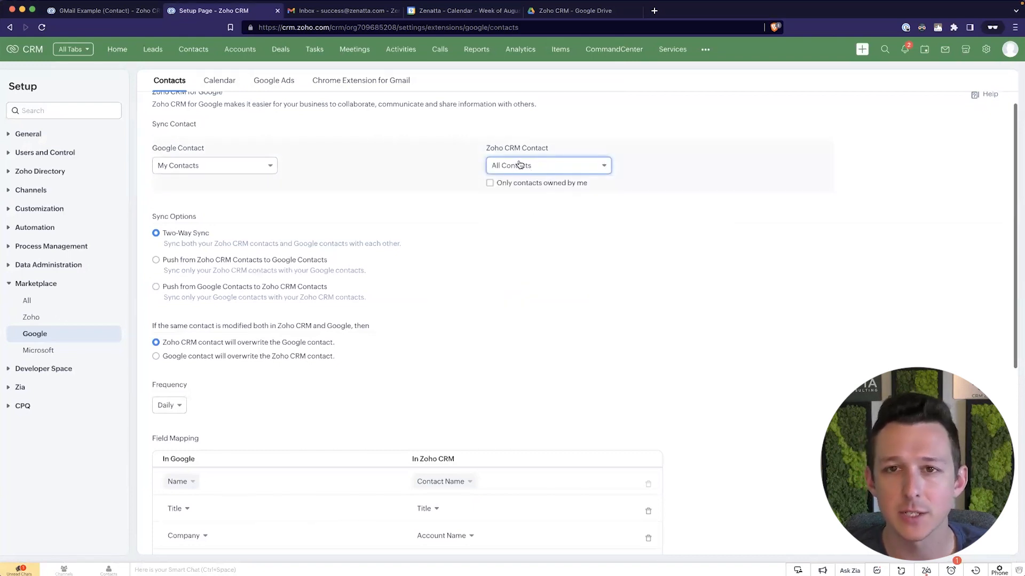
{"action": "left_click", "coordinate": [547, 165]}
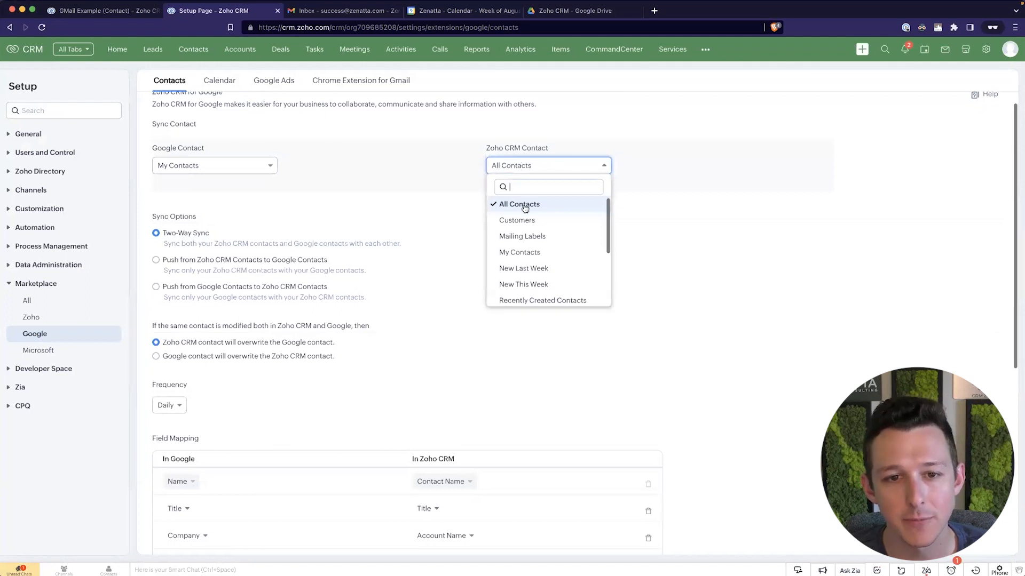
{"action": "left_click", "coordinate": [519, 204]}
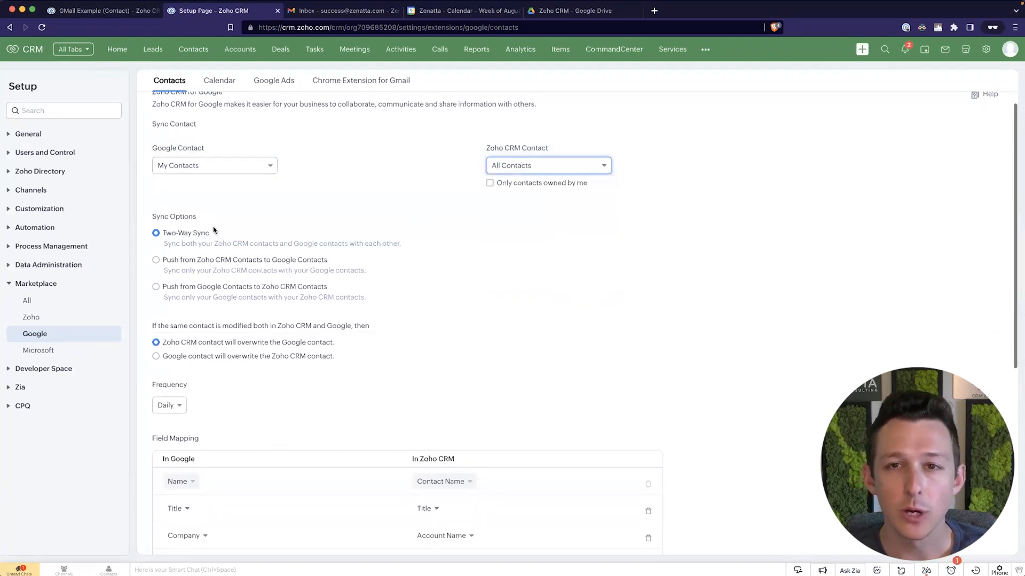
{"action": "mouse_move", "coordinate": [186, 254]}
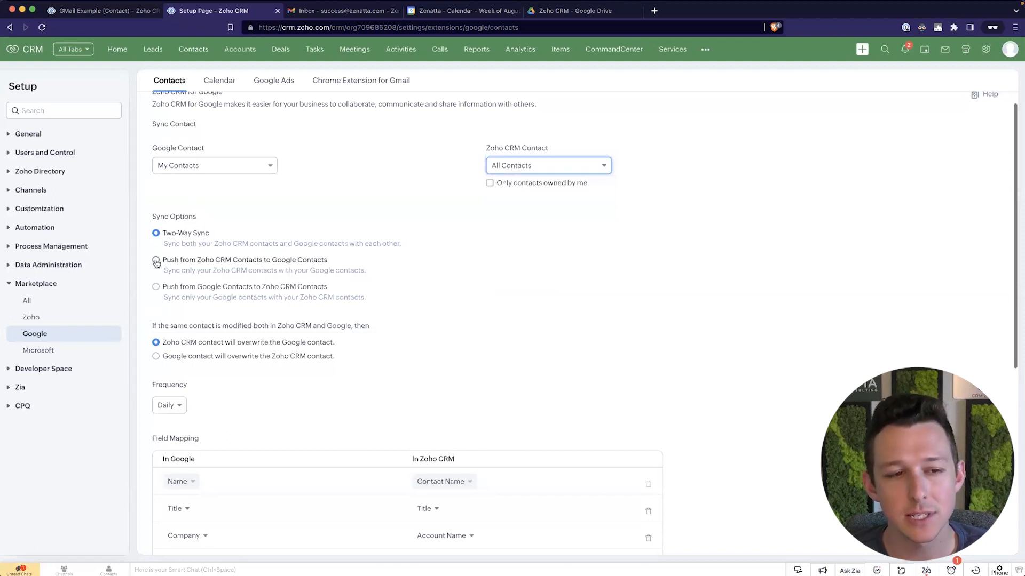
{"action": "left_click", "coordinate": [155, 260]}
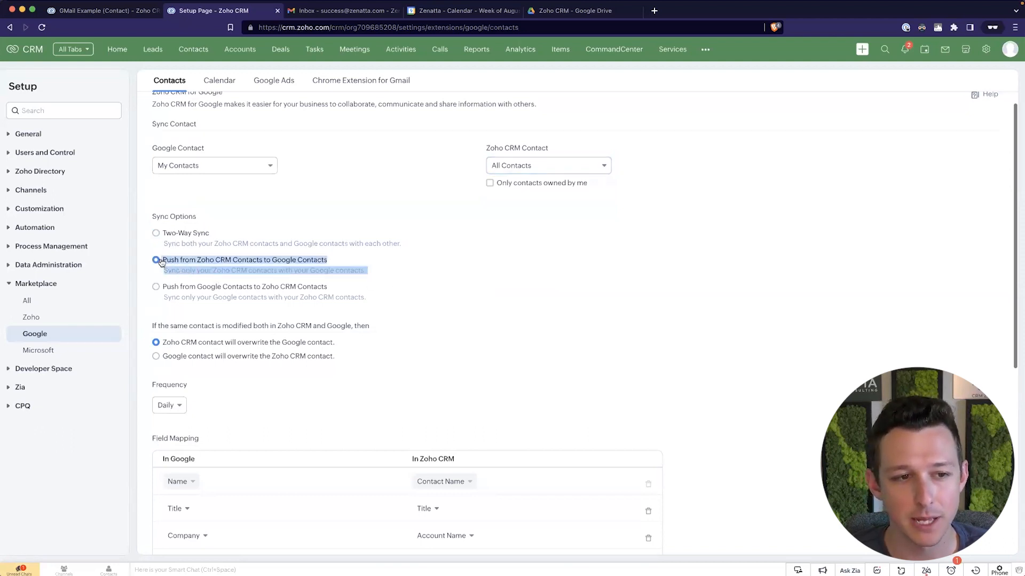
{"action": "left_click", "coordinate": [156, 260]}
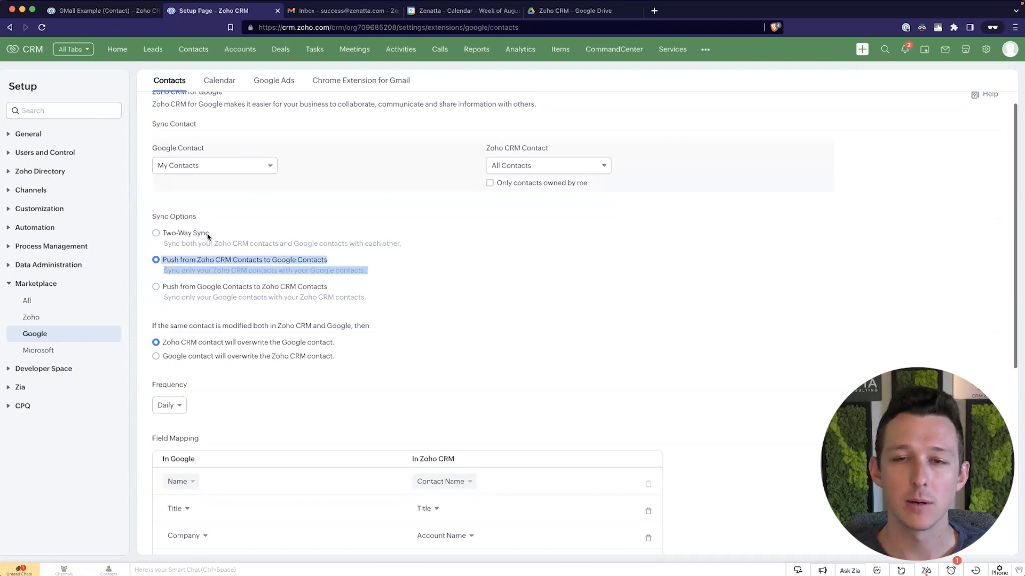
{"action": "mouse_move", "coordinate": [375, 183]}
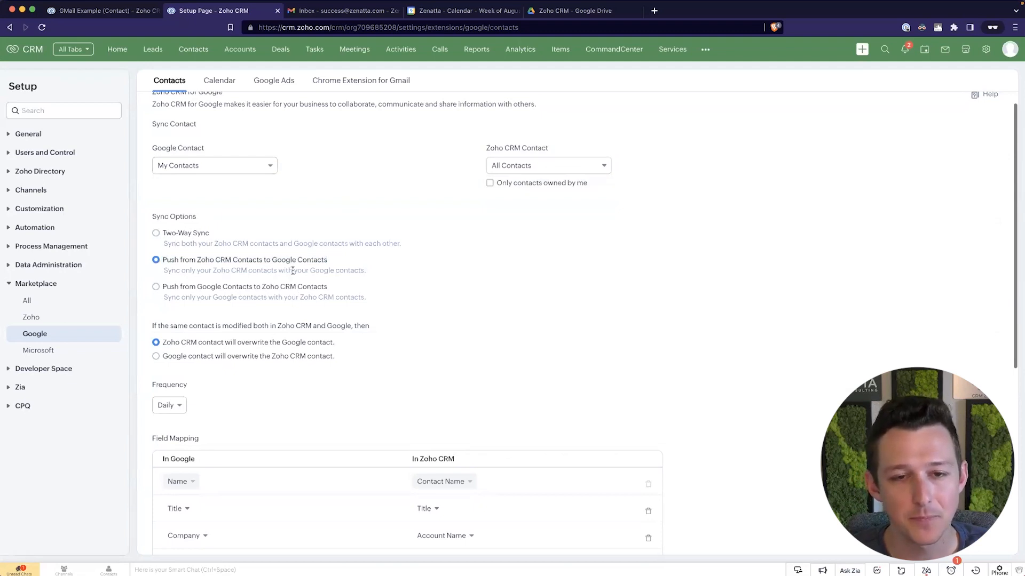
- Save the Google Contacts sync settings and reopen the GMail Example contact record
{"action": "scroll", "scroll_direction": "down", "scroll_amount": 3}
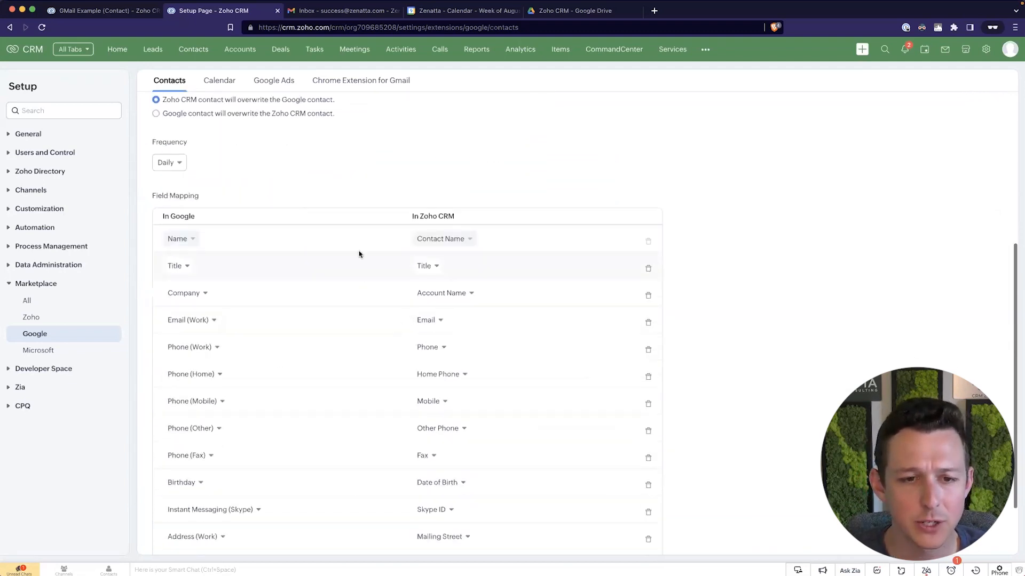
{"action": "scroll", "scroll_direction": "down", "scroll_amount": 3}
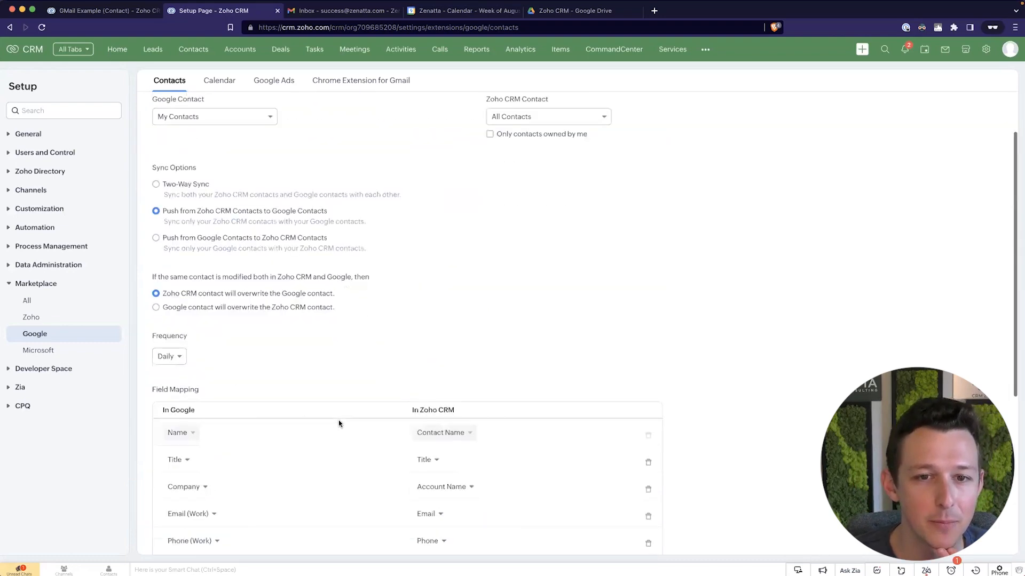
{"action": "scroll", "scroll_direction": "down", "scroll_amount": 3}
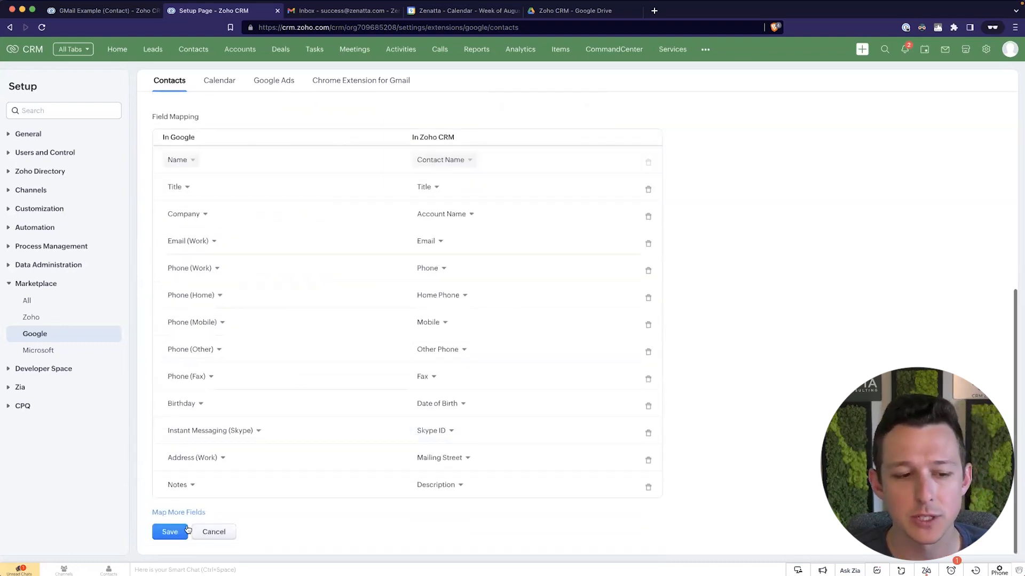
{"action": "left_click", "coordinate": [169, 532]}
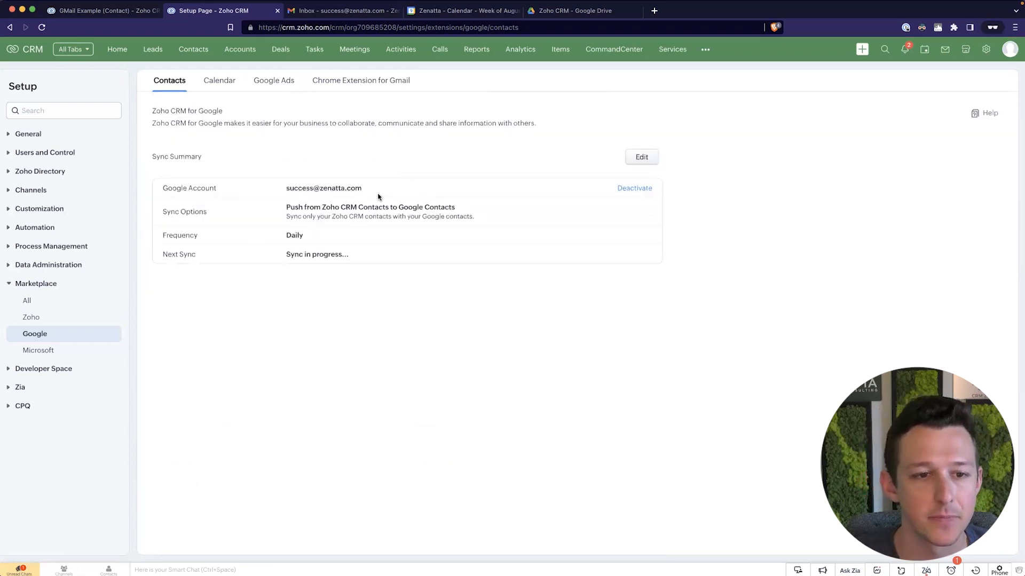
{"action": "mouse_move", "coordinate": [386, 142]}
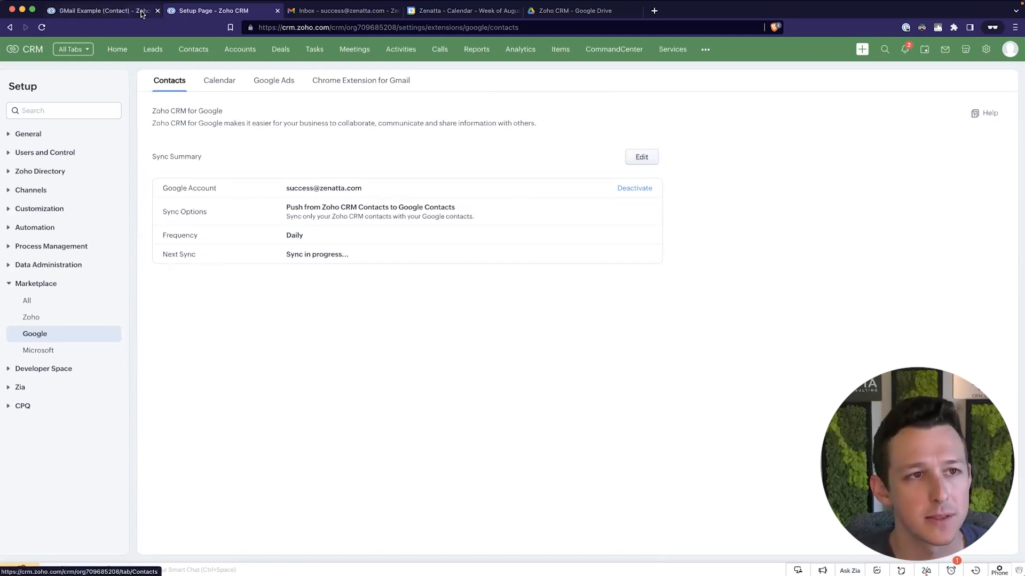
{"action": "left_click", "coordinate": [98, 11]}
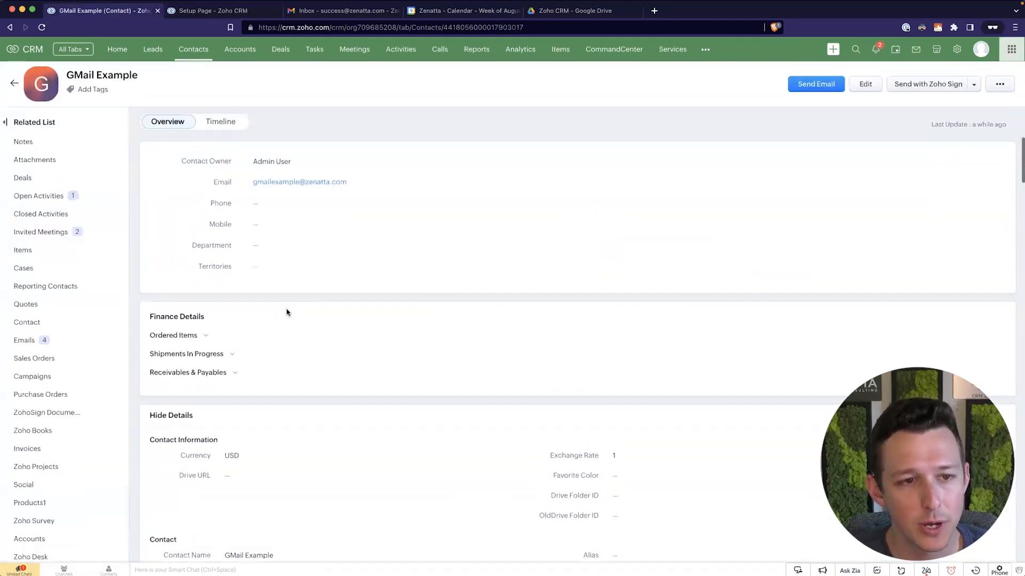
{"action": "left_click", "coordinate": [343, 11]}
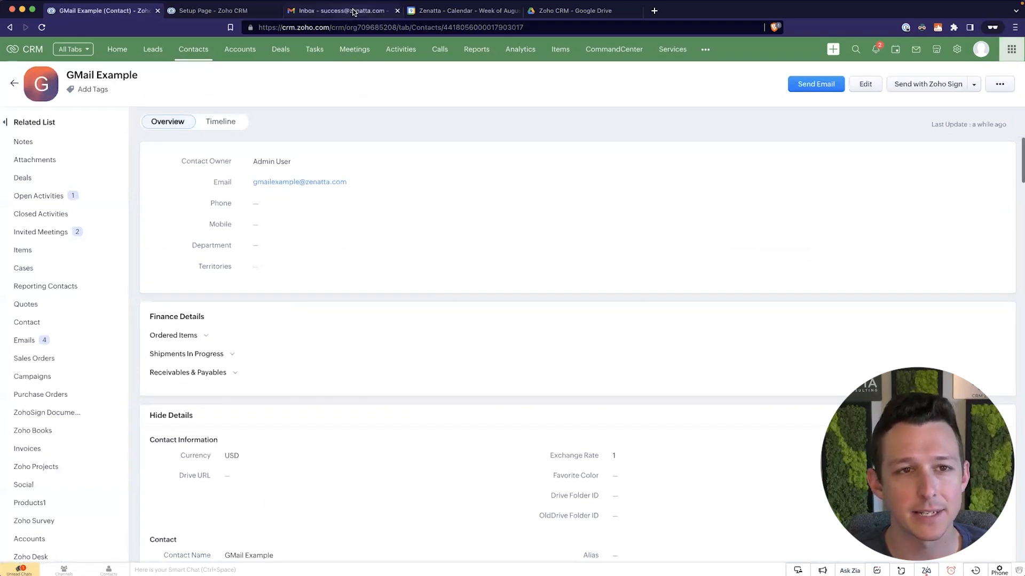
- Compose a Gmail draft addressed to GMail Example with a greeting, then return to the CRM contact
{"action": "left_click", "coordinate": [340, 10]}
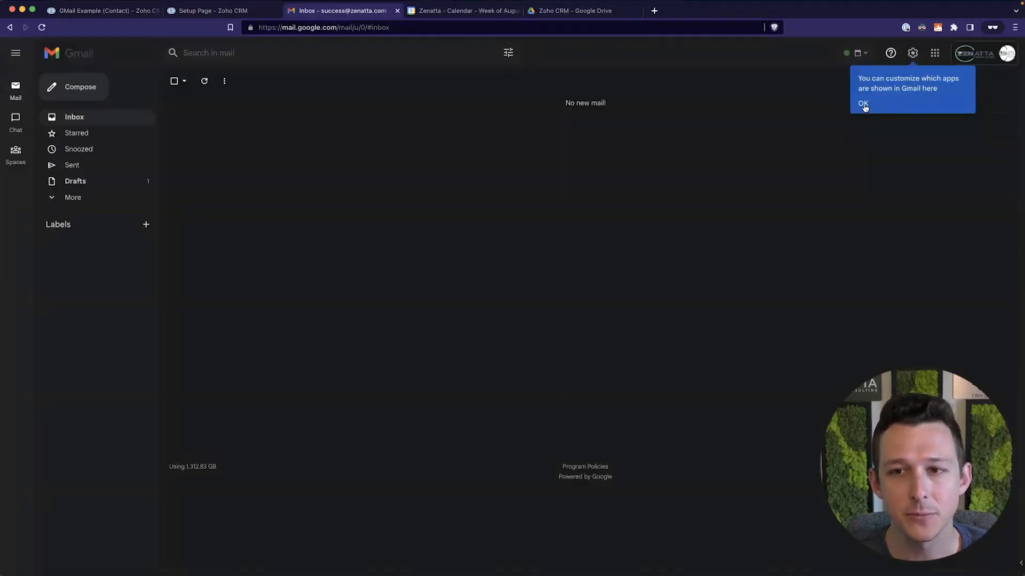
{"action": "left_click", "coordinate": [80, 86]}
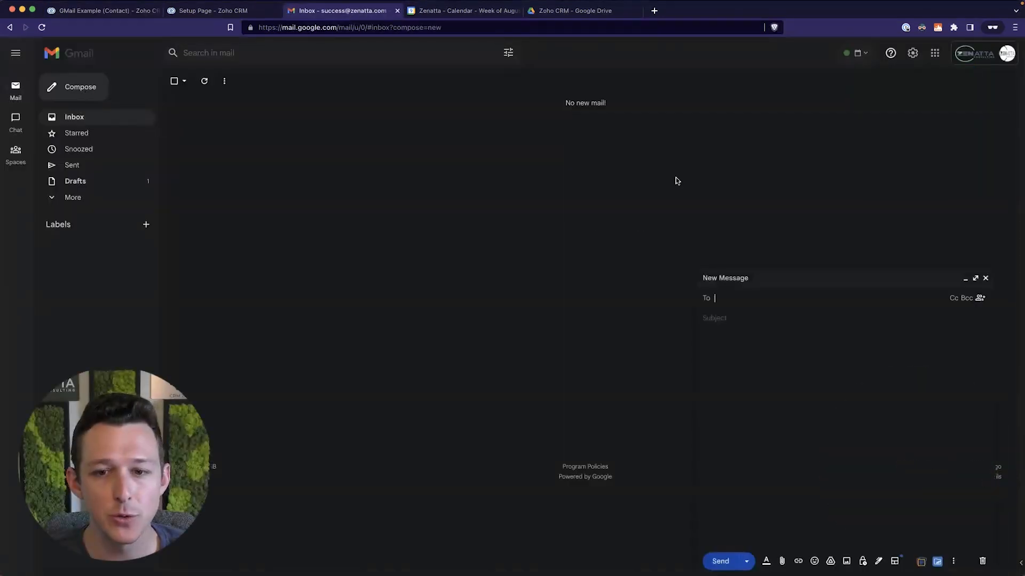
{"action": "mouse_move", "coordinate": [315, 123]}
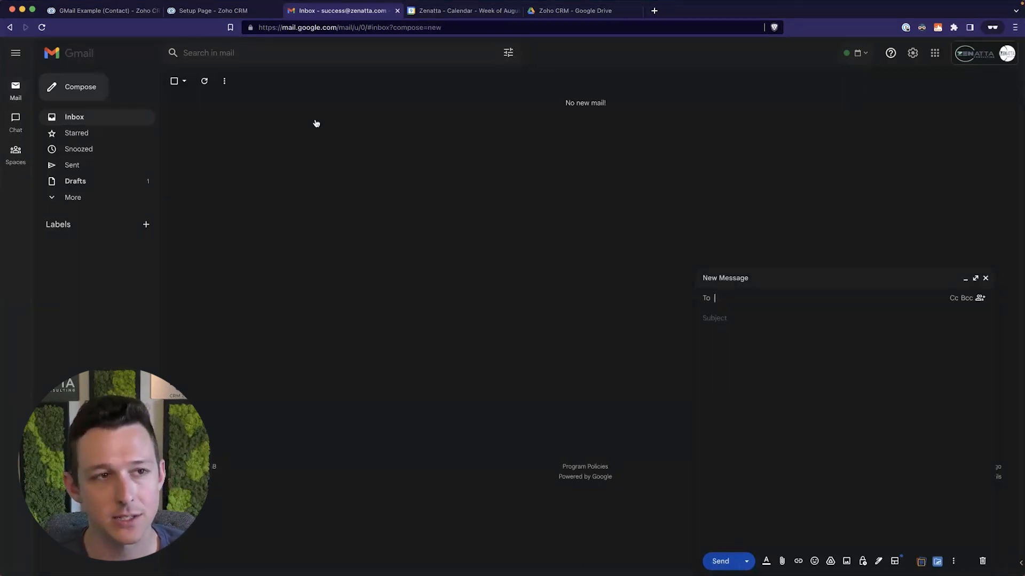
{"action": "mouse_move", "coordinate": [85, 11]}
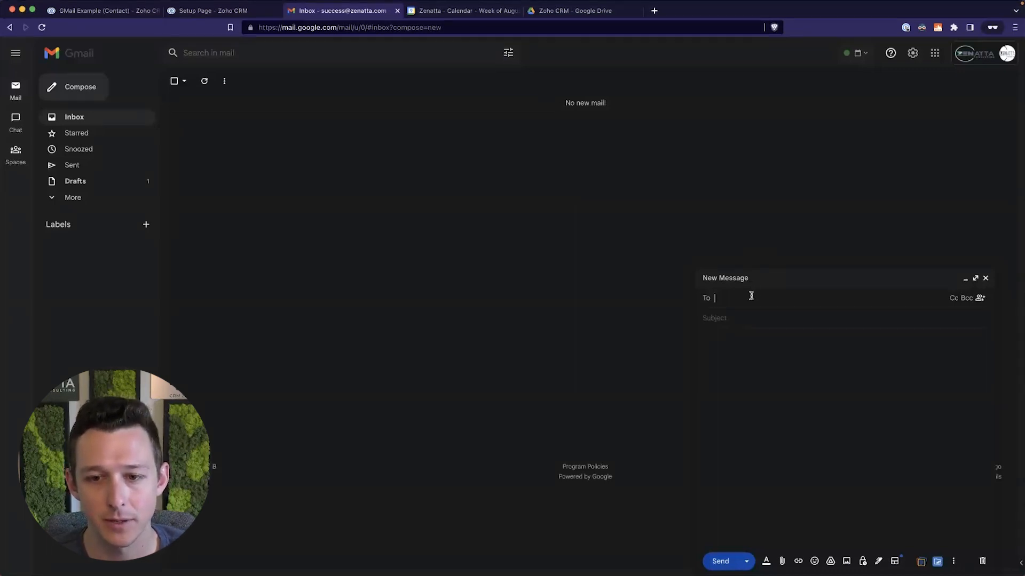
{"action": "type", "text": "gmail"}
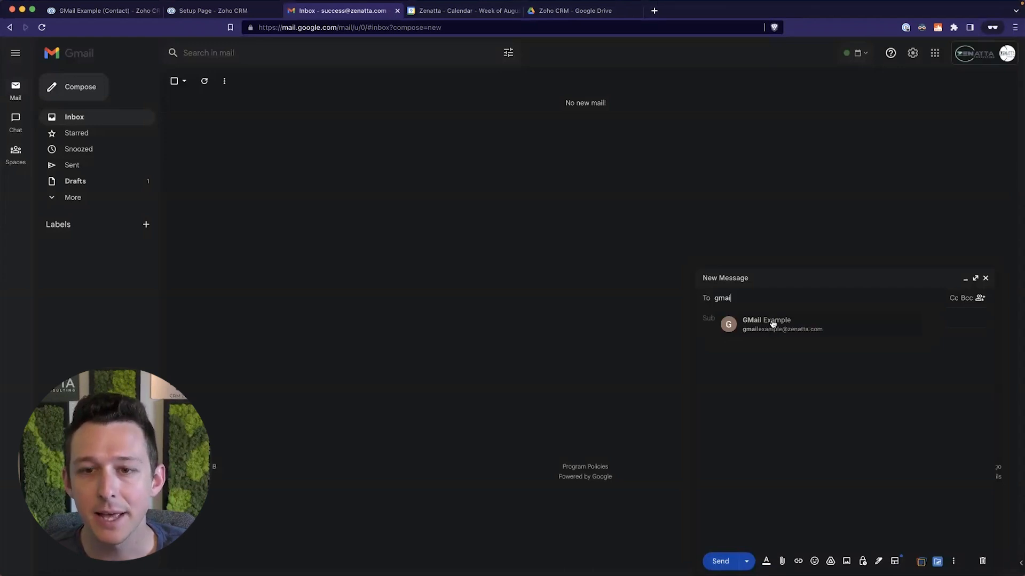
{"action": "left_click", "coordinate": [766, 324]}
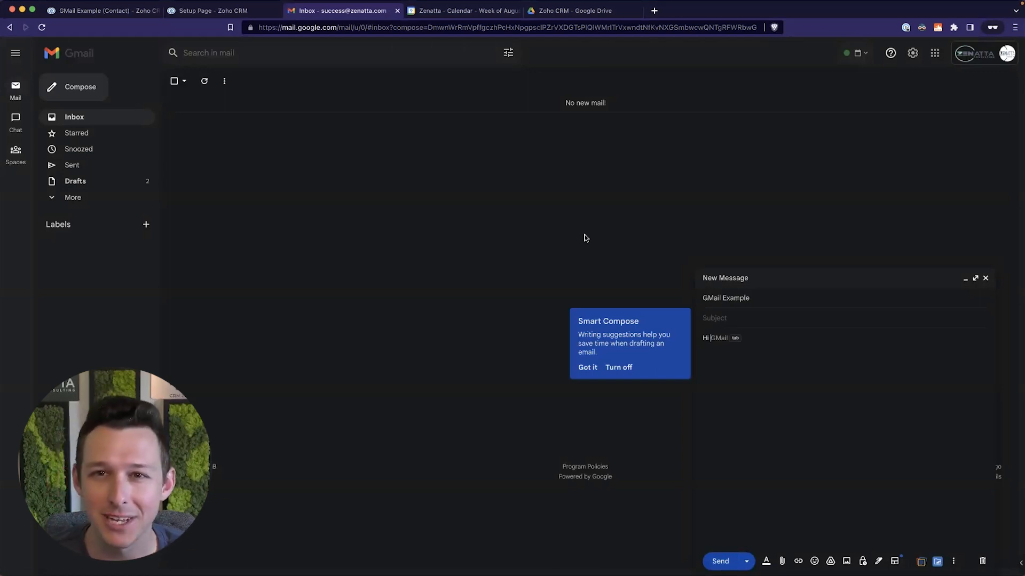
{"action": "mouse_move", "coordinate": [137, 34]}
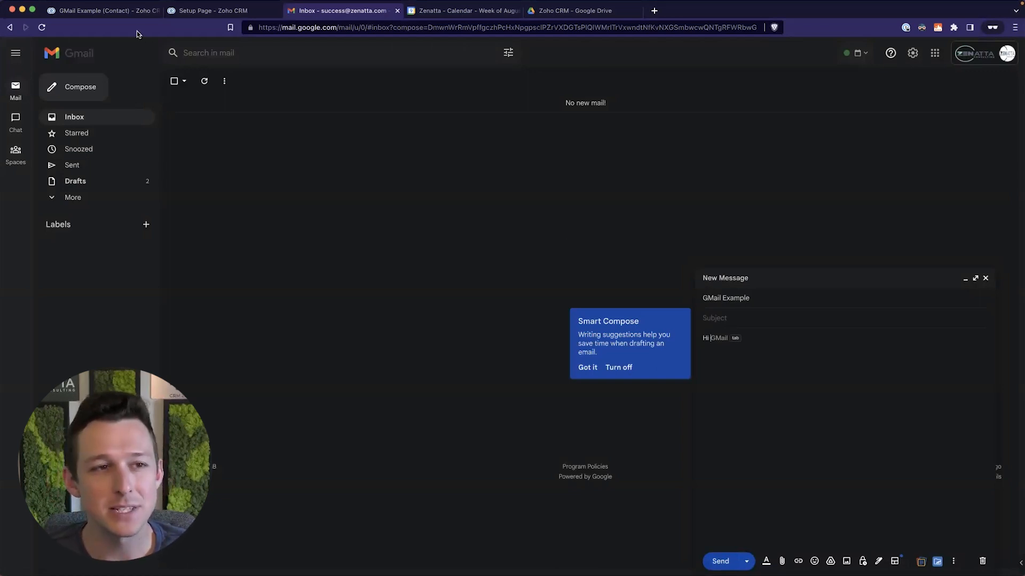
{"action": "left_click", "coordinate": [101, 11]}
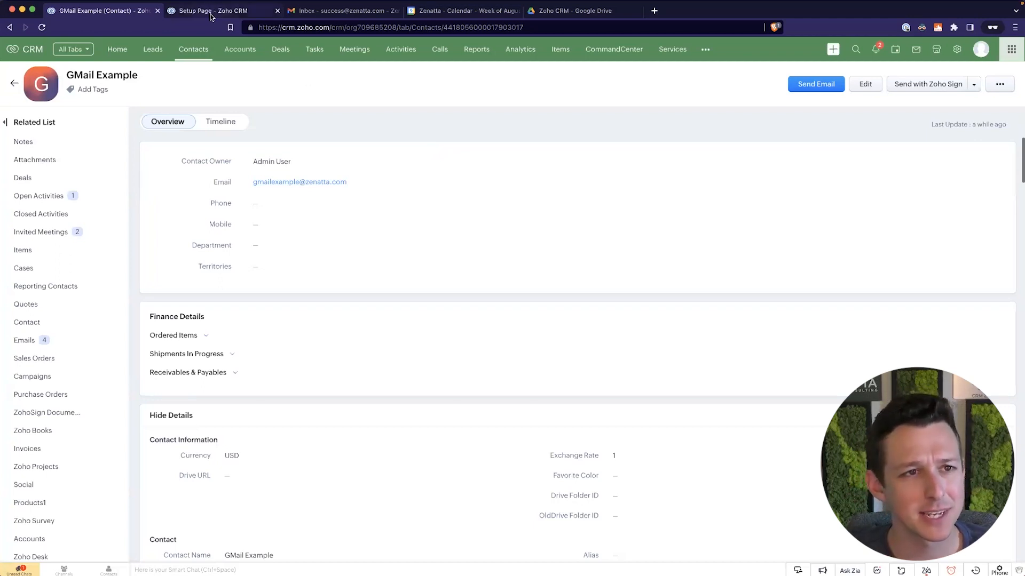
- Review the Google sync summary on the Setup page and reach the Setup home overview
{"action": "left_click", "coordinate": [215, 11]}
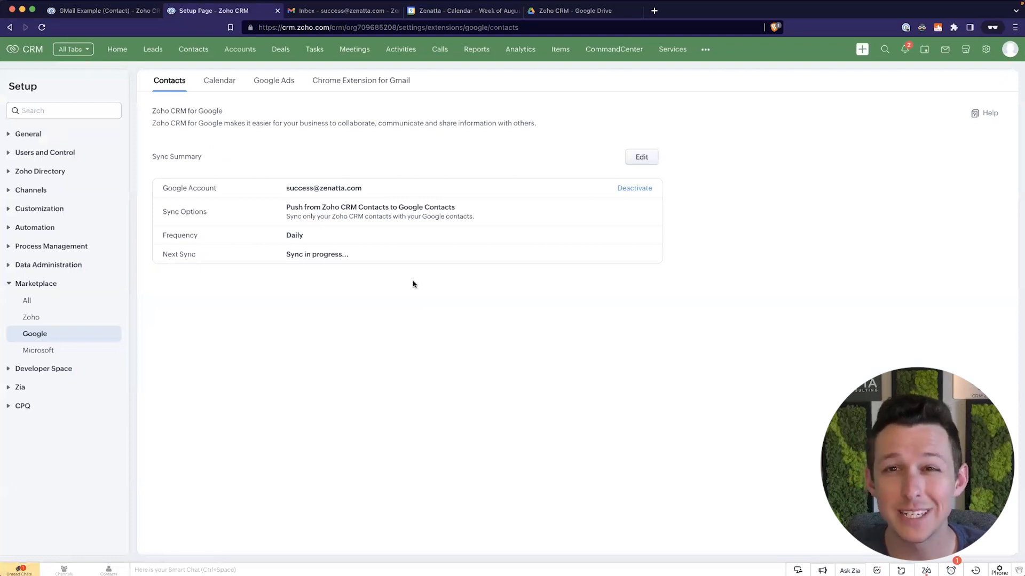
{"action": "mouse_move", "coordinate": [428, 217]}
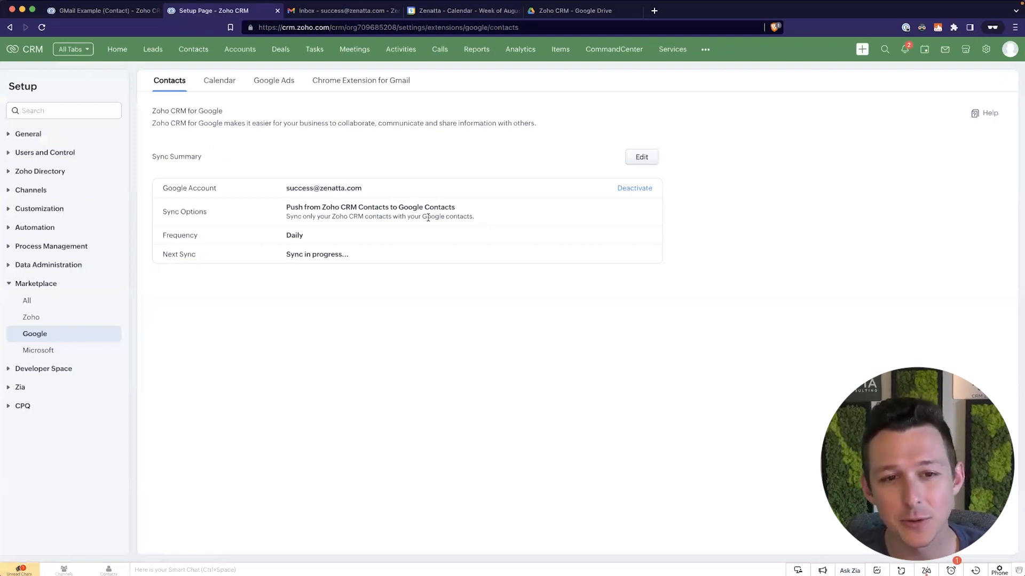
{"action": "left_click_drag", "start_coordinate": [286, 207], "coordinate": [474, 216]}
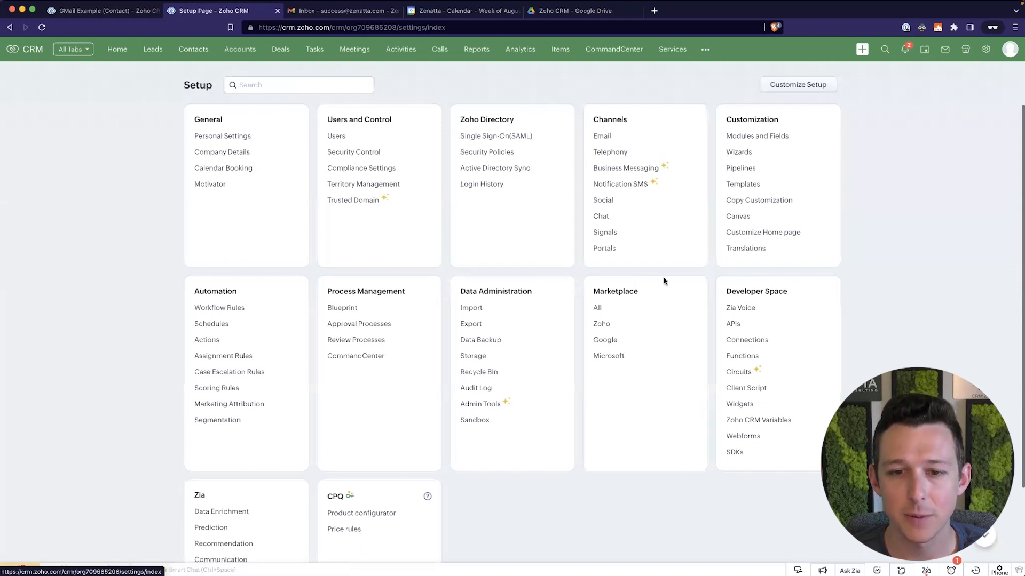
- Search all Marketplace extensions for 'google drive' and view the Google Drive extension details
{"action": "left_click", "coordinate": [596, 308]}
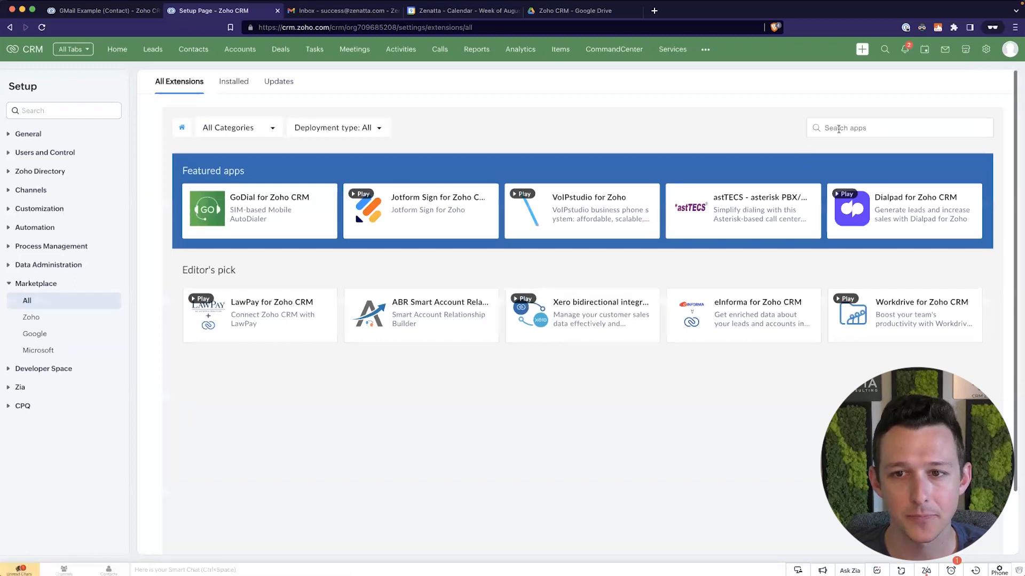
{"action": "type", "text": "googl"}
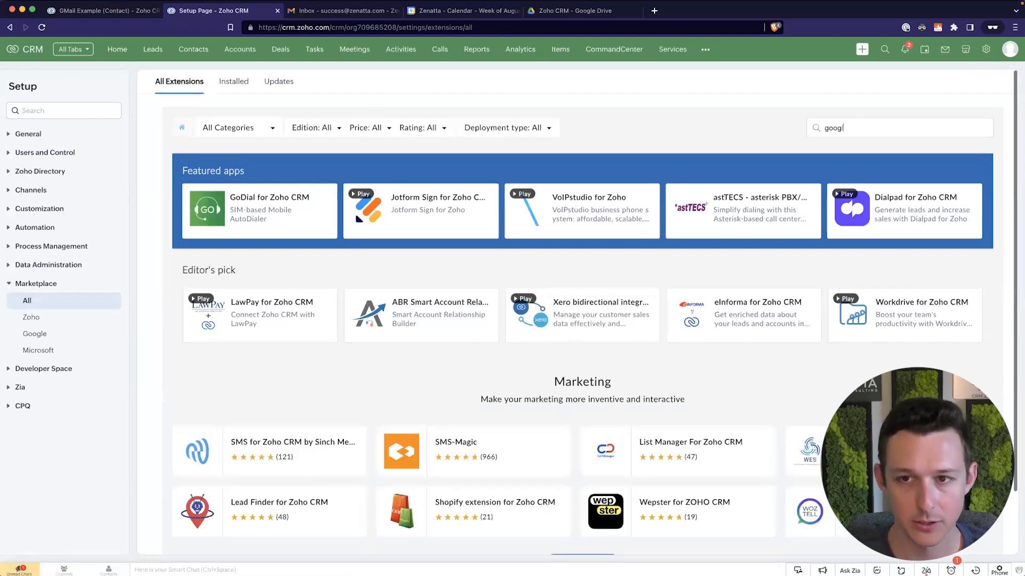
{"action": "type", "text": "google drive"}
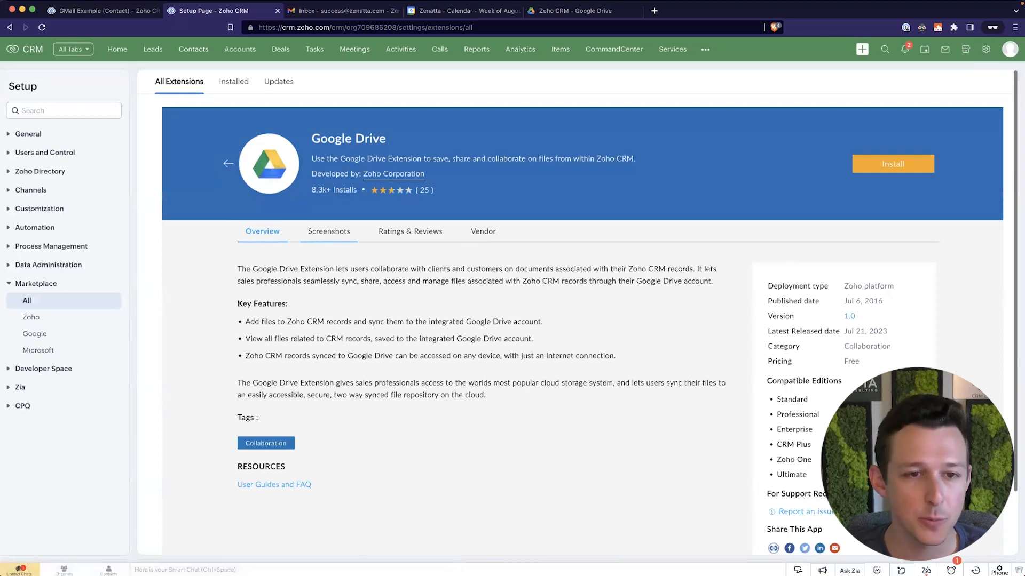
{"action": "left_click", "coordinate": [329, 231]}
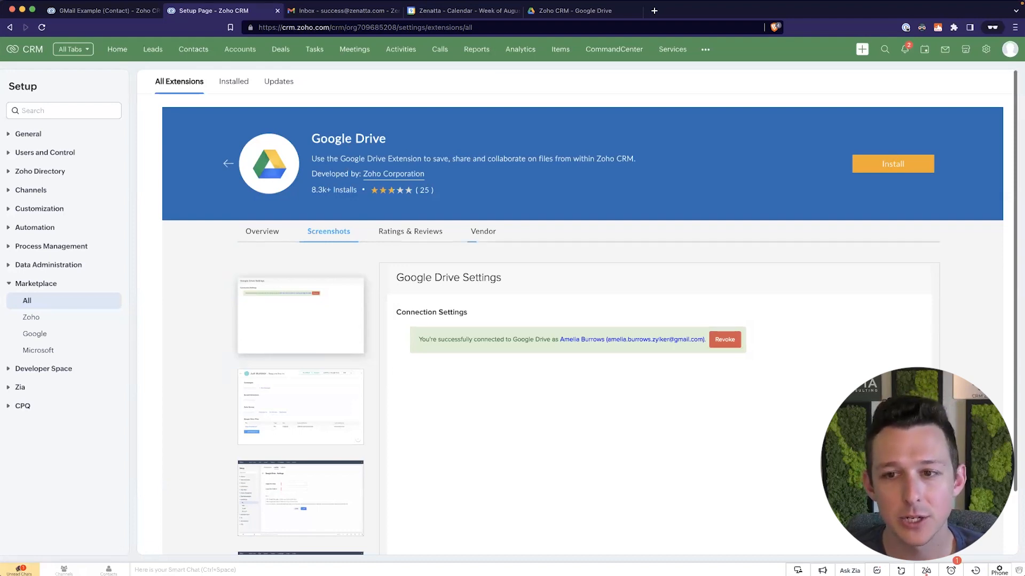
- Install the Google Drive extension, accepting the terms and choosing Install for all users
{"action": "left_click", "coordinate": [891, 164]}
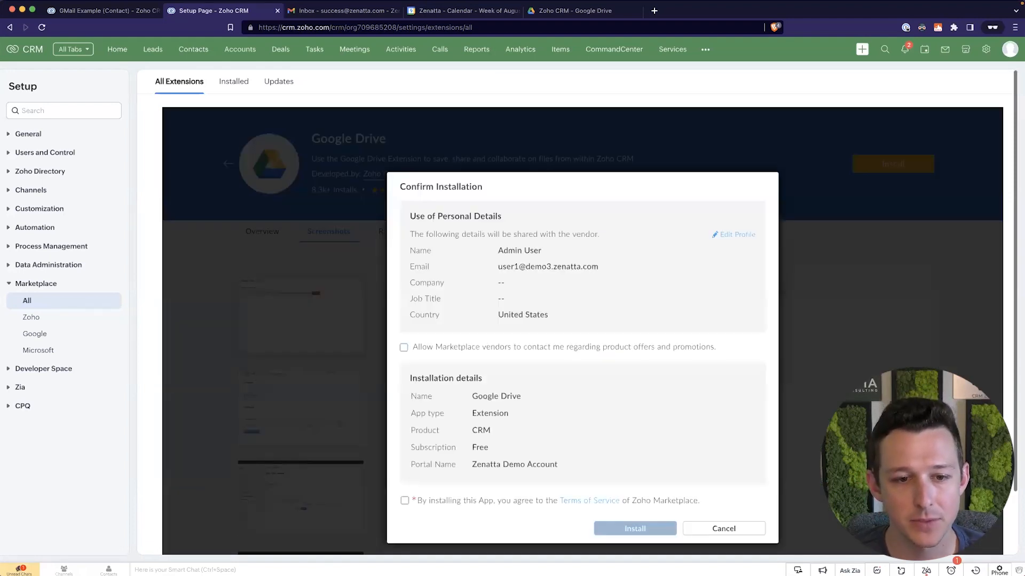
{"action": "left_click", "coordinate": [404, 501]}
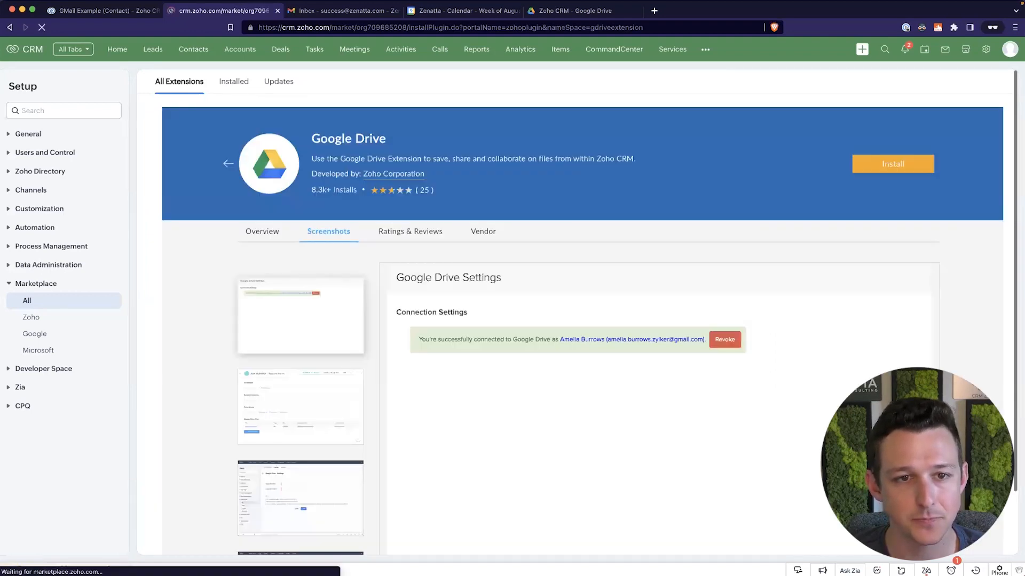
{"action": "left_click", "coordinate": [892, 163]}
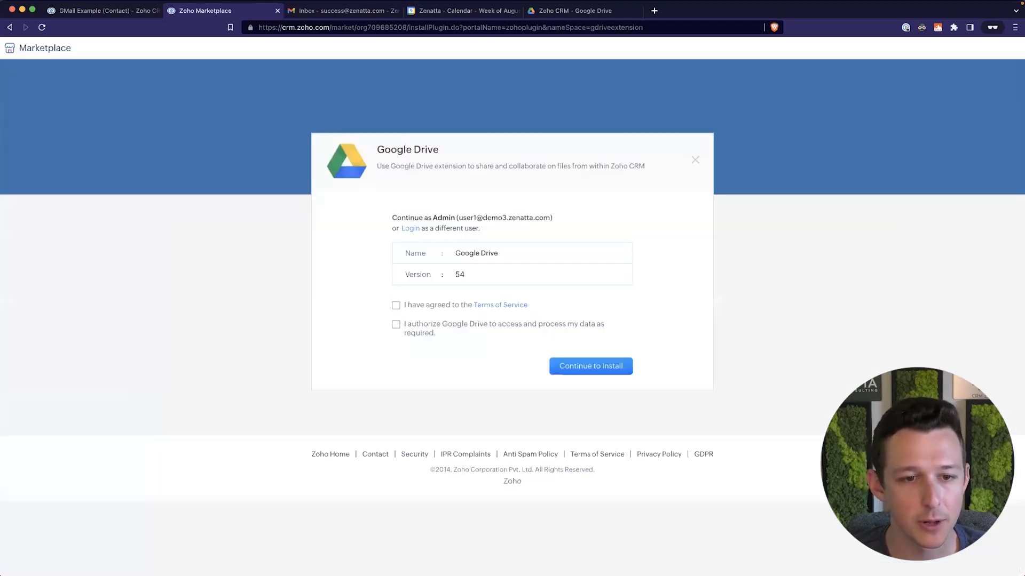
{"action": "left_click", "coordinate": [589, 366]}
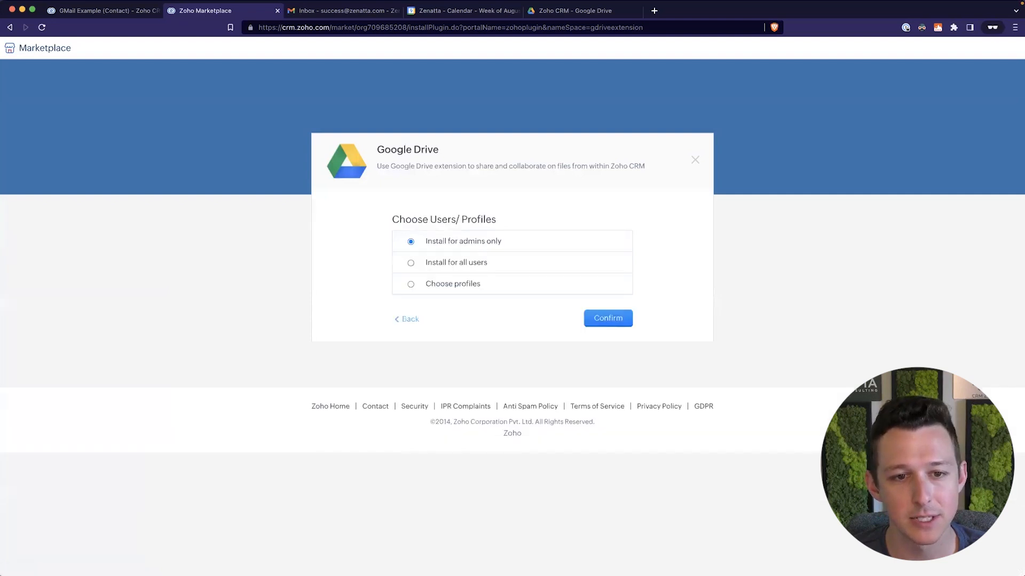
{"action": "left_click", "coordinate": [410, 262]}
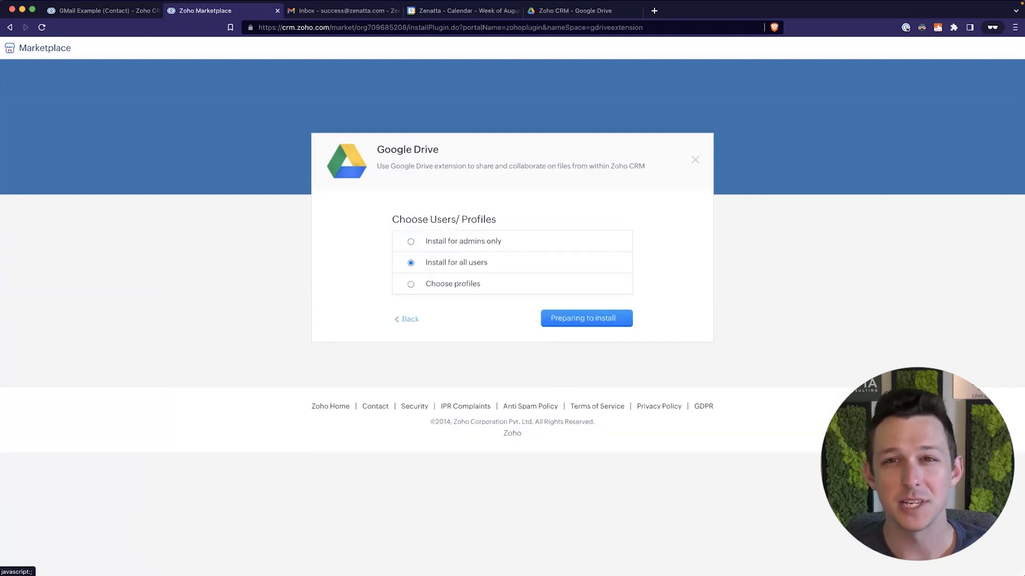
{"action": "left_click", "coordinate": [585, 318]}
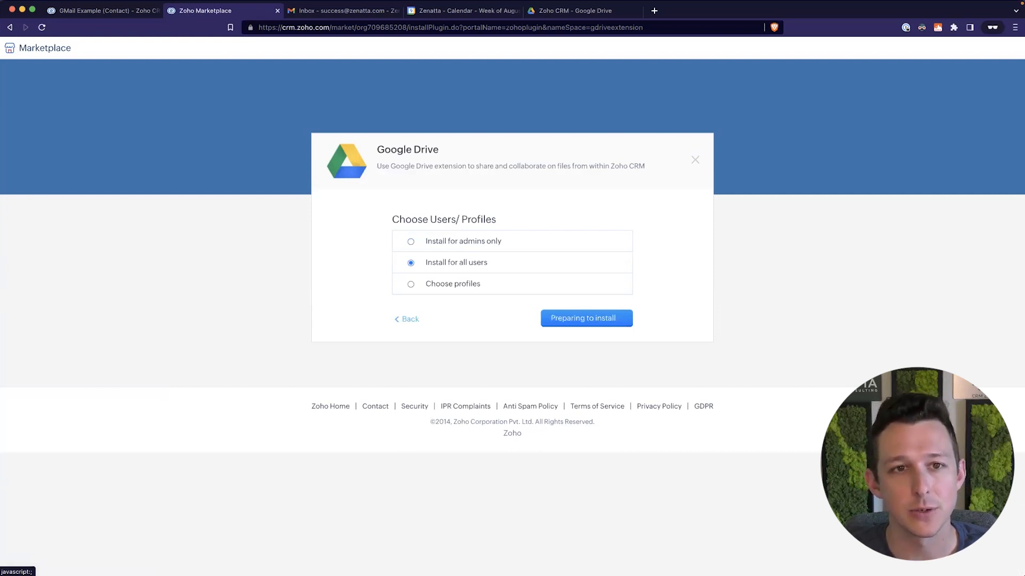
{"action": "left_click", "coordinate": [585, 318]}
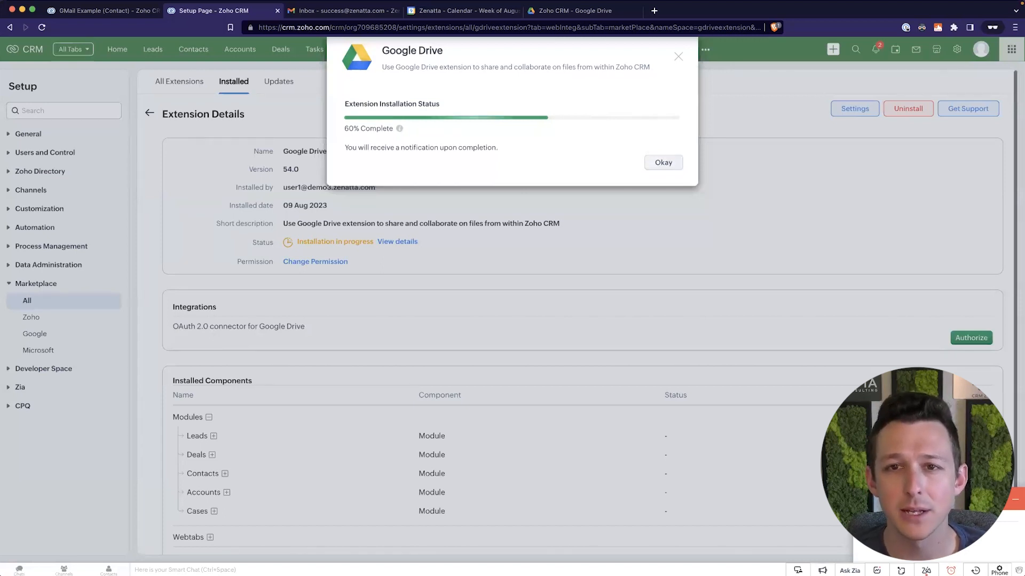
- Authorize the Google Drive OAuth connector with the Google account, allowing Drive file access
{"action": "left_click", "coordinate": [661, 162]}
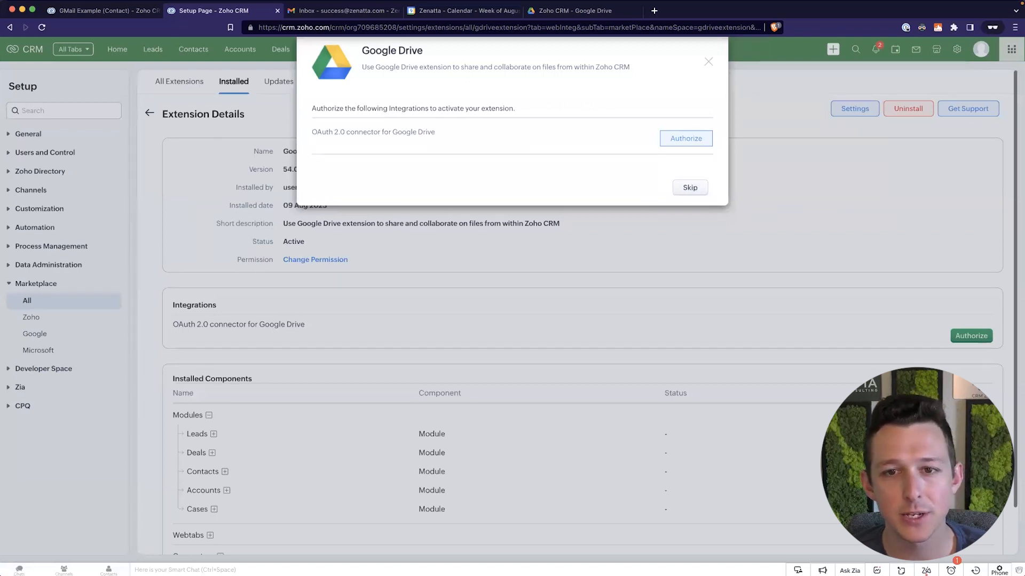
{"action": "left_click", "coordinate": [685, 138]}
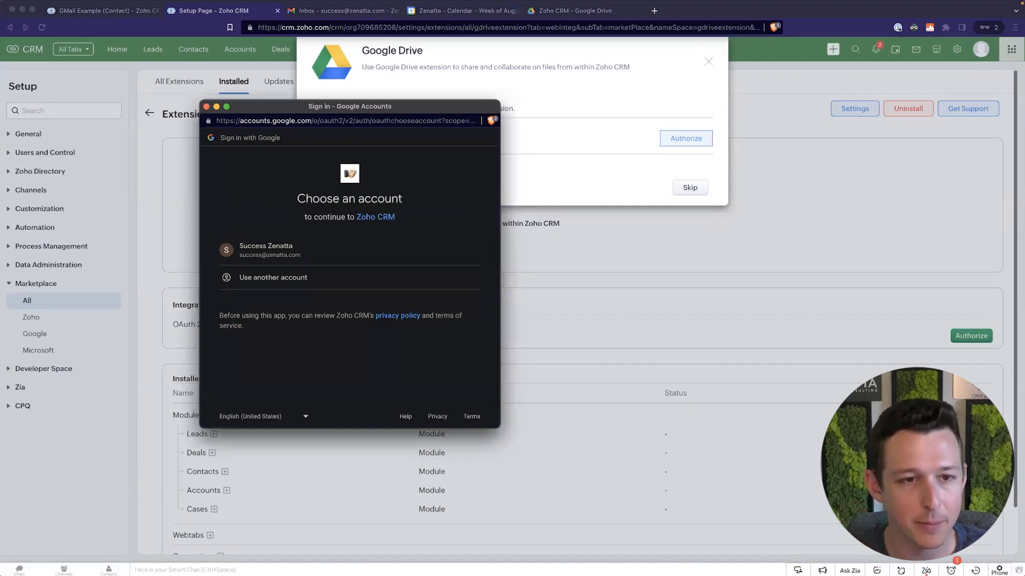
{"action": "left_click", "coordinate": [266, 250]}
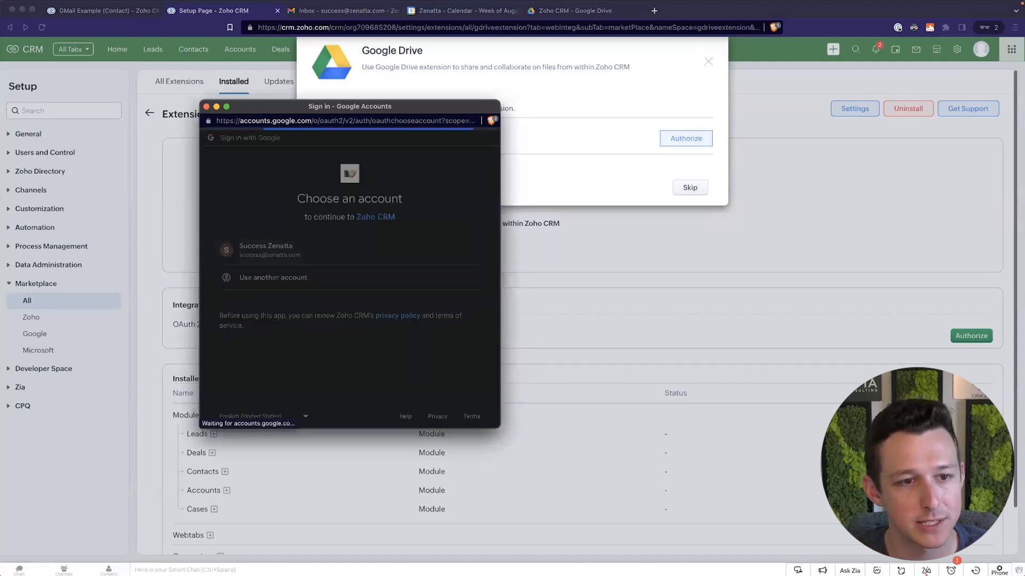
{"action": "left_click", "coordinate": [265, 249]}
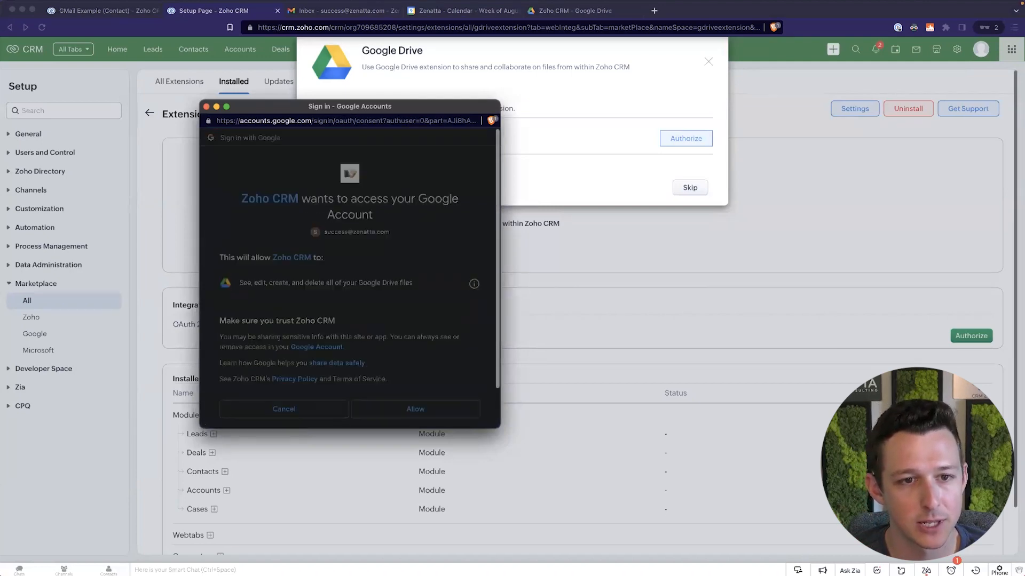
{"action": "left_click", "coordinate": [415, 408]}
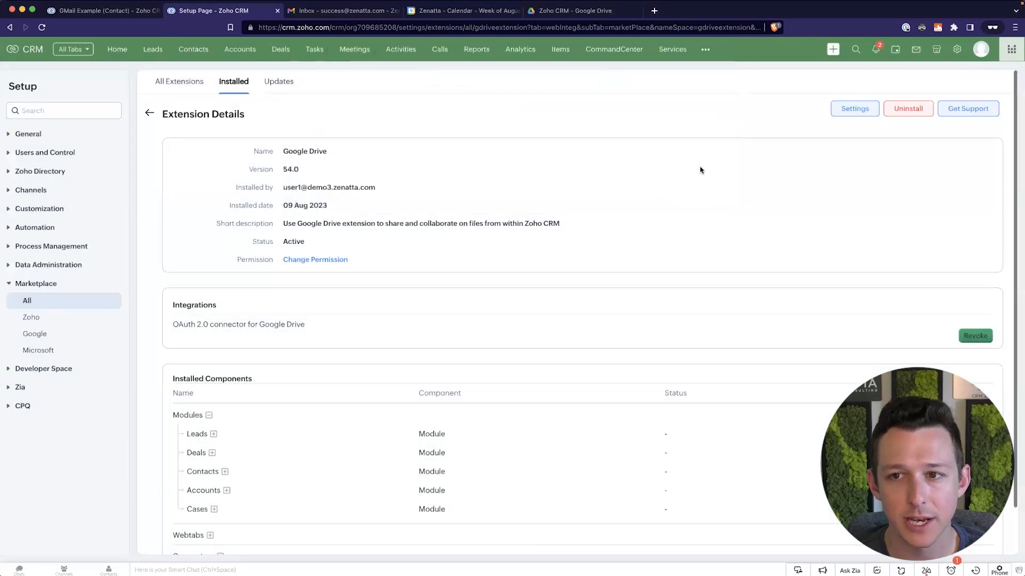
- Enter 0 as the Google Drive Value in the extension settings, then switch to Google Drive
{"action": "left_click", "coordinate": [853, 108]}
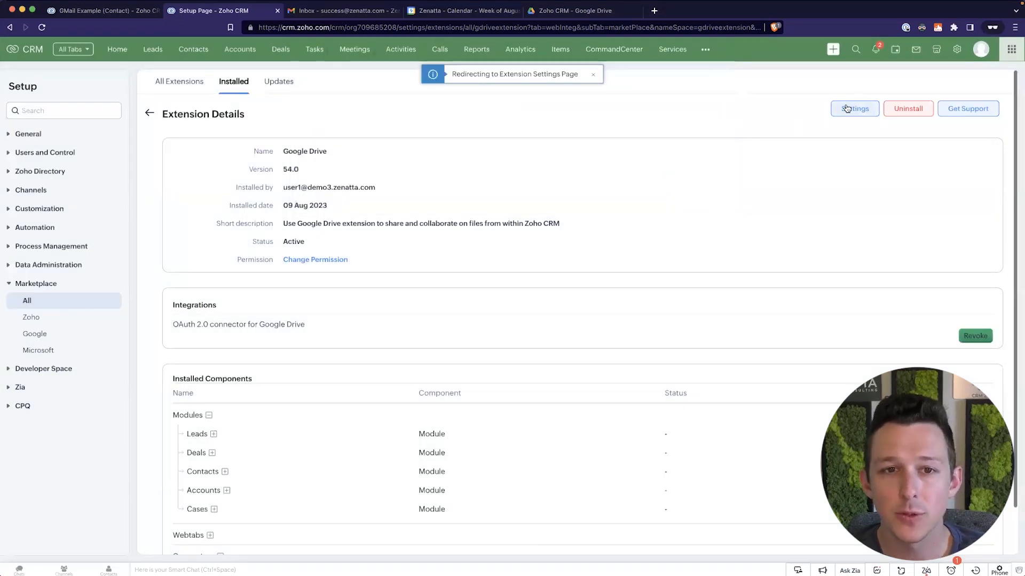
{"action": "left_click", "coordinate": [854, 108]}
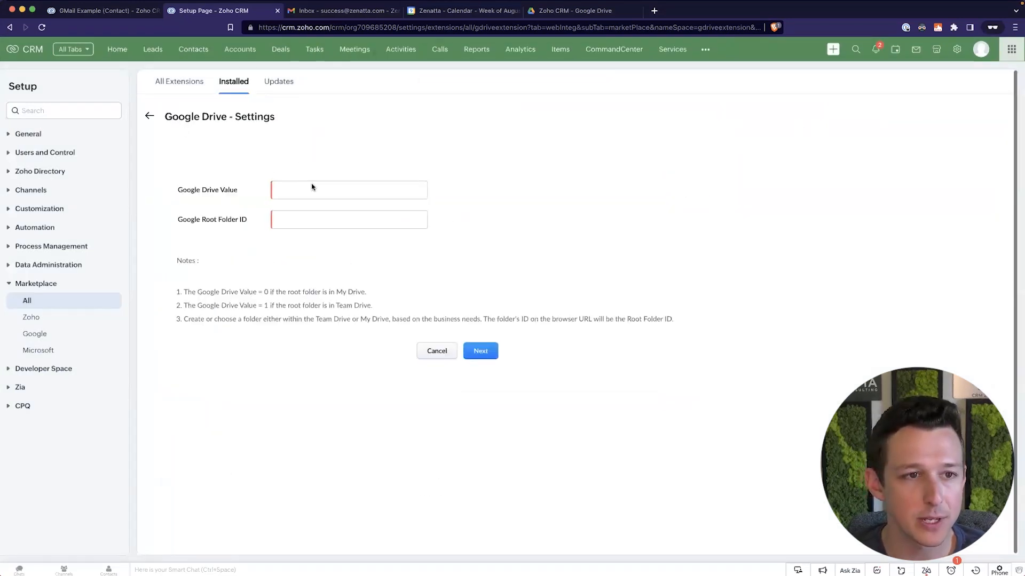
{"action": "left_click", "coordinate": [149, 116]}
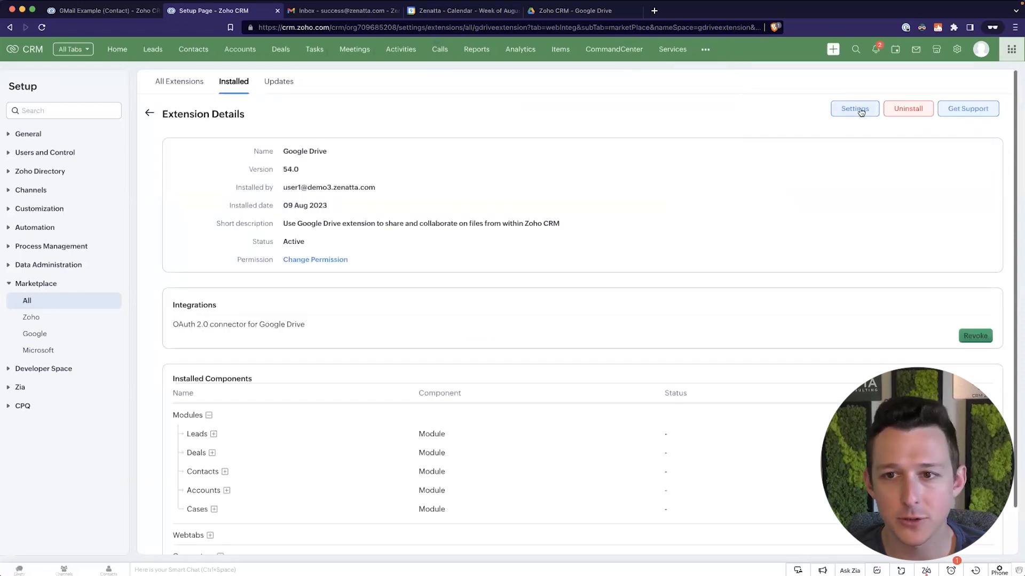
{"action": "left_click", "coordinate": [854, 109]}
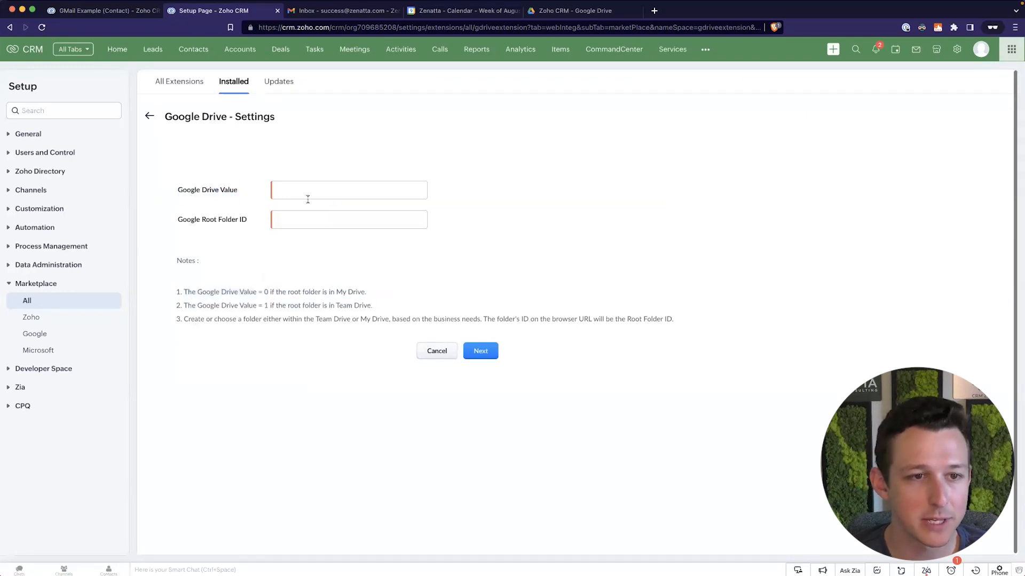
{"action": "type", "text": "0"}
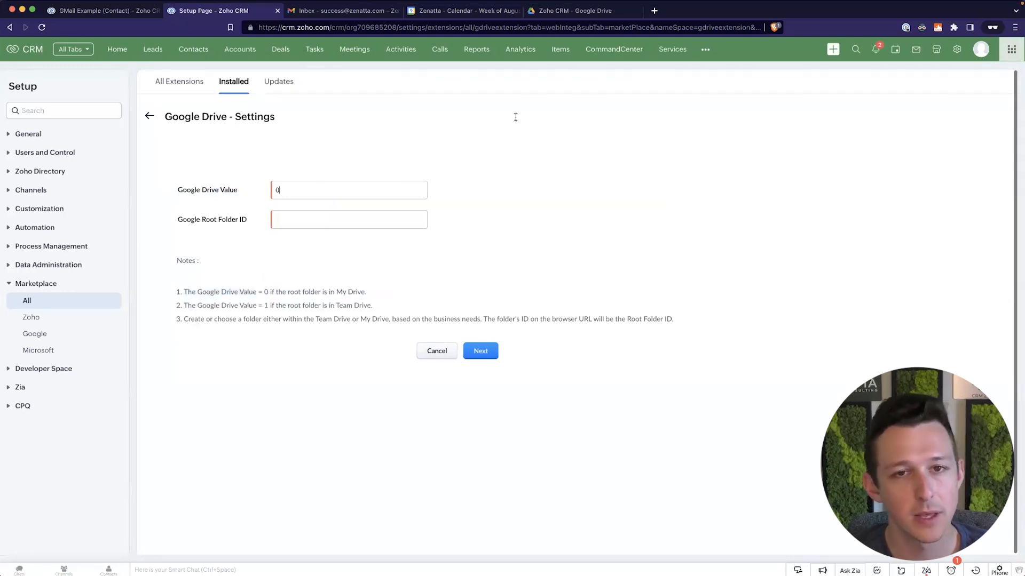
{"action": "left_click", "coordinate": [576, 11]}
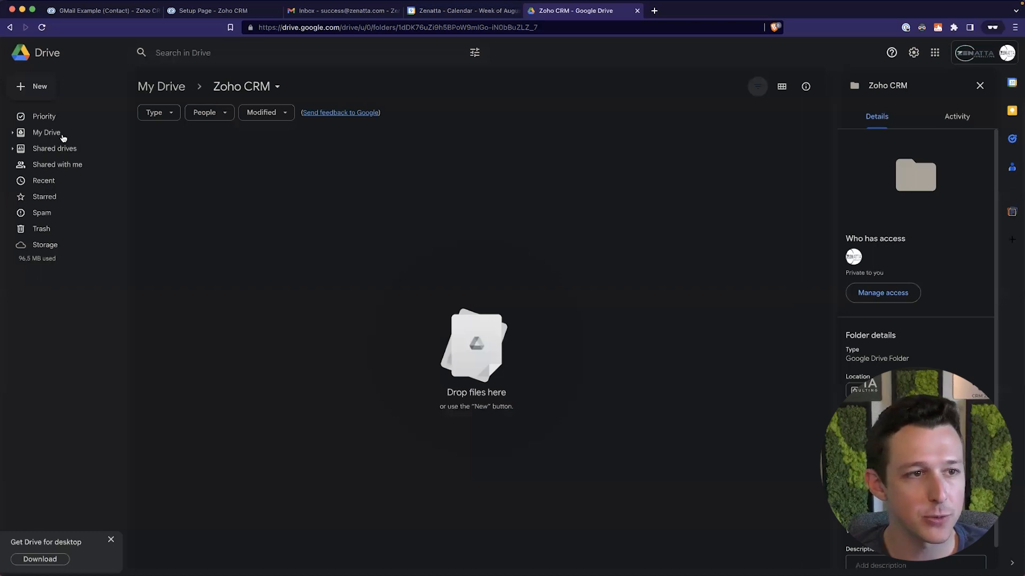
- View My Drive listing the Zoho CRM folder, then return to the Zoho CRM settings
{"action": "left_click", "coordinate": [46, 132]}
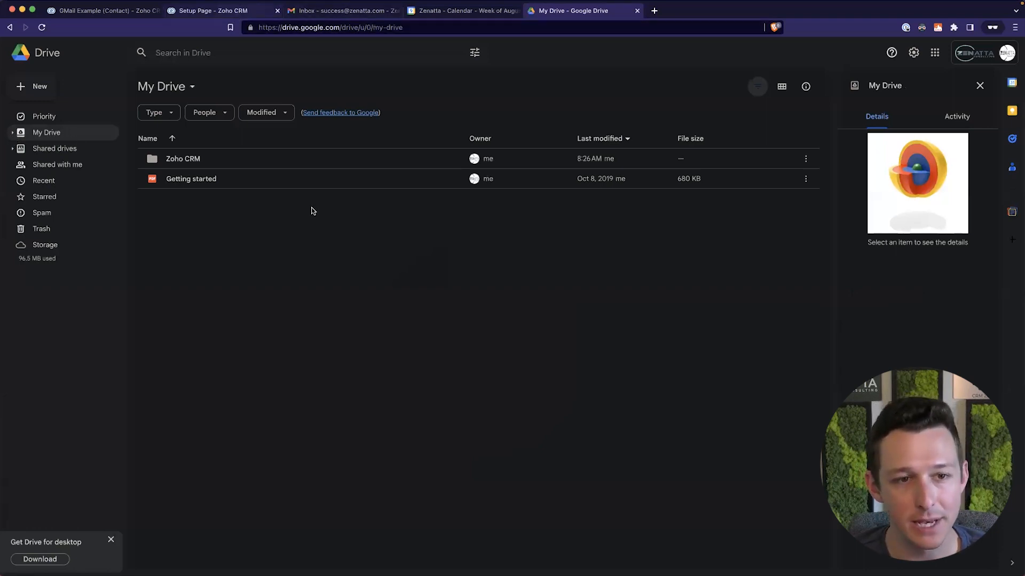
{"action": "left_click", "coordinate": [218, 11]}
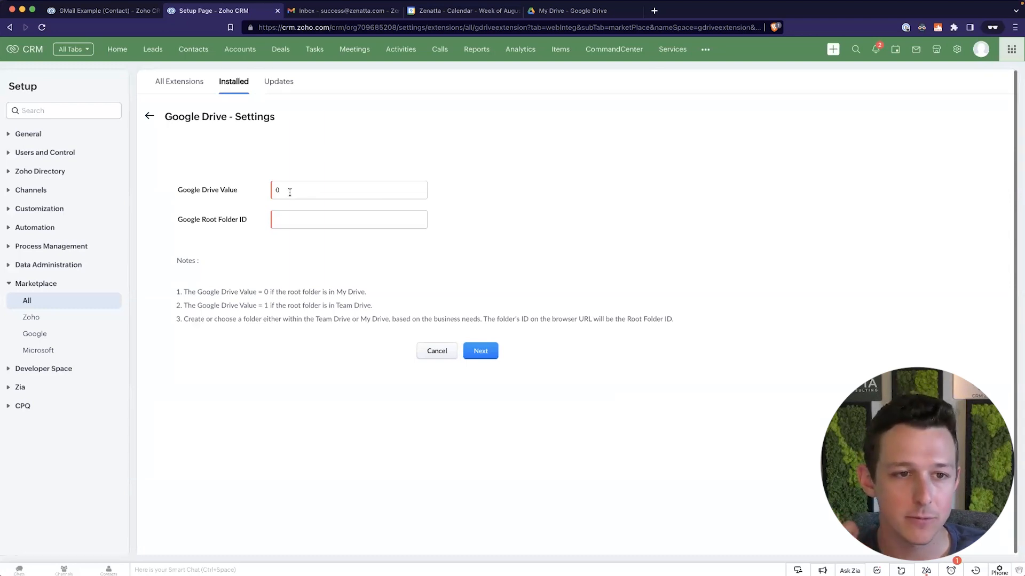
- Try 1 as the Google Drive Value, then set it back to 0 for the My Drive root folder
{"action": "type", "text": "1"}
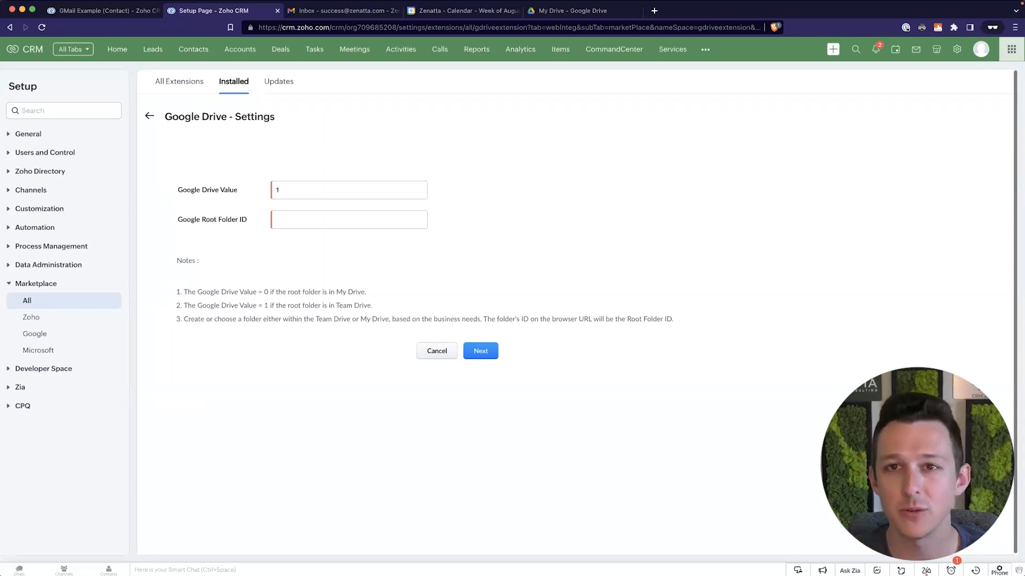
{"action": "type", "text": "0"}
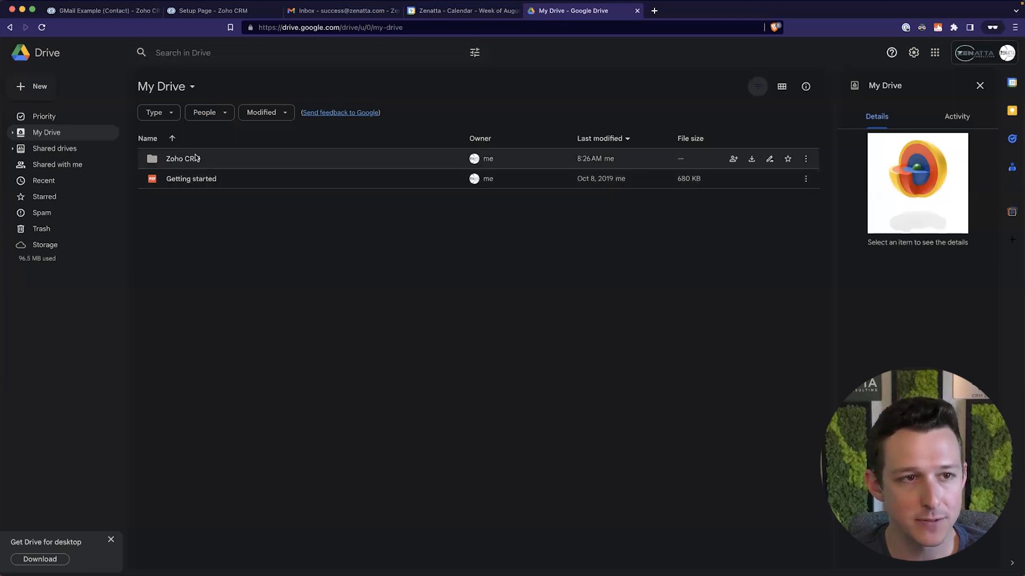
- Open the Zoho CRM folder in Drive to read its folder ID, then return to the CRM settings
{"action": "left_click", "coordinate": [183, 158]}
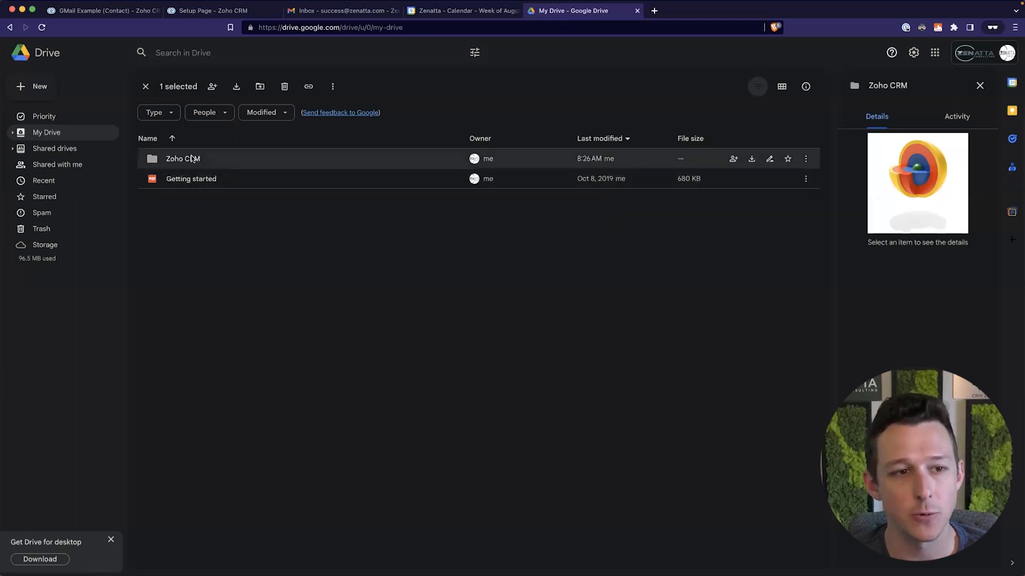
{"action": "double_click", "coordinate": [183, 157]}
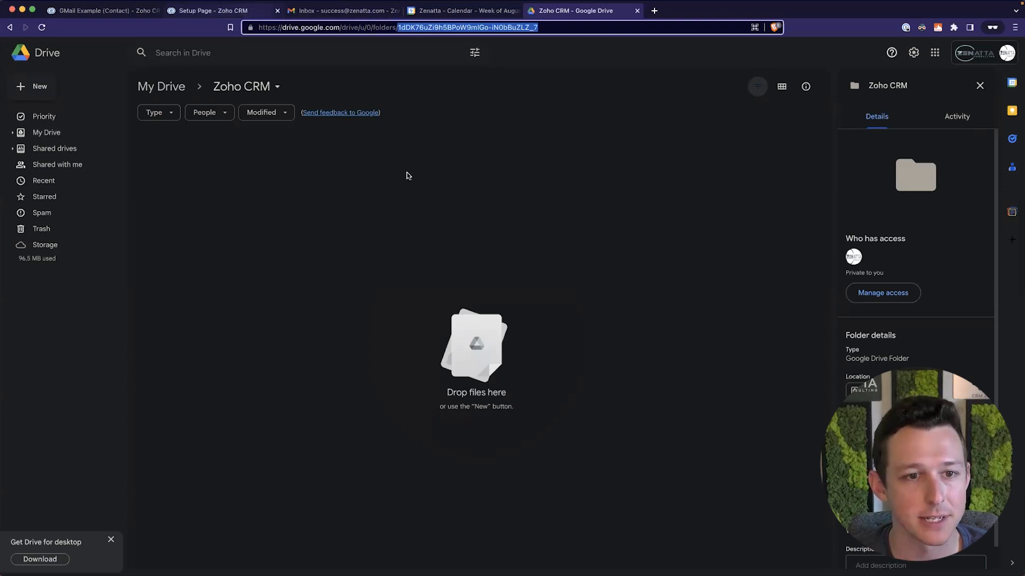
{"action": "left_click", "coordinate": [215, 10]}
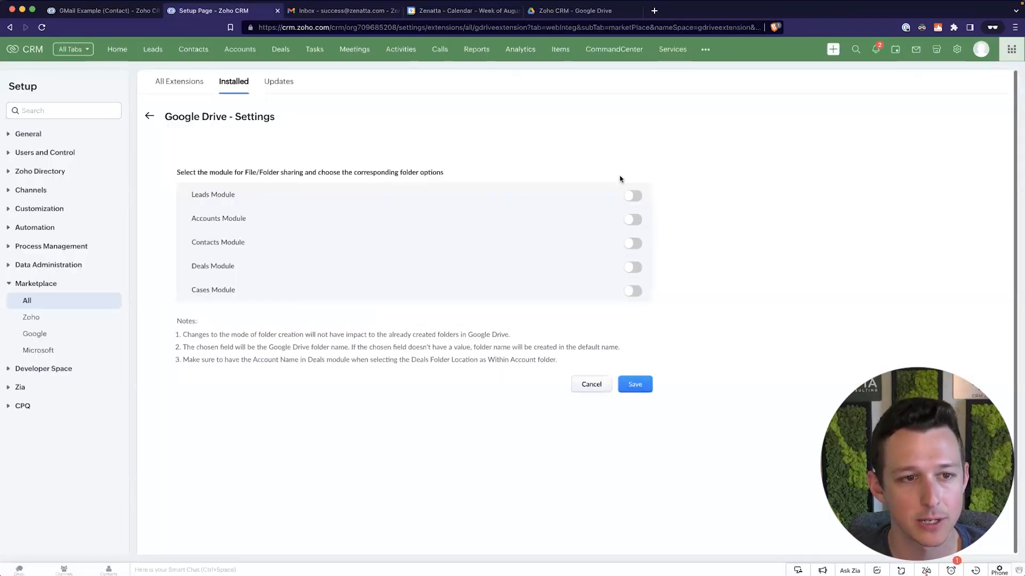
- Enable Google Drive file sharing for the Leads, Accounts, Contacts and Deals modules
{"action": "left_click", "coordinate": [631, 195]}
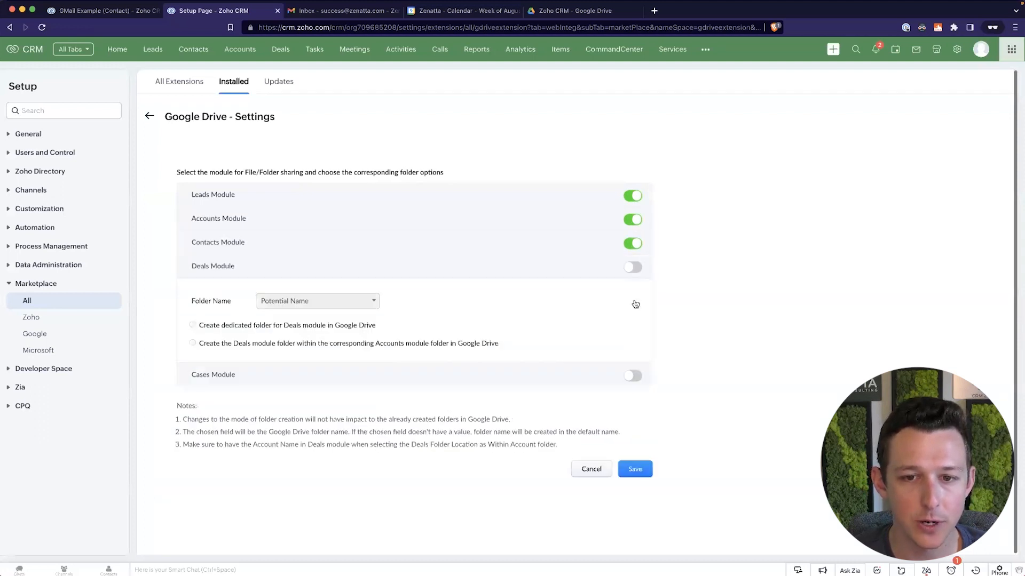
{"action": "left_click", "coordinate": [631, 266]}
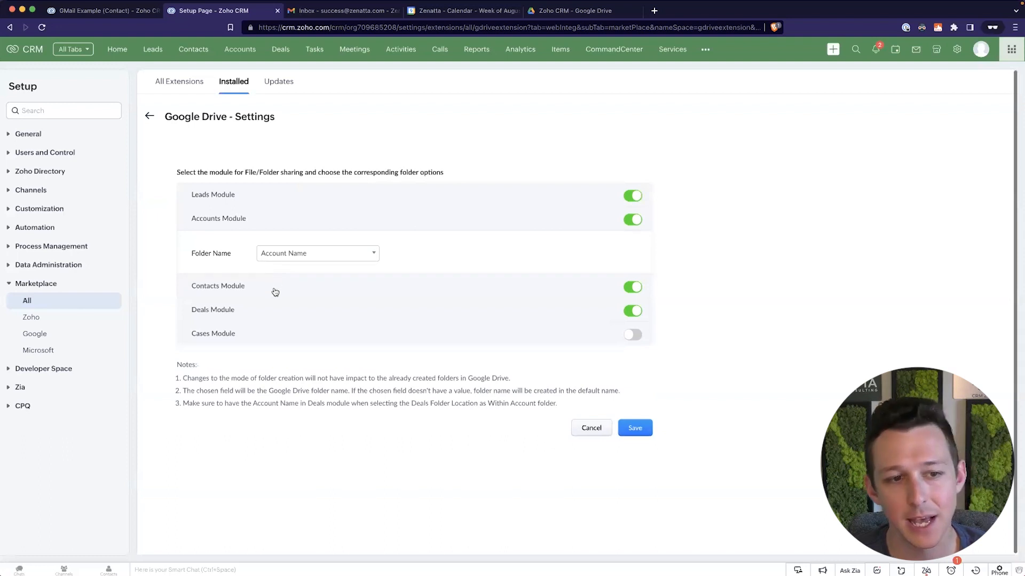
{"action": "left_click", "coordinate": [631, 309]}
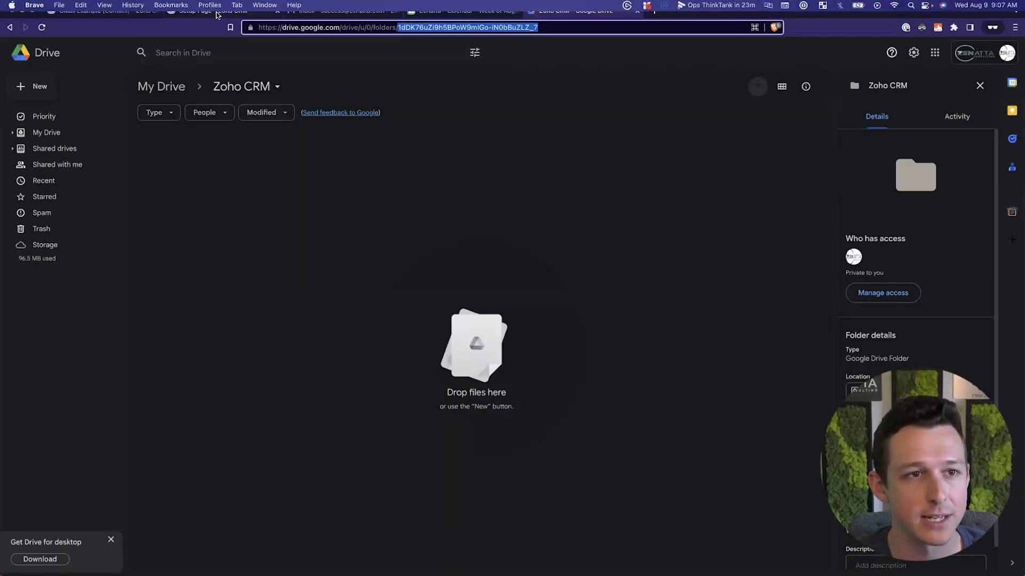
{"action": "left_click", "coordinate": [209, 11]}
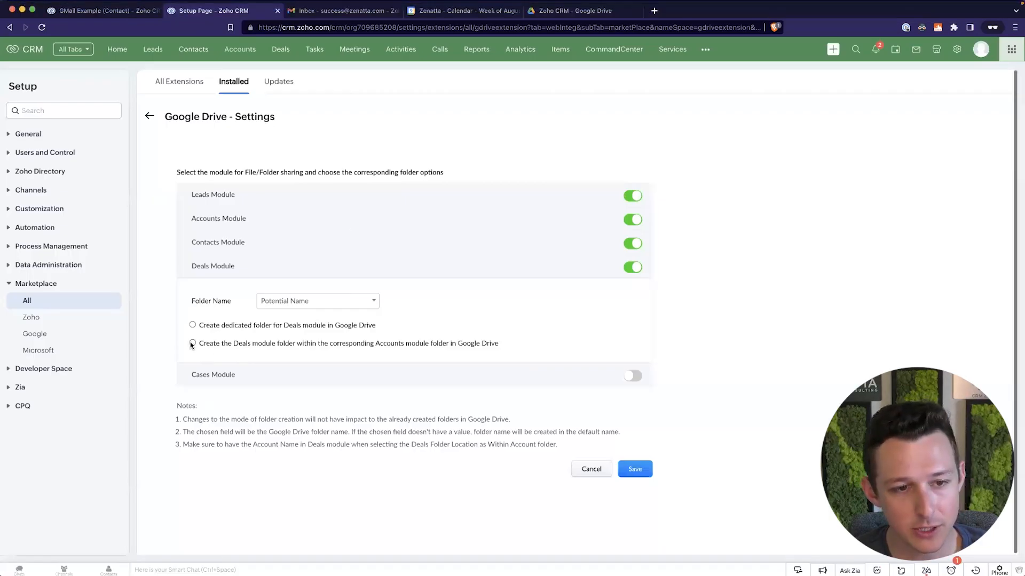
- Nest Deals folders inside their Account folders, keep Potential Name as the Deals folder name, and save
{"action": "left_click", "coordinate": [193, 343]}
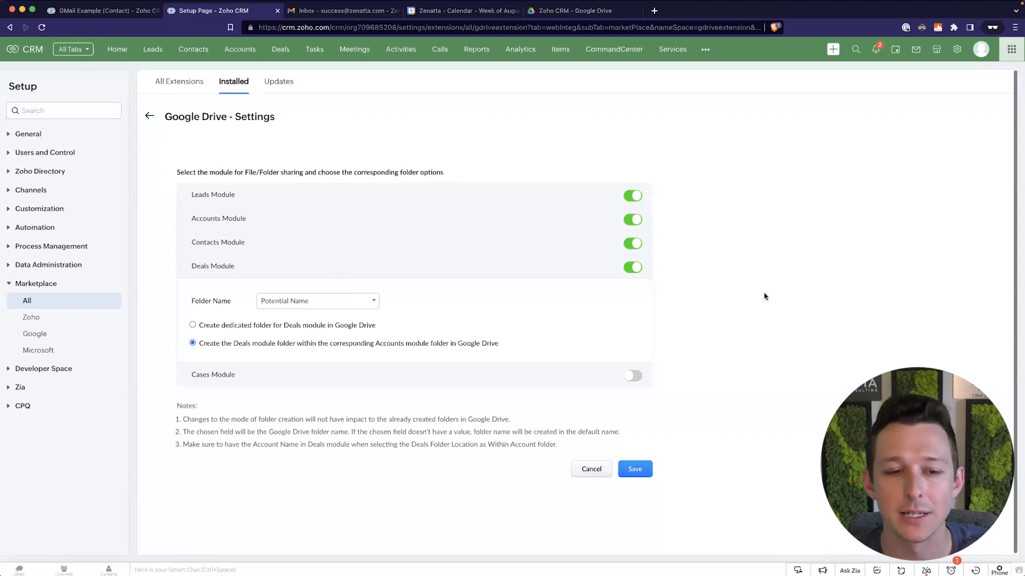
{"action": "left_click", "coordinate": [317, 300]}
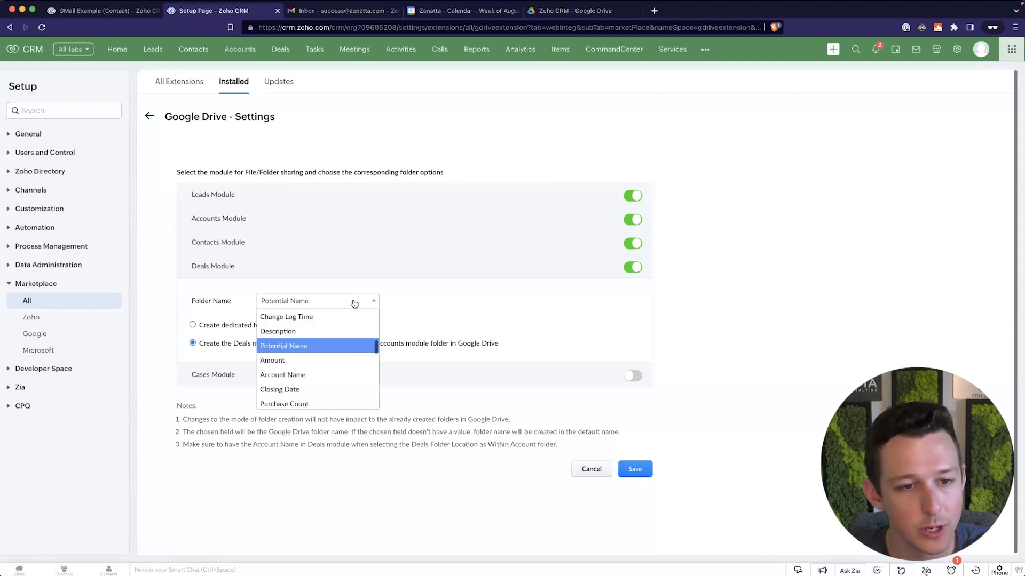
{"action": "scroll", "scroll_direction": "down", "scroll_amount": 3}
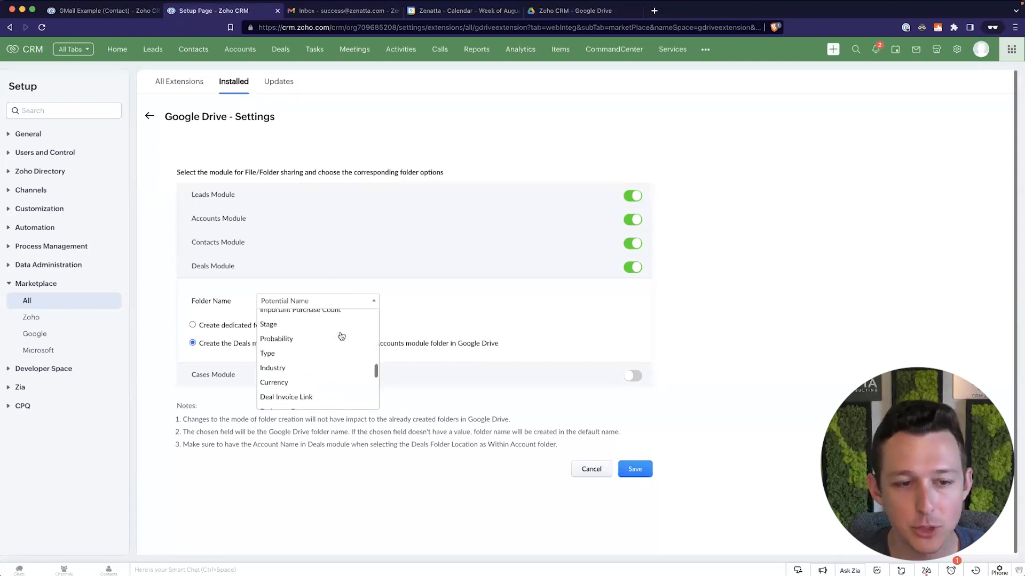
{"action": "left_click", "coordinate": [496, 248]}
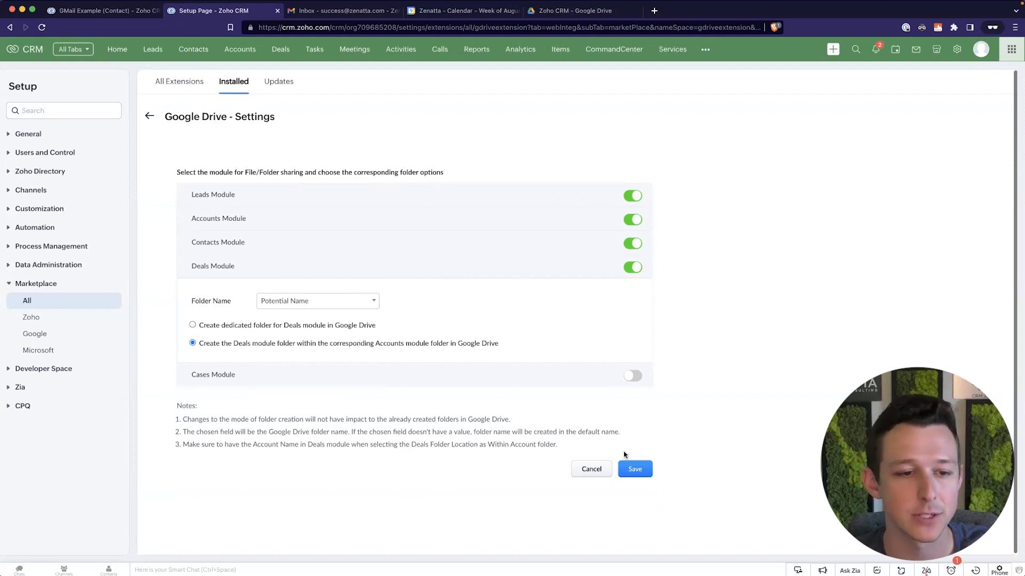
{"action": "left_click", "coordinate": [633, 468]}
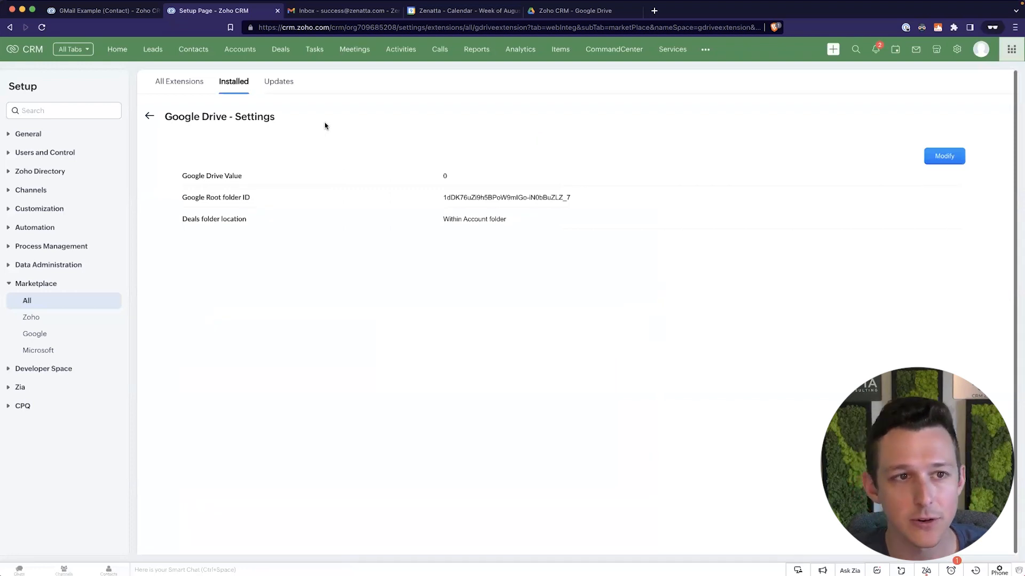
{"action": "mouse_move", "coordinate": [239, 49]}
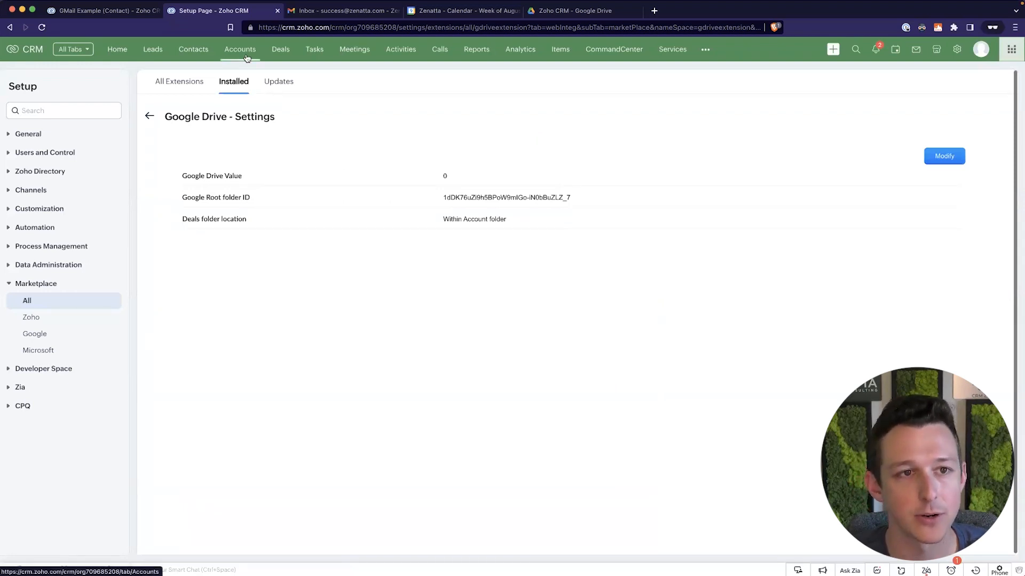
- Open the Zenatta LLC account record and jump to its Google Drive Files section
{"action": "left_click", "coordinate": [240, 49]}
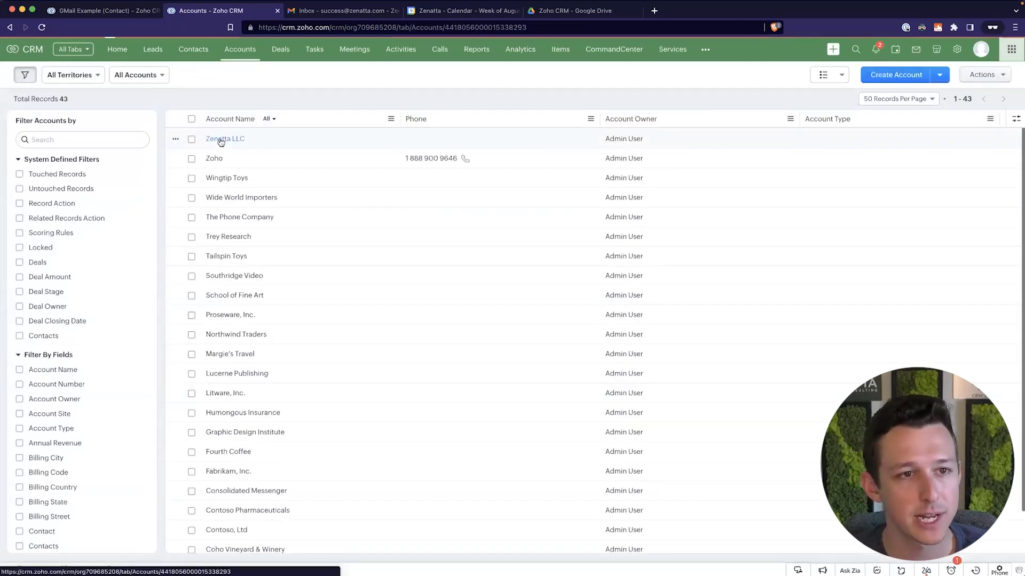
{"action": "left_click", "coordinate": [224, 139]}
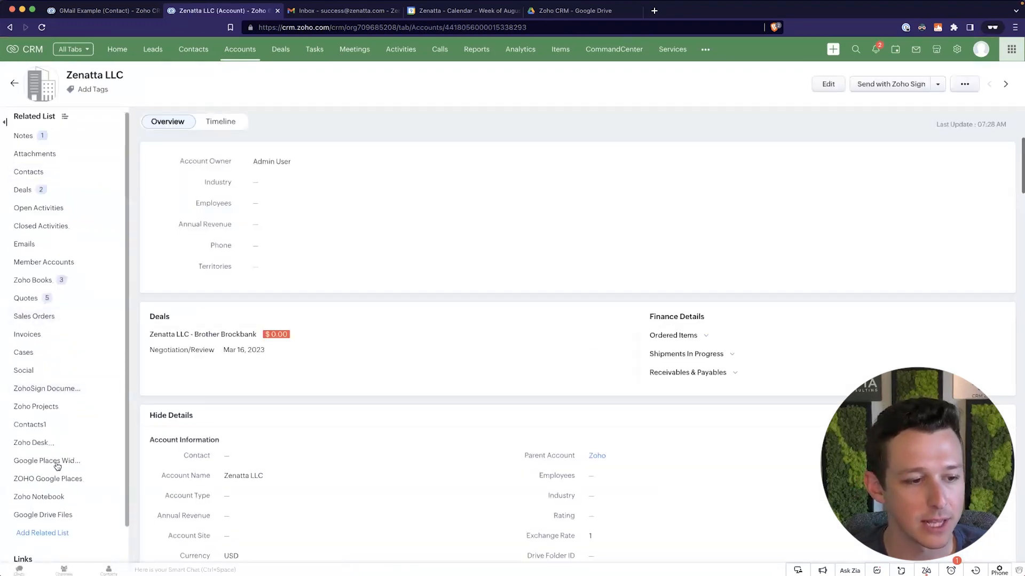
{"action": "left_click", "coordinate": [43, 512]}
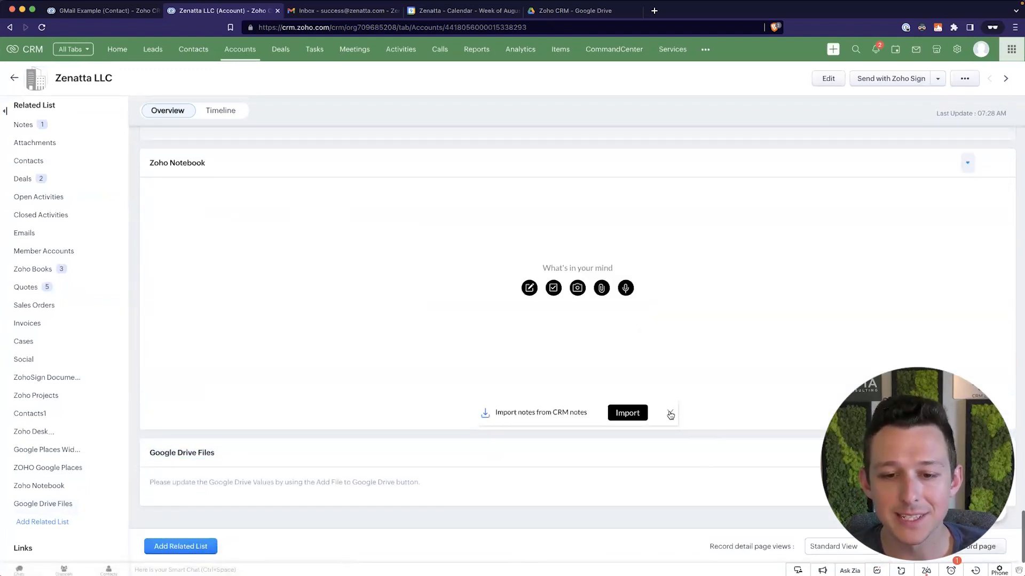
- Dismiss the banner offering to import CRM notes into Zoho Notebook
{"action": "left_click", "coordinate": [669, 414]}
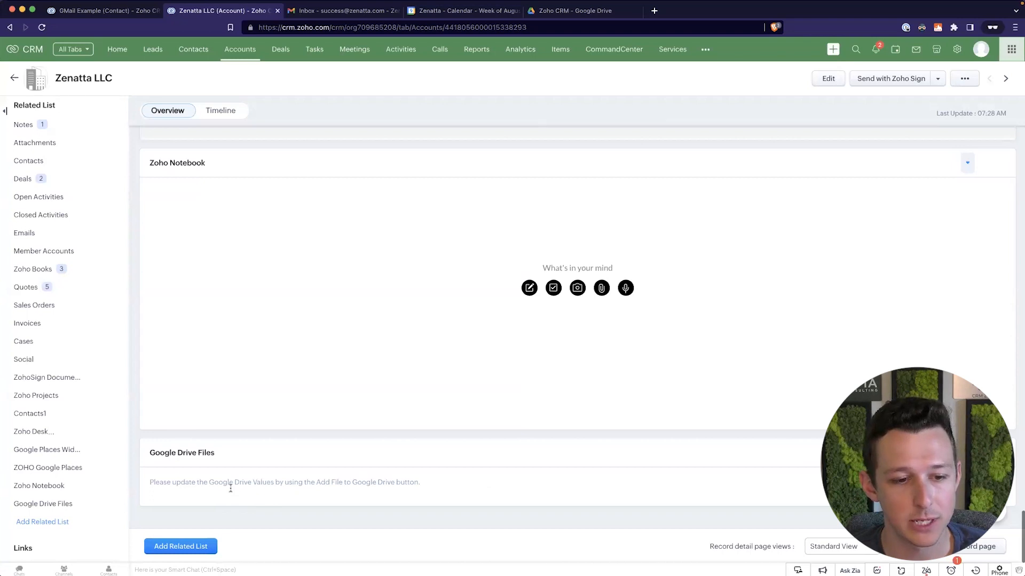
{"action": "left_click_drag", "start_coordinate": [149, 482], "coordinate": [419, 483]}
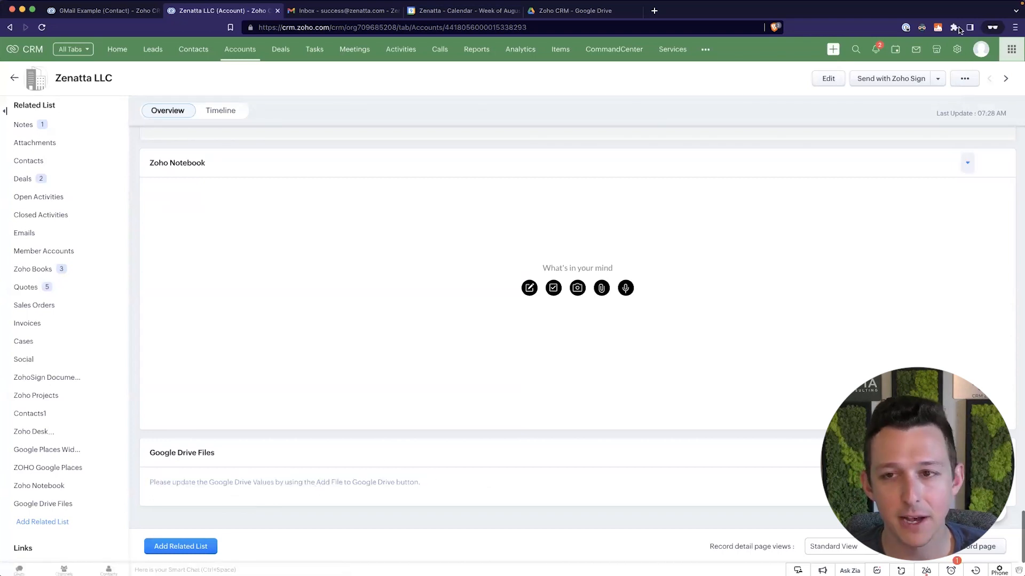
{"action": "left_click", "coordinate": [937, 79]}
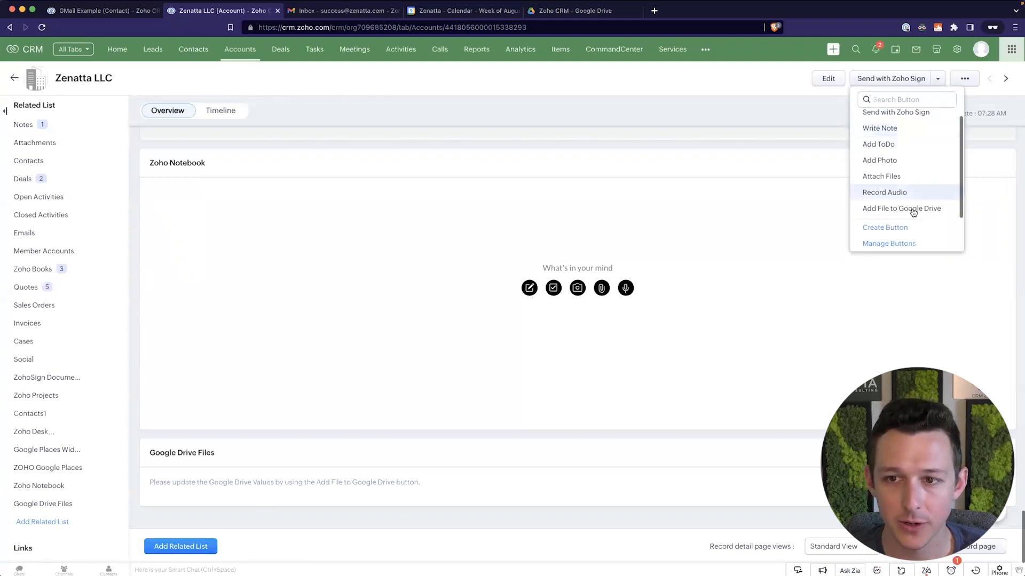
{"action": "mouse_move", "coordinate": [901, 208]}
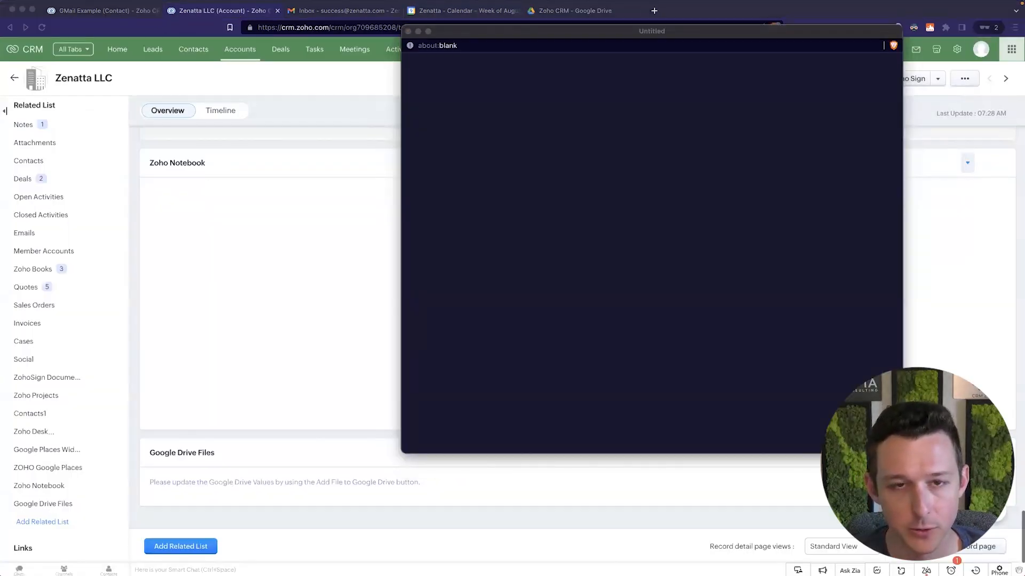
{"action": "left_click_drag", "start_coordinate": [652, 31], "coordinate": [506, 41]}
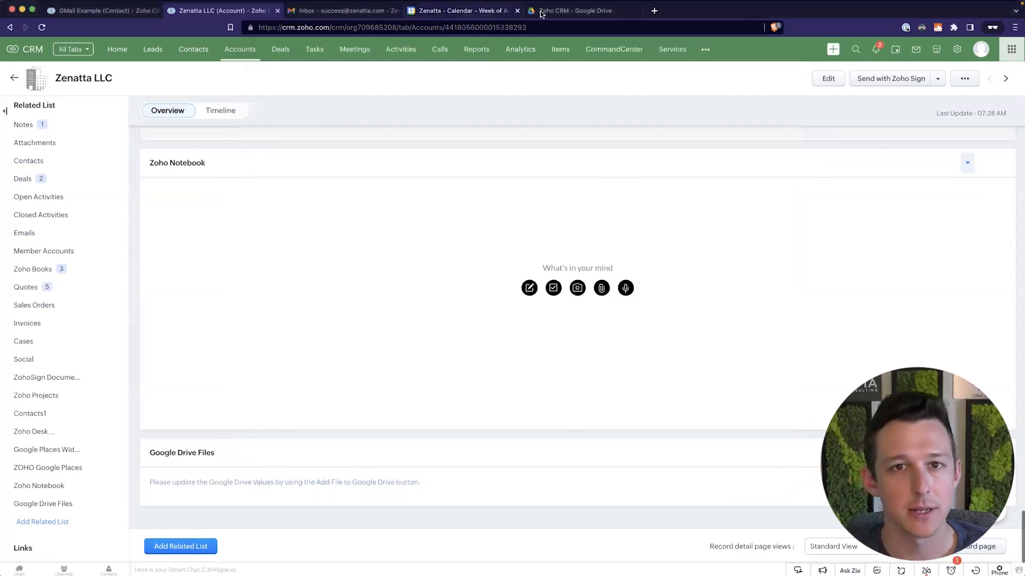
- Reload Drive, open Accounts then the empty Zenatta LLC folder, and return to the CRM account
{"action": "left_click", "coordinate": [574, 11]}
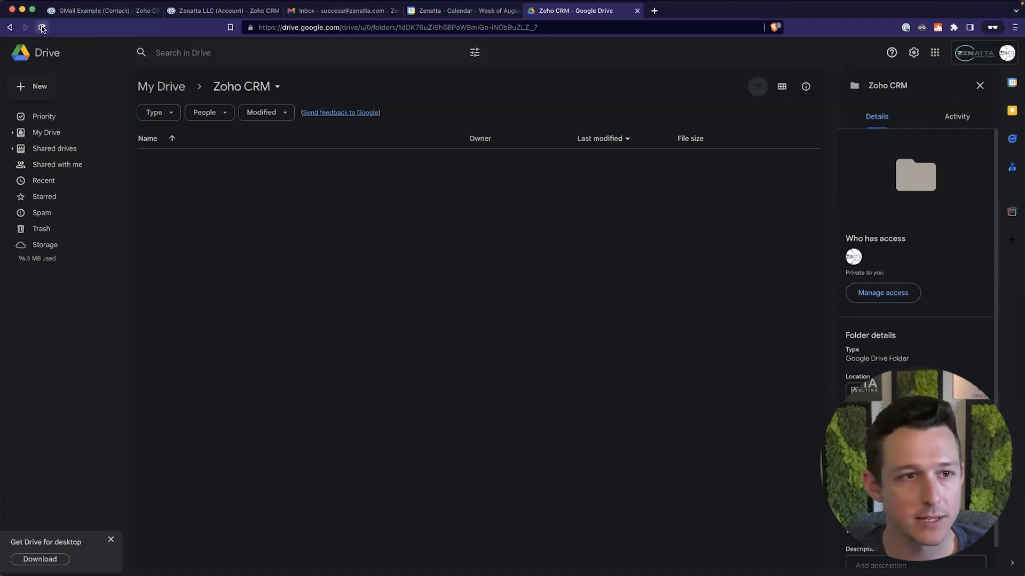
{"action": "left_click", "coordinate": [41, 27]}
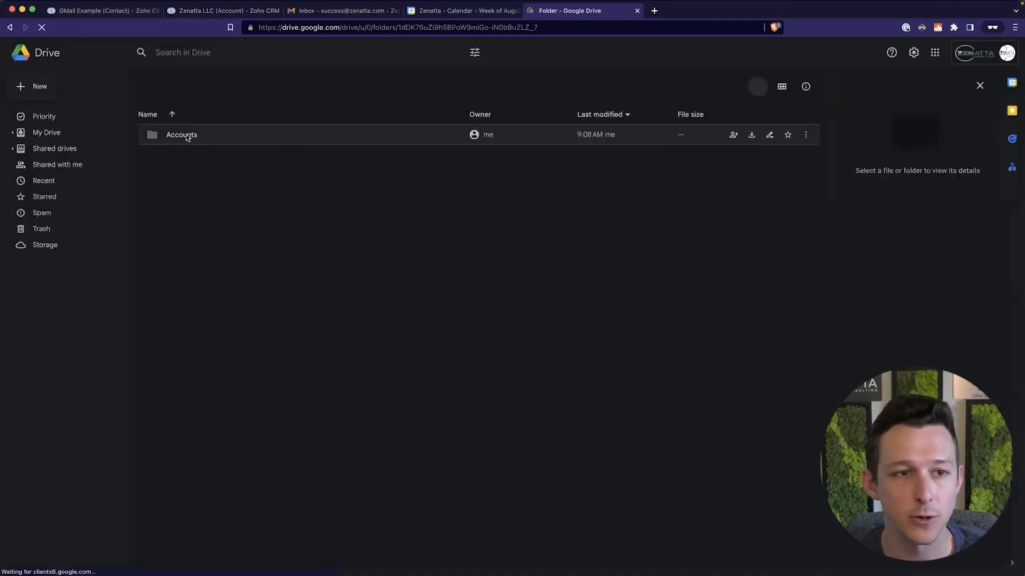
{"action": "left_click", "coordinate": [181, 134]}
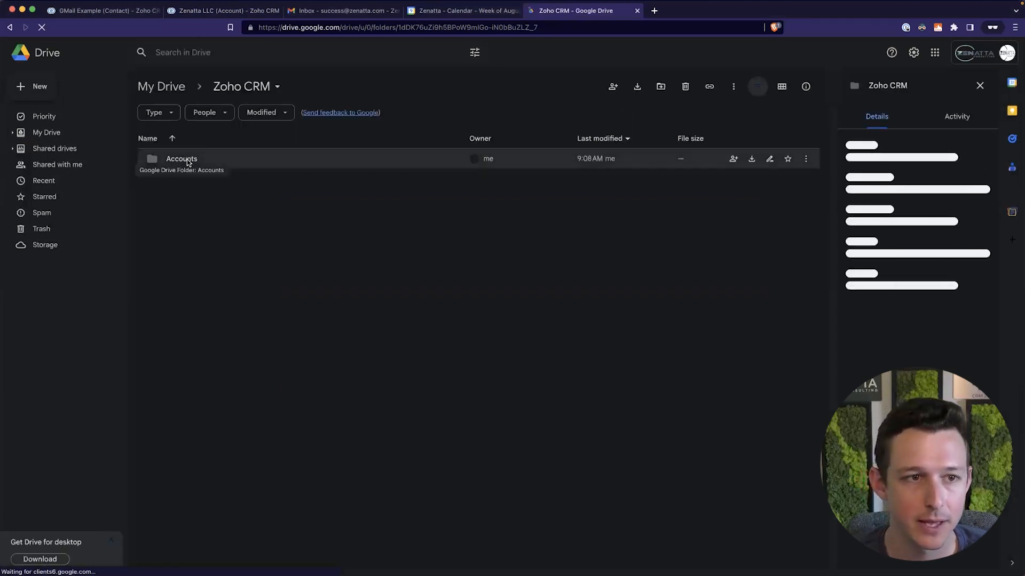
{"action": "double_click", "coordinate": [180, 158]}
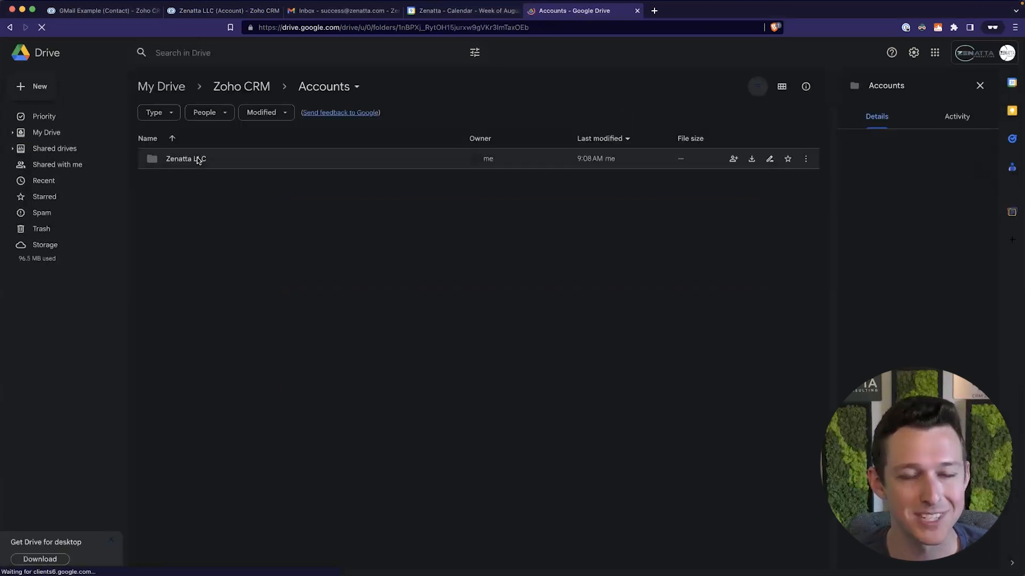
{"action": "left_click", "coordinate": [186, 159]}
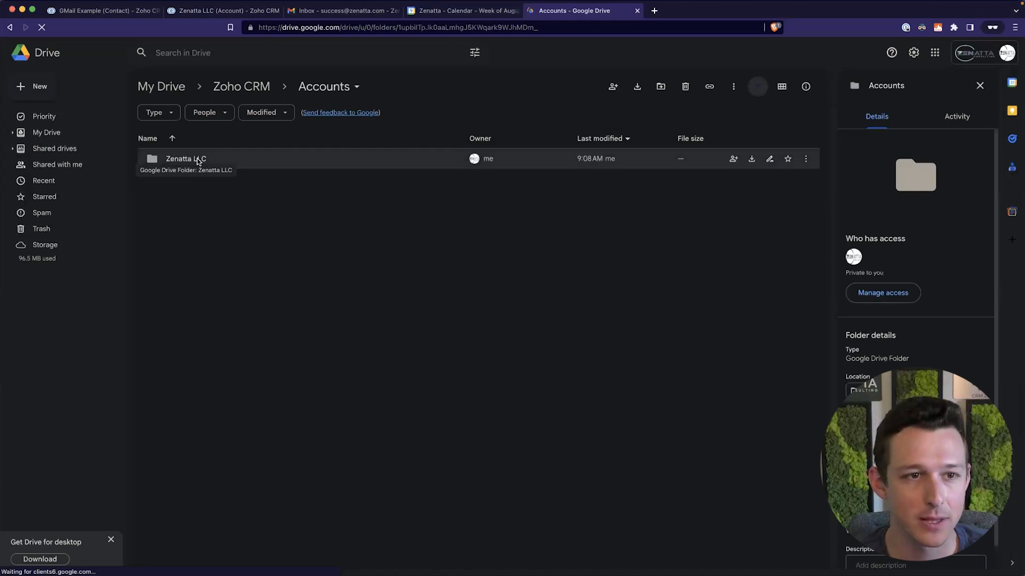
{"action": "double_click", "coordinate": [186, 159]}
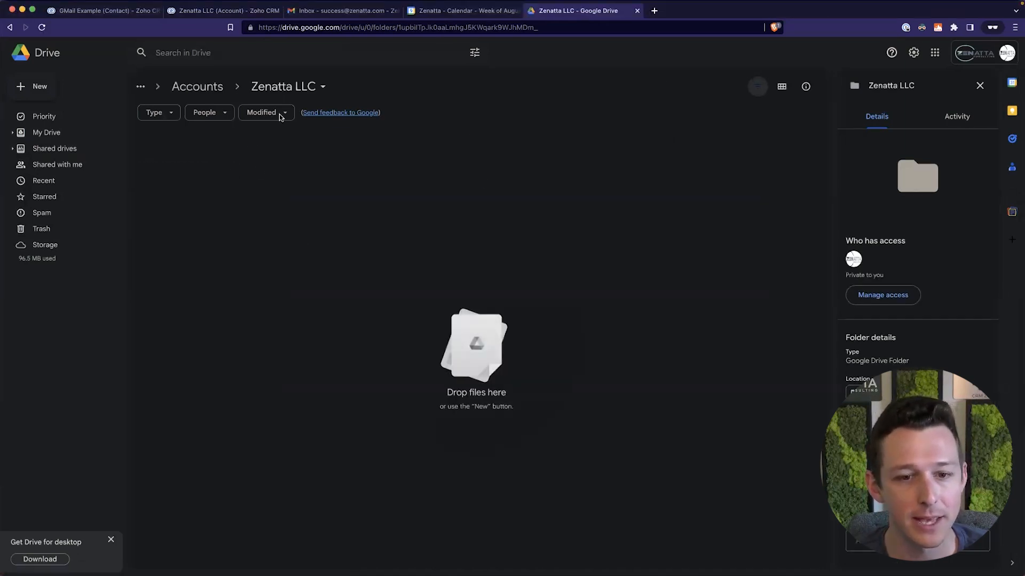
{"action": "left_click", "coordinate": [222, 11]}
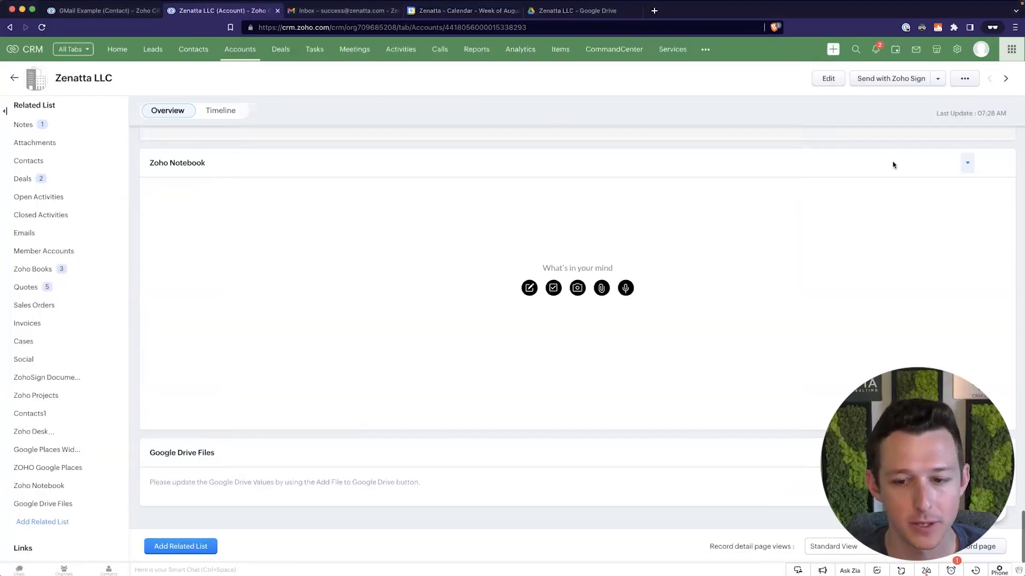
- Add Zenatta Logo Green Transparent-min.png to the account's Google Drive files via Add File, then close the window
{"action": "left_click", "coordinate": [963, 78]}
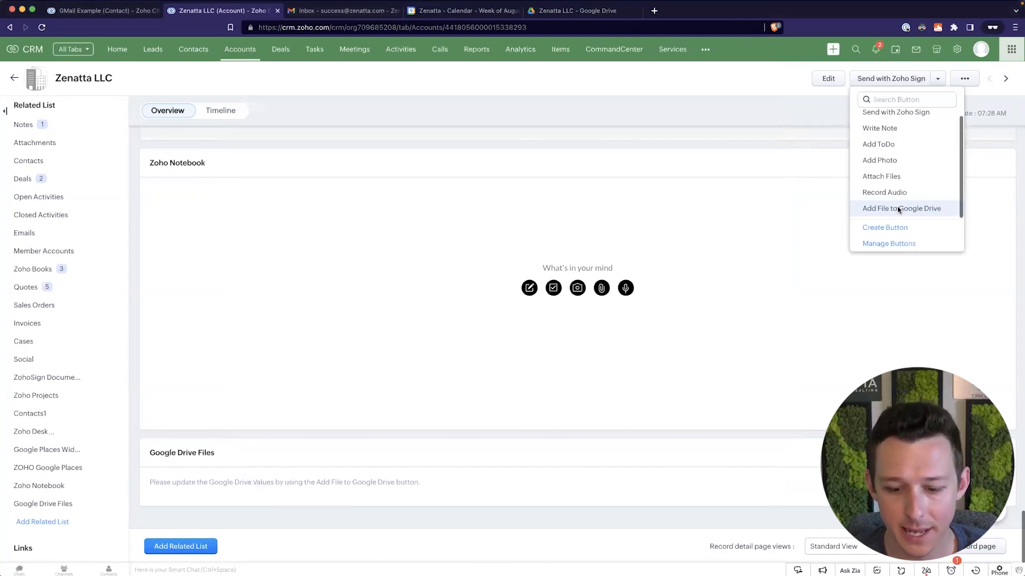
{"action": "left_click", "coordinate": [900, 208]}
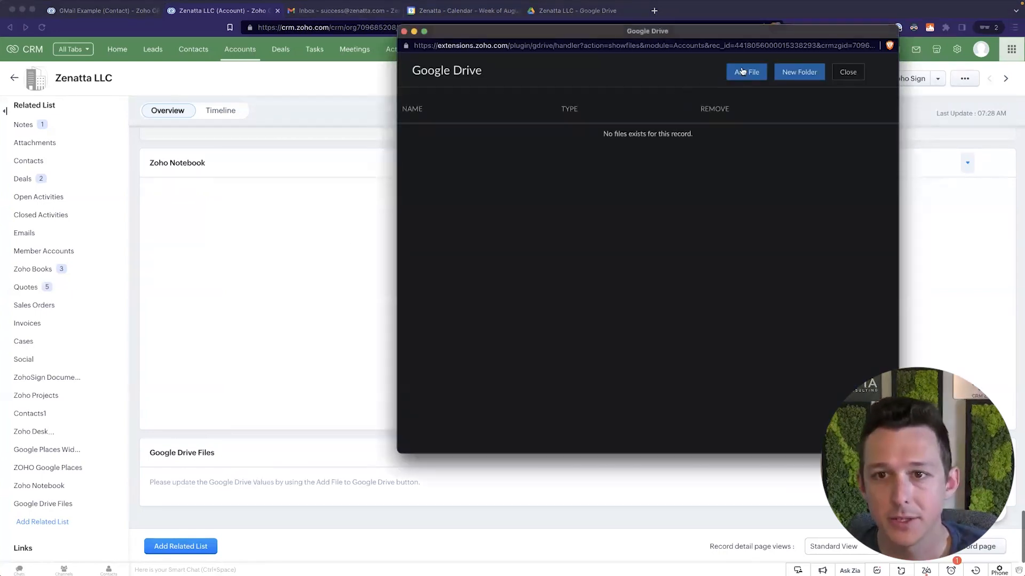
{"action": "left_click", "coordinate": [746, 72]}
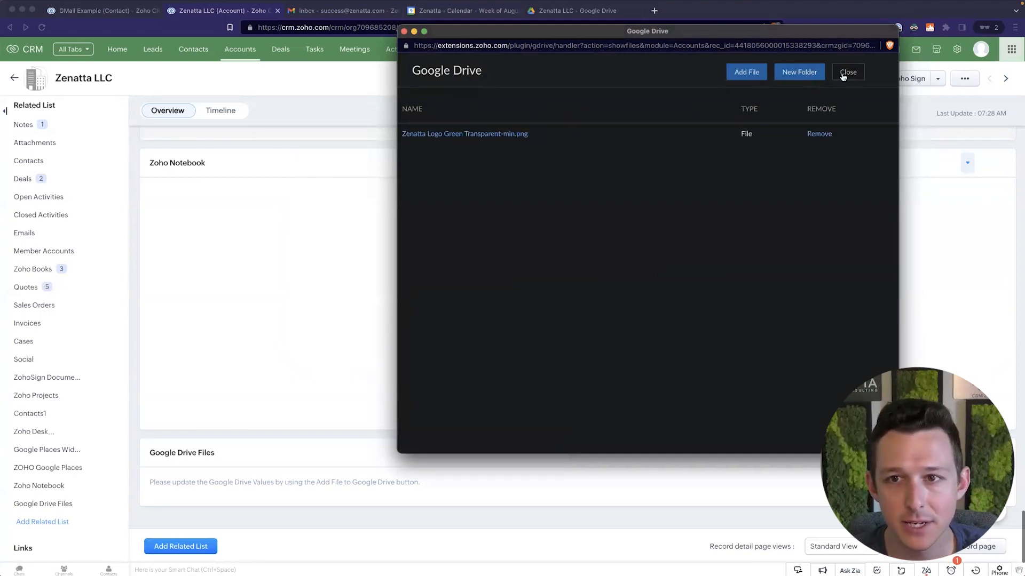
{"action": "left_click", "coordinate": [848, 72]}
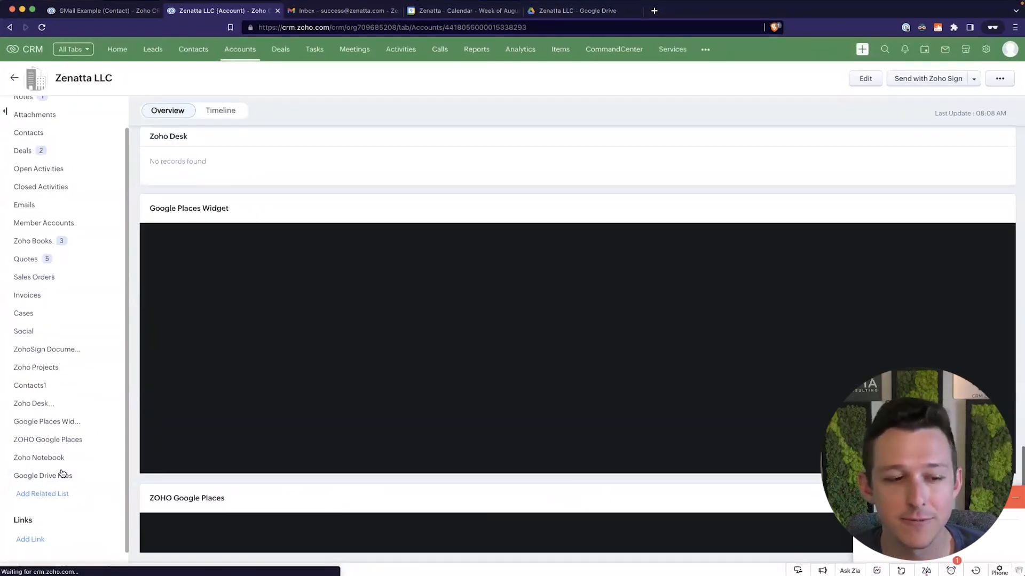
- Upload ZENATTA W-9.pdf into the Zenatta LLC Drive folder and return to the CRM account
{"action": "scroll", "scroll_direction": "down", "scroll_amount": 3}
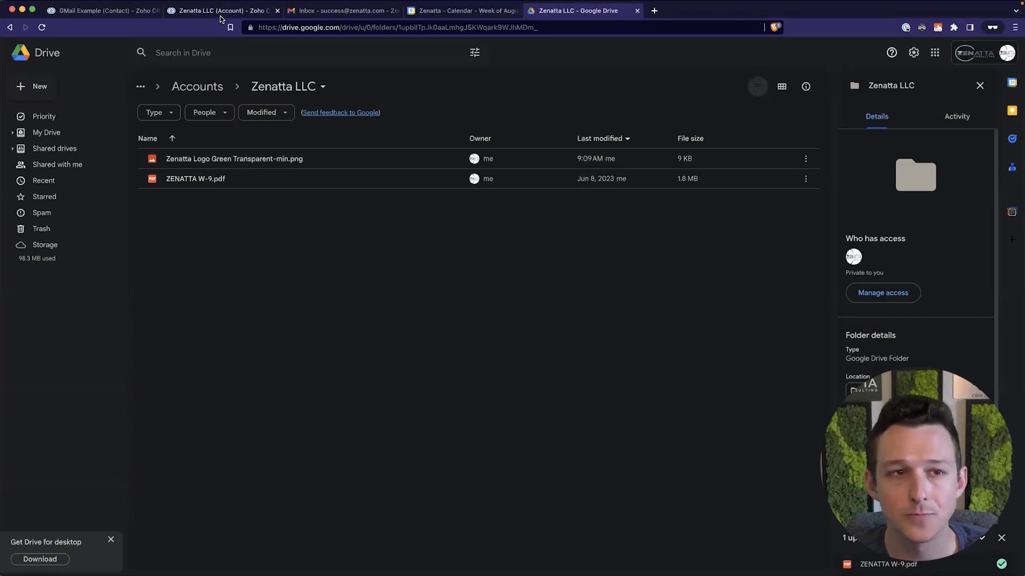
{"action": "left_click", "coordinate": [222, 11]}
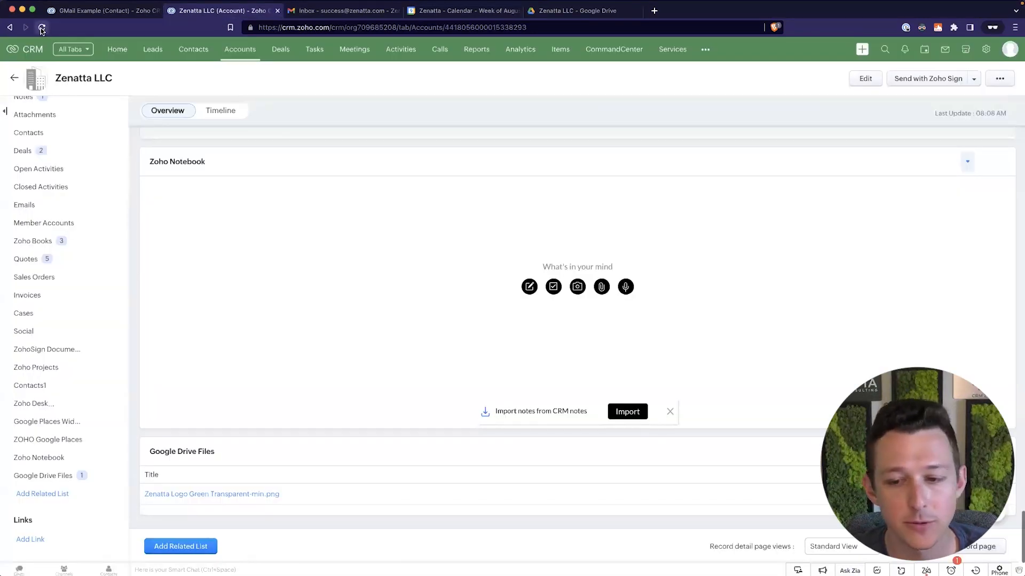
- Reload the Zenatta LLC record so Google Drive Files lists the logo and ZENATTA W-9.pdf, then return to Drive
{"action": "left_click", "coordinate": [41, 27]}
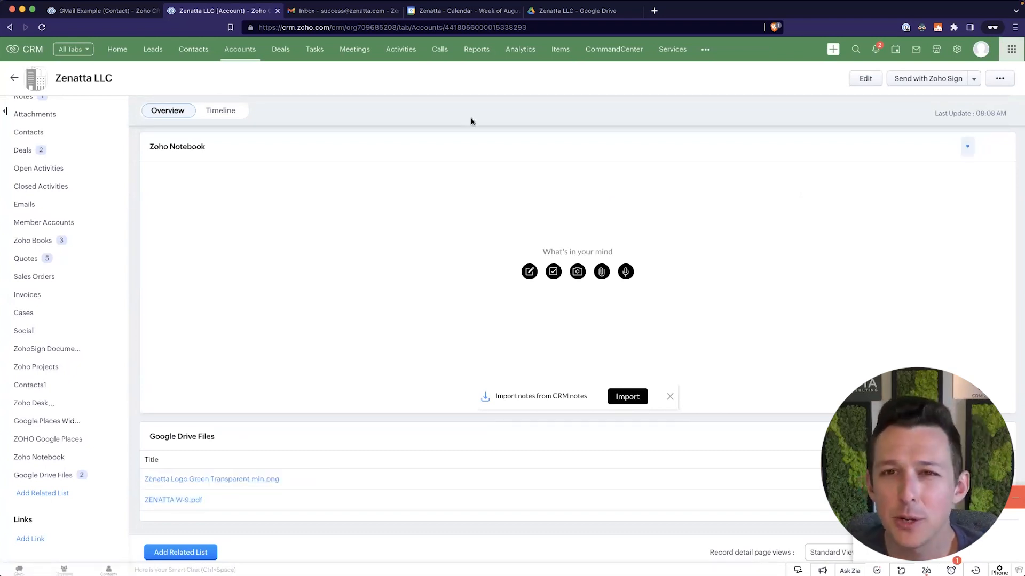
{"action": "left_click", "coordinate": [574, 11]}
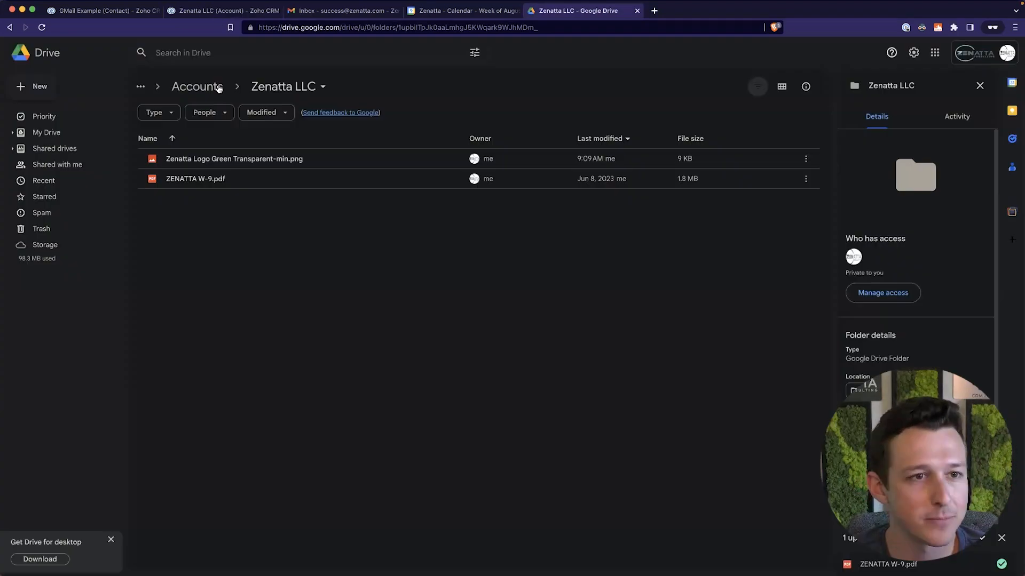
- Go up to the Zoho CRM folder, open Accounts holding only Zenatta LLC, and return to the CRM account
{"action": "left_click", "coordinate": [197, 86]}
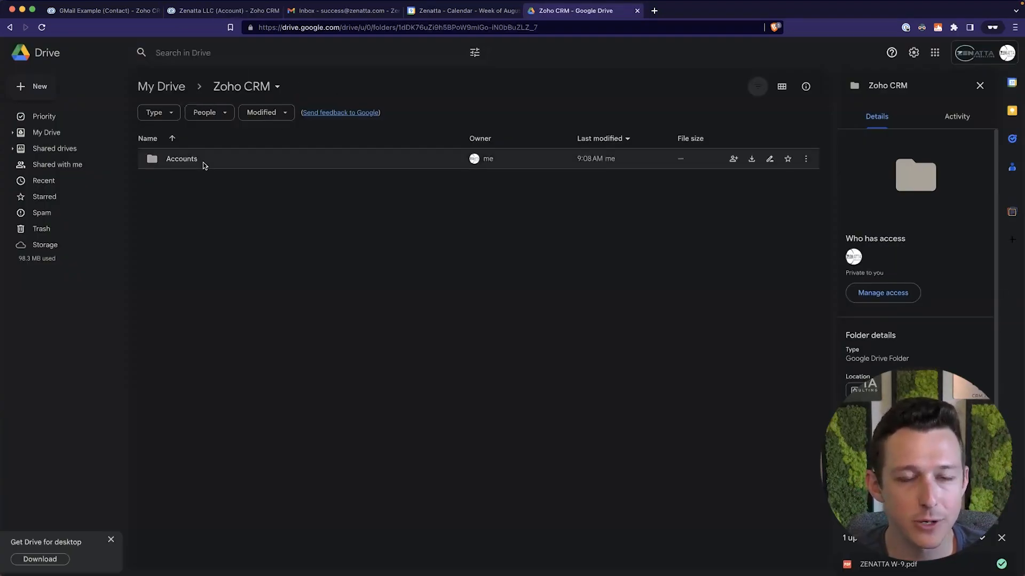
{"action": "left_click", "coordinate": [181, 158]}
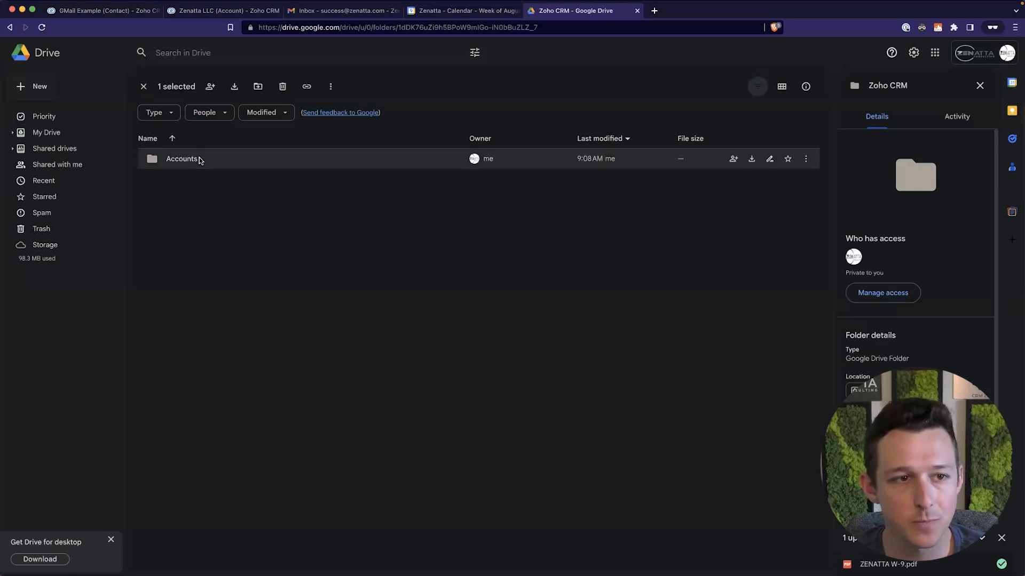
{"action": "double_click", "coordinate": [181, 158]}
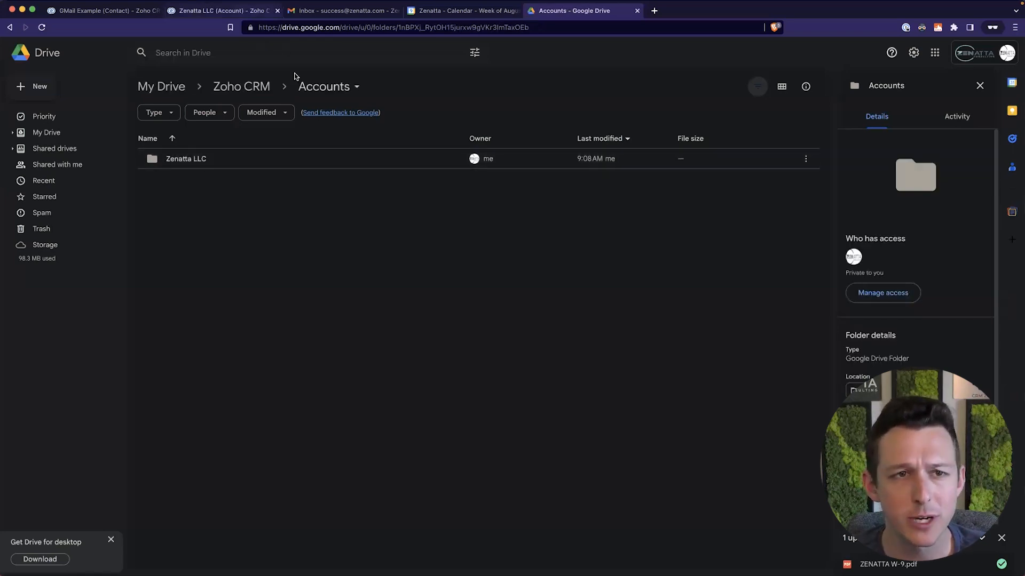
{"action": "left_click", "coordinate": [216, 10]}
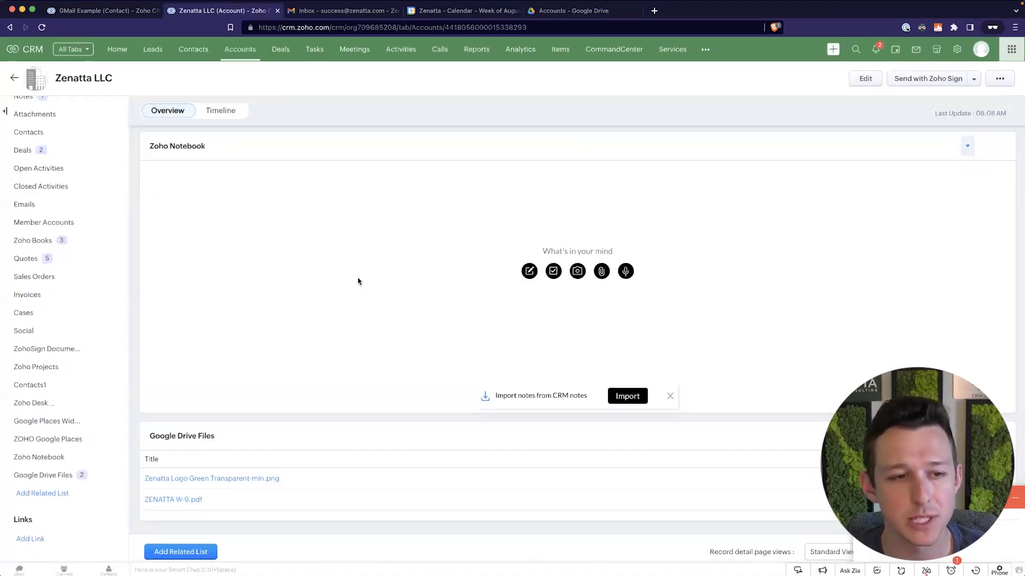